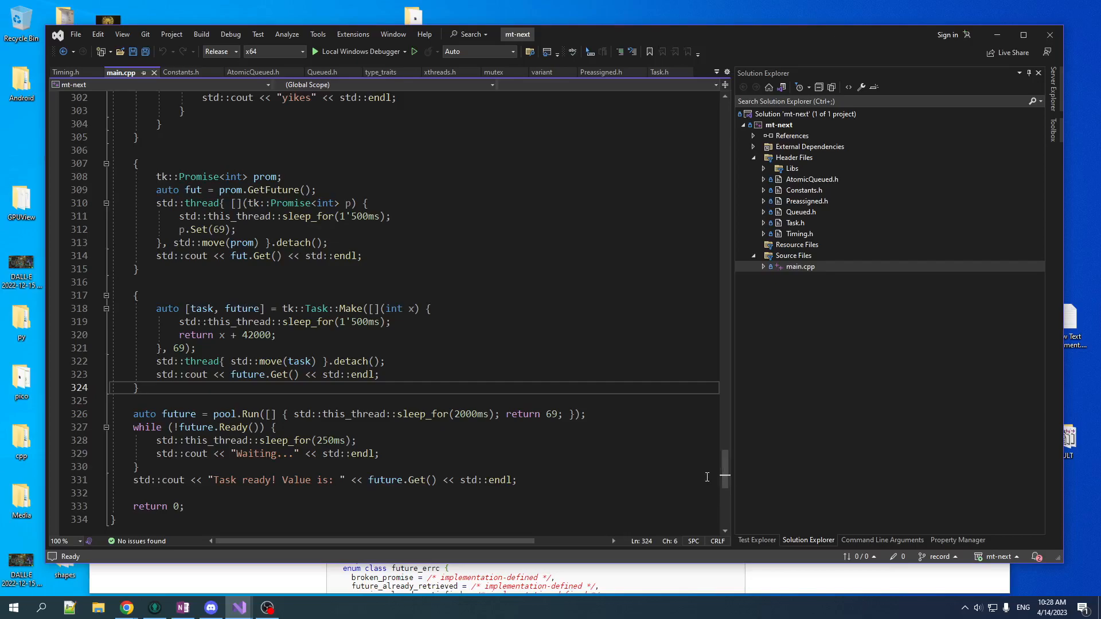
# - Switch to Chrome and scroll through the cppreference <future> header page
pyautogui.click(138, 388)
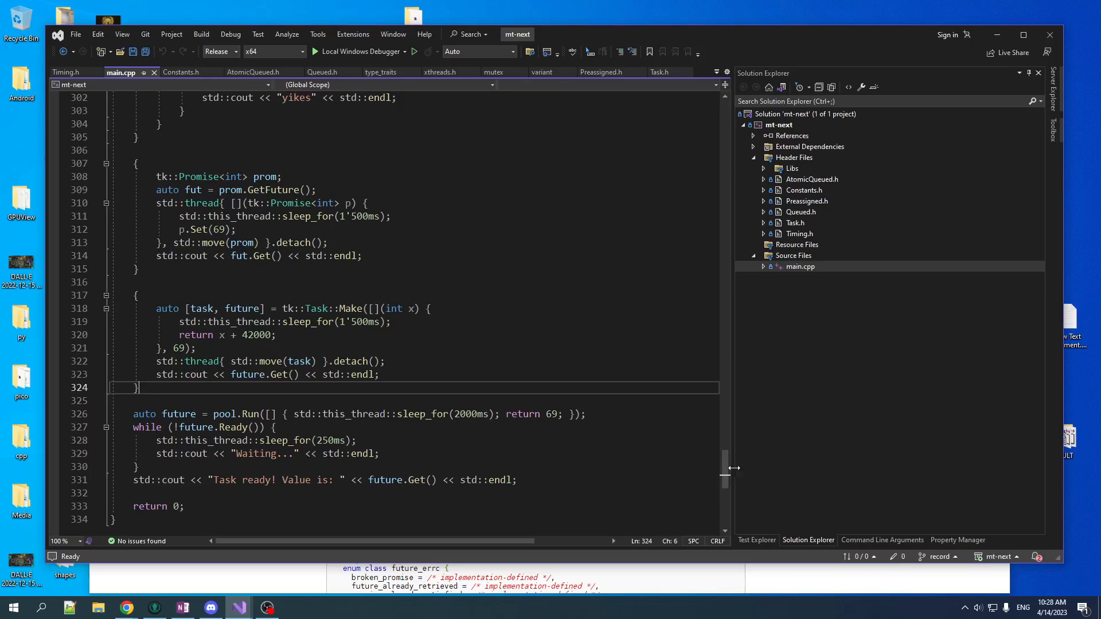
pyautogui.moveTo(491, 293)
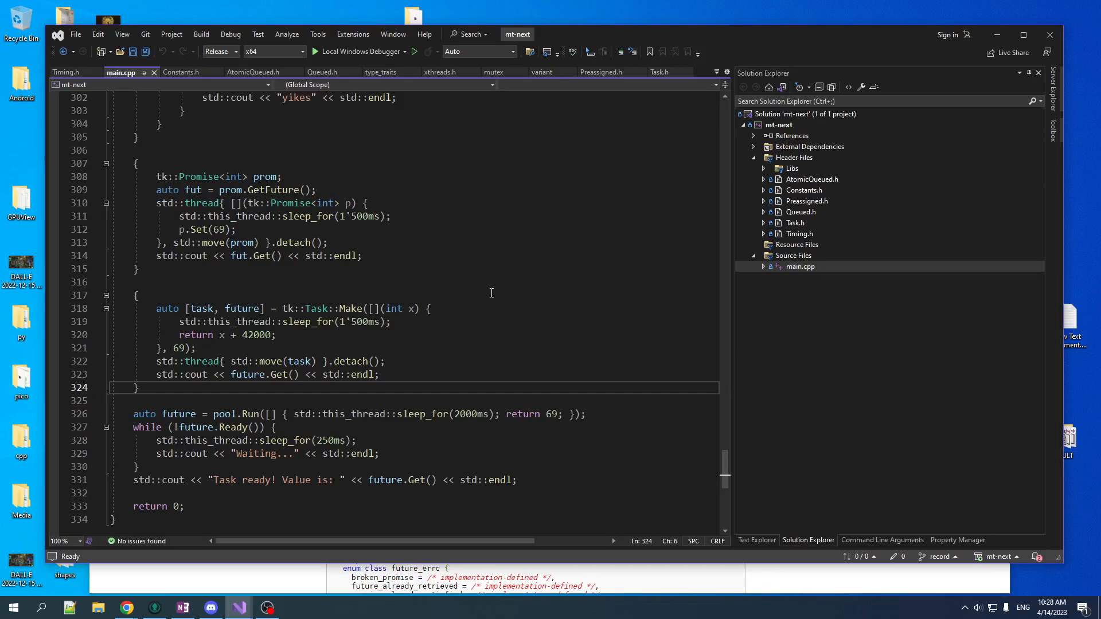
pyautogui.moveTo(726, 475)
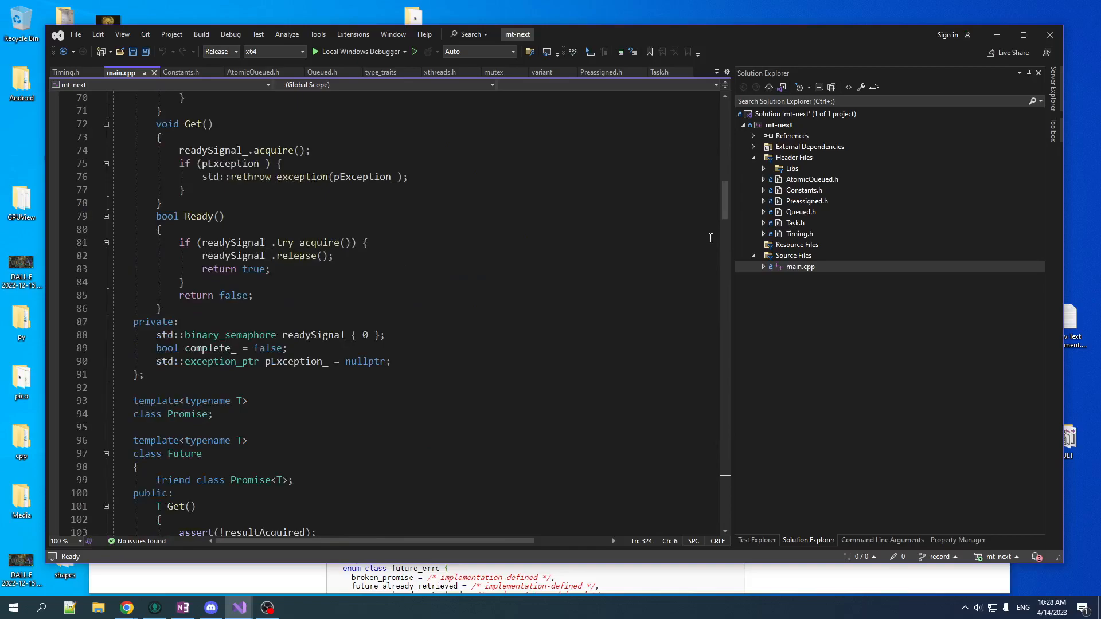
pyautogui.scroll(-3)
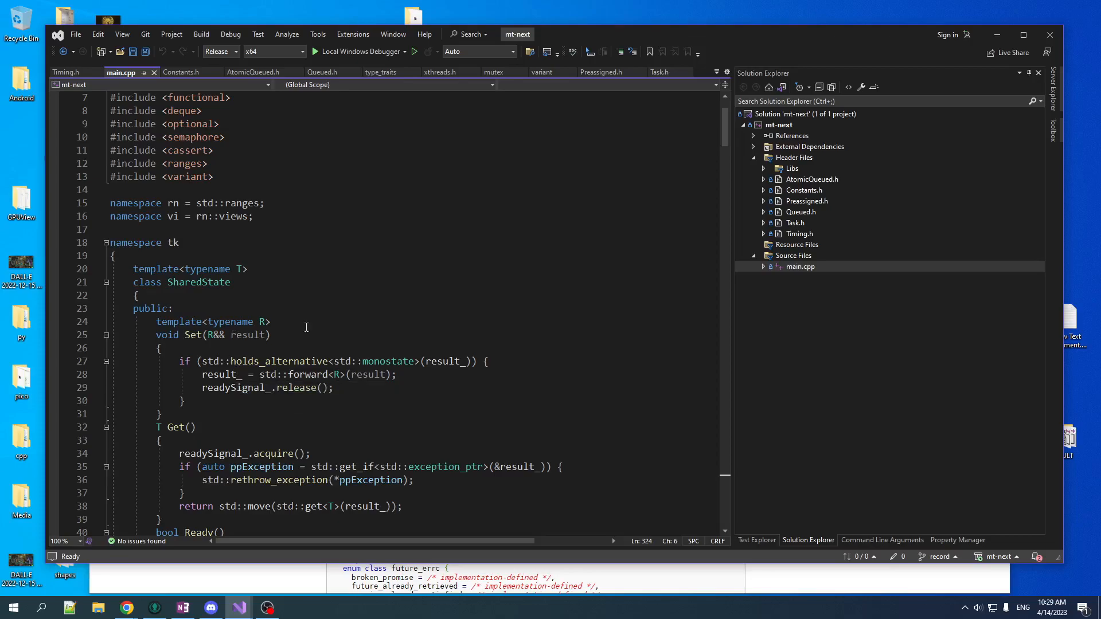
pyautogui.scroll(-3)
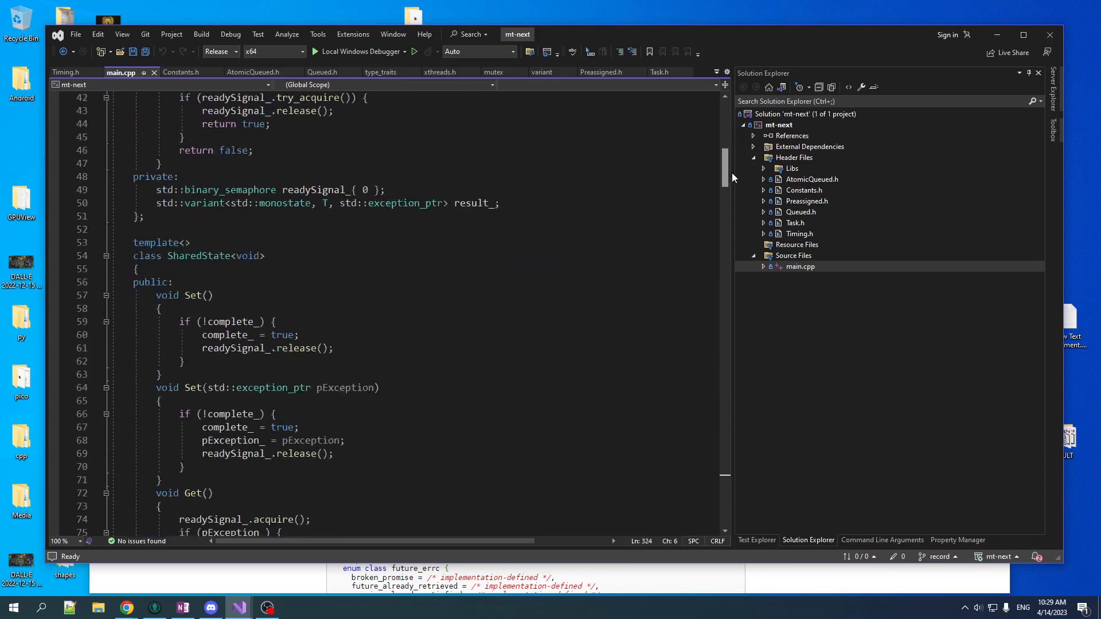
pyautogui.scroll(-3)
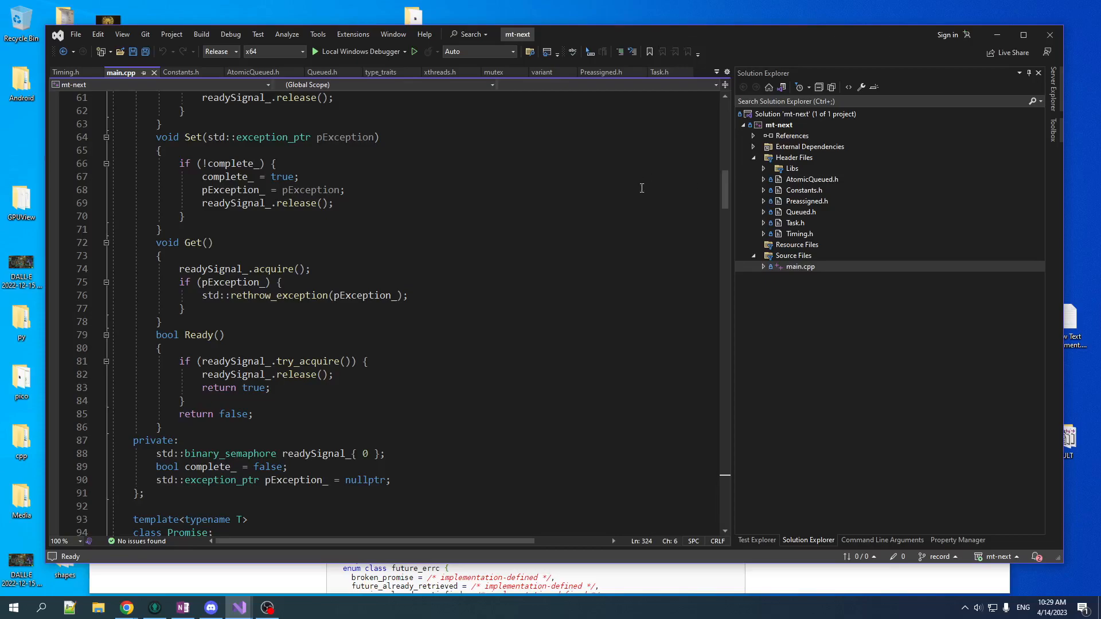
pyautogui.moveTo(569, 387)
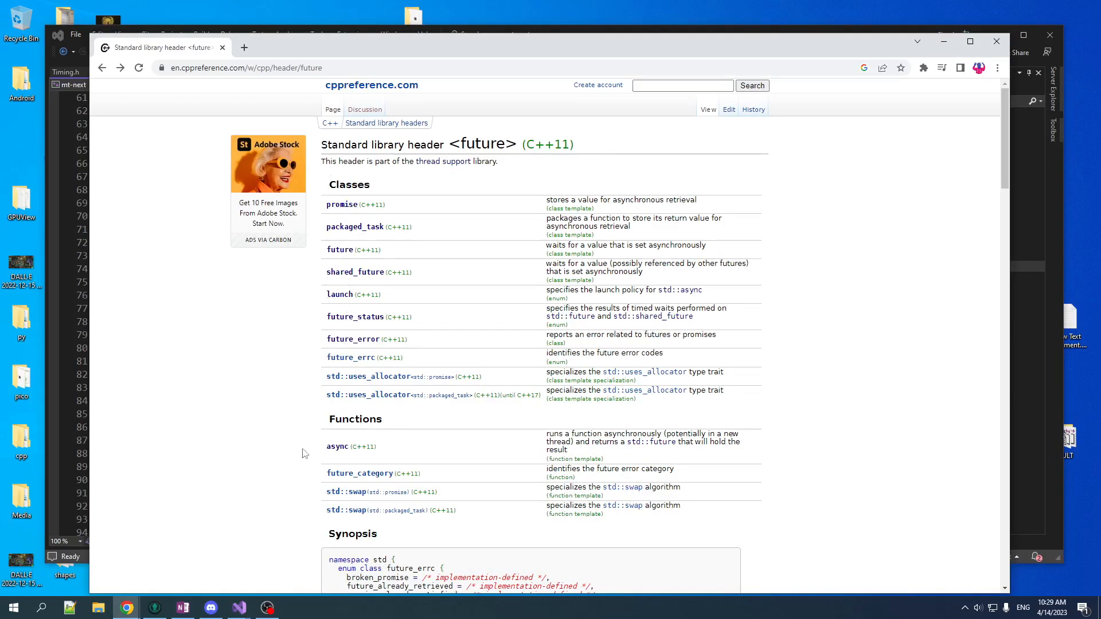
pyautogui.moveTo(451, 370)
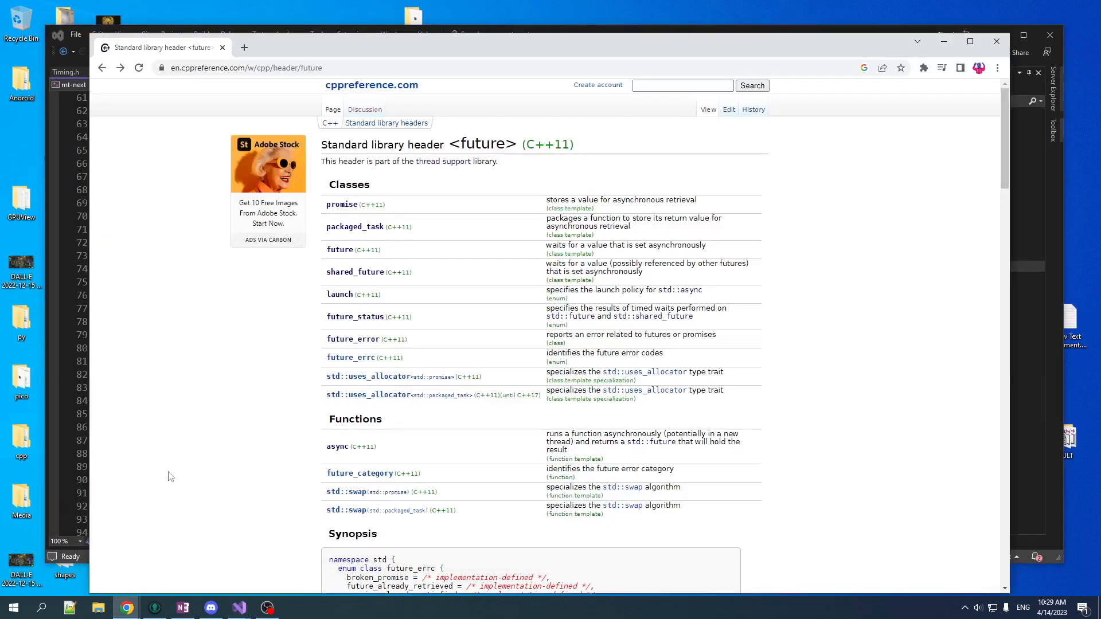
pyautogui.moveTo(302, 493)
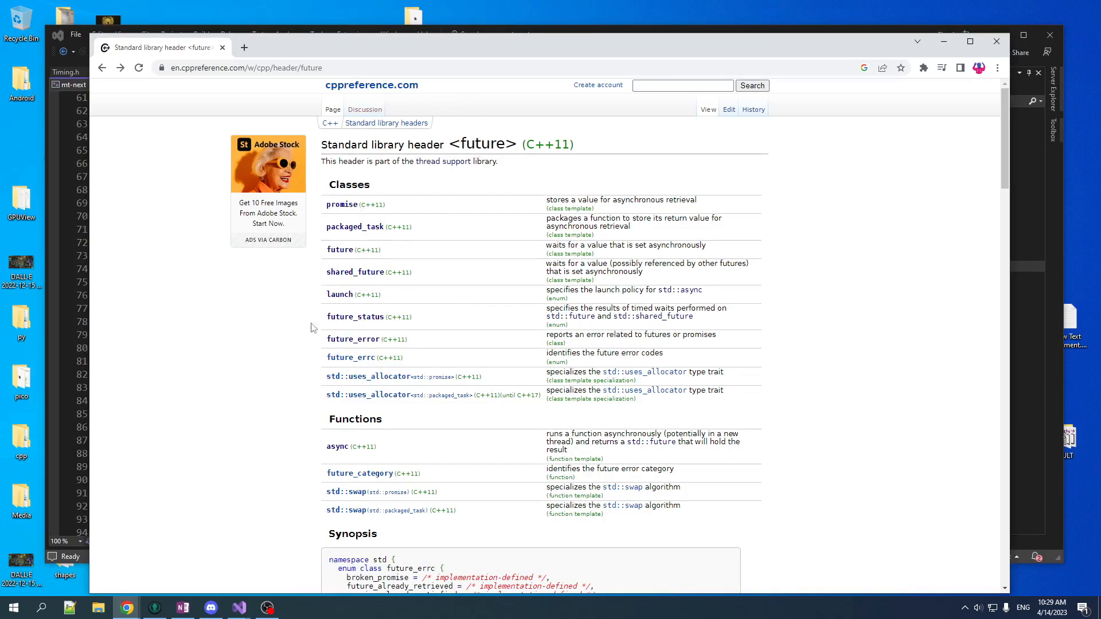
pyautogui.moveTo(80, 363)
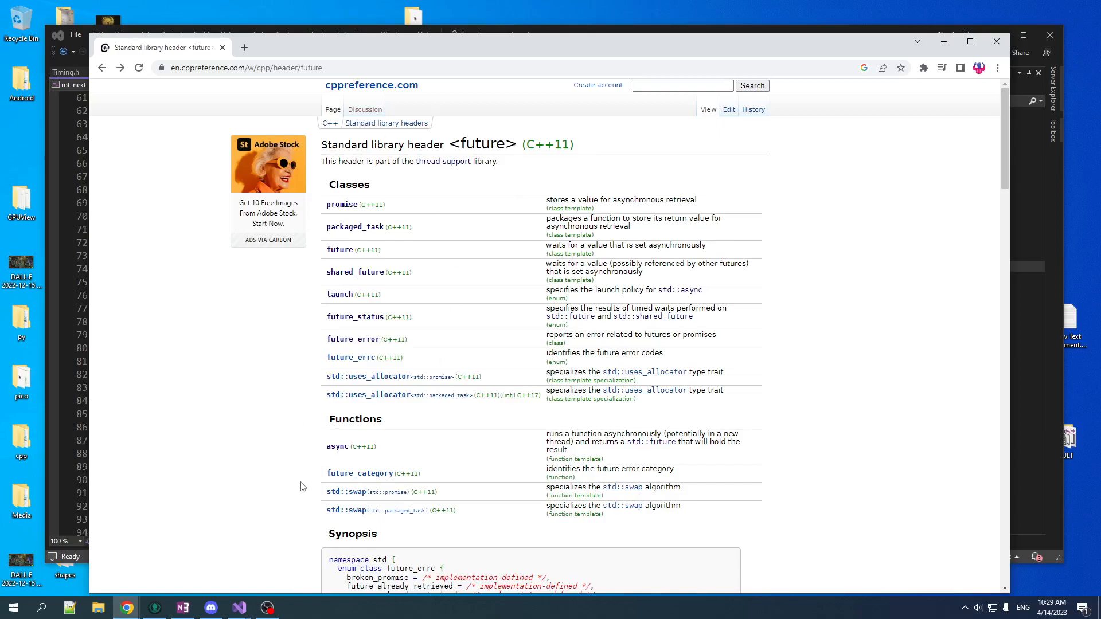
pyautogui.moveTo(154, 425)
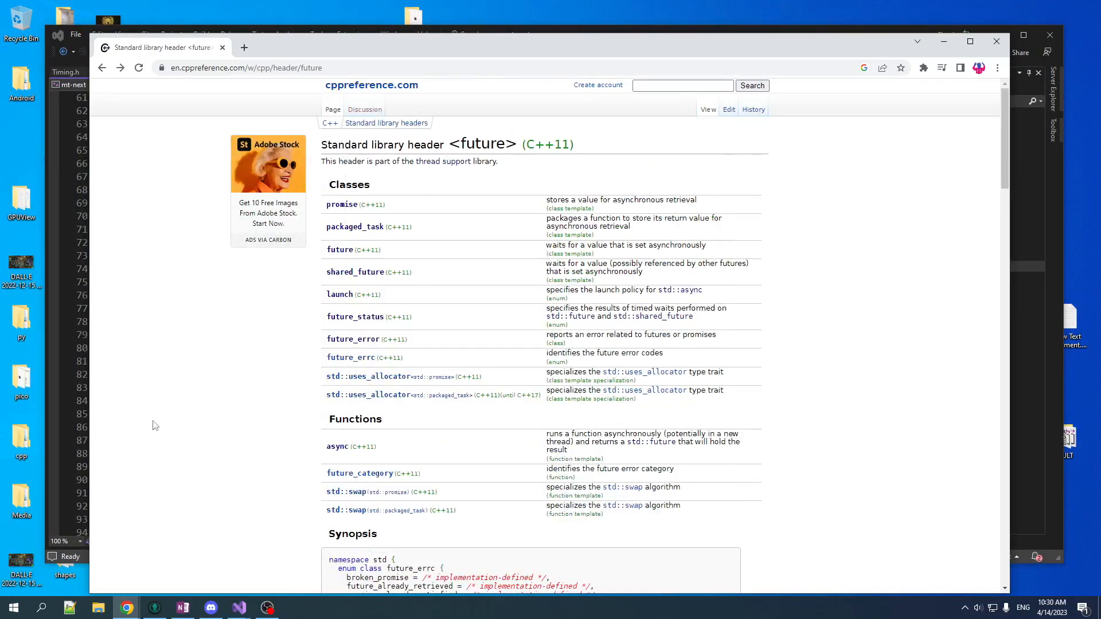
pyautogui.moveTo(307, 219)
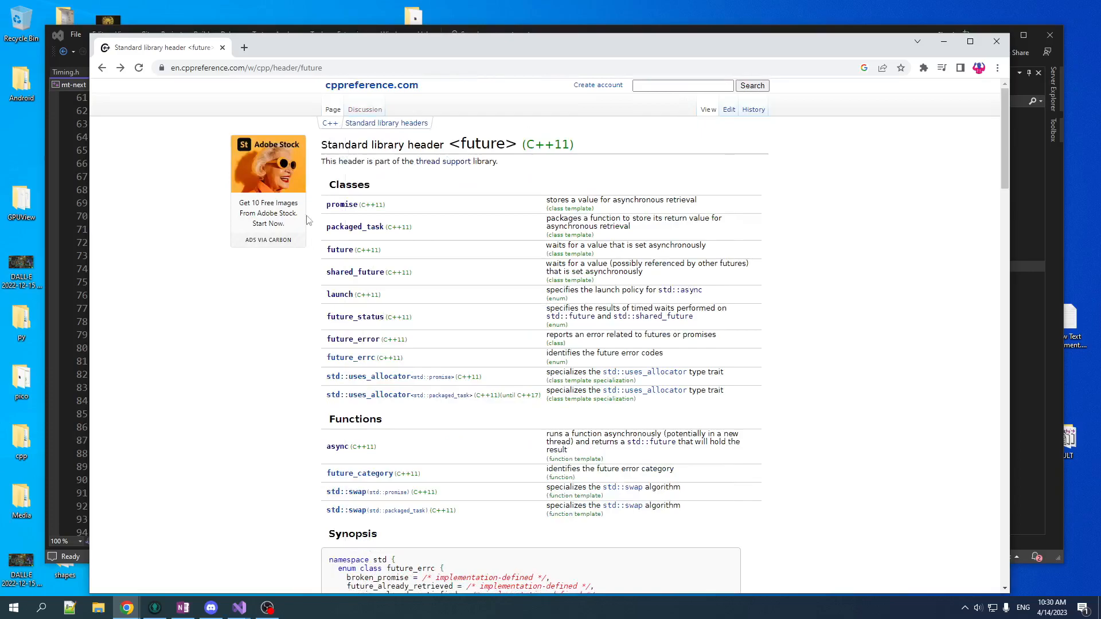
pyautogui.moveTo(337, 218)
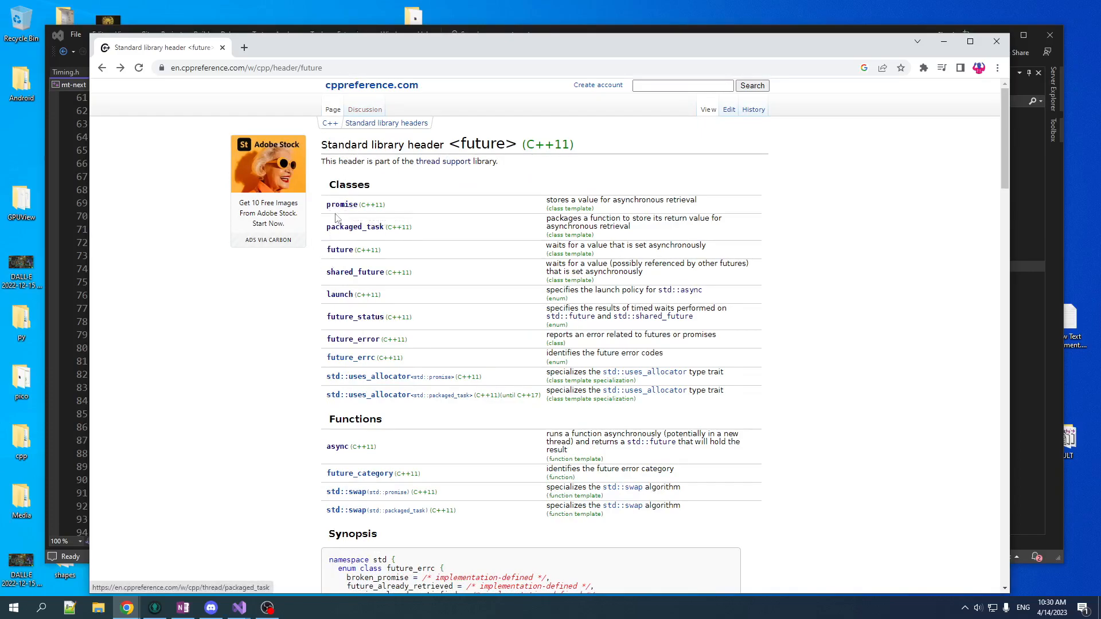
# - Open the std::promise page and scroll to its member functions list
pyautogui.click(340, 204)
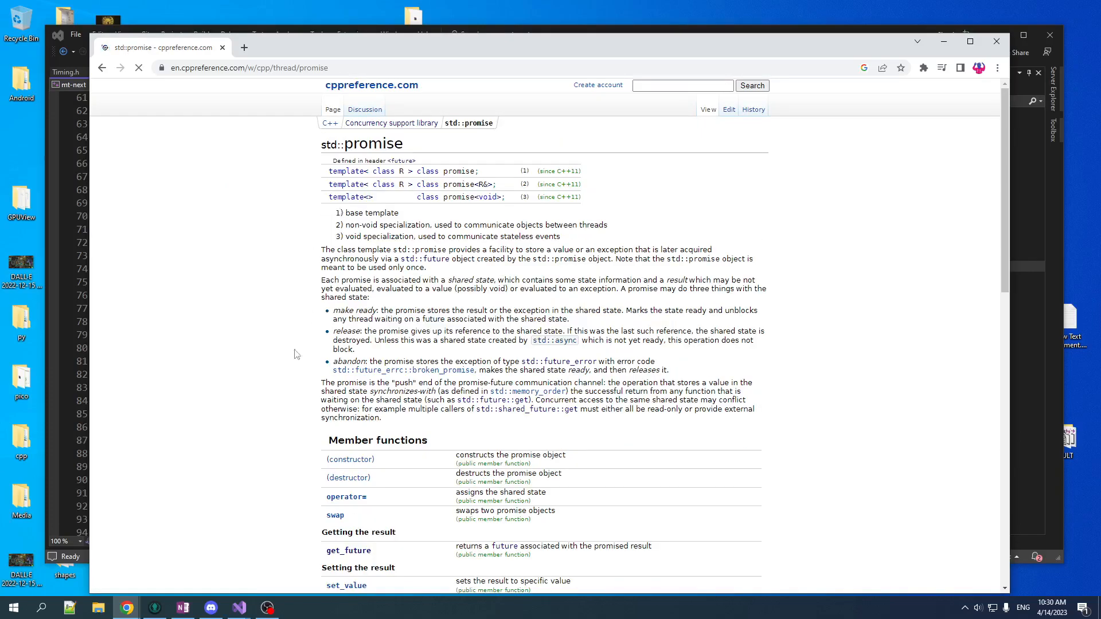
pyautogui.scroll(-3)
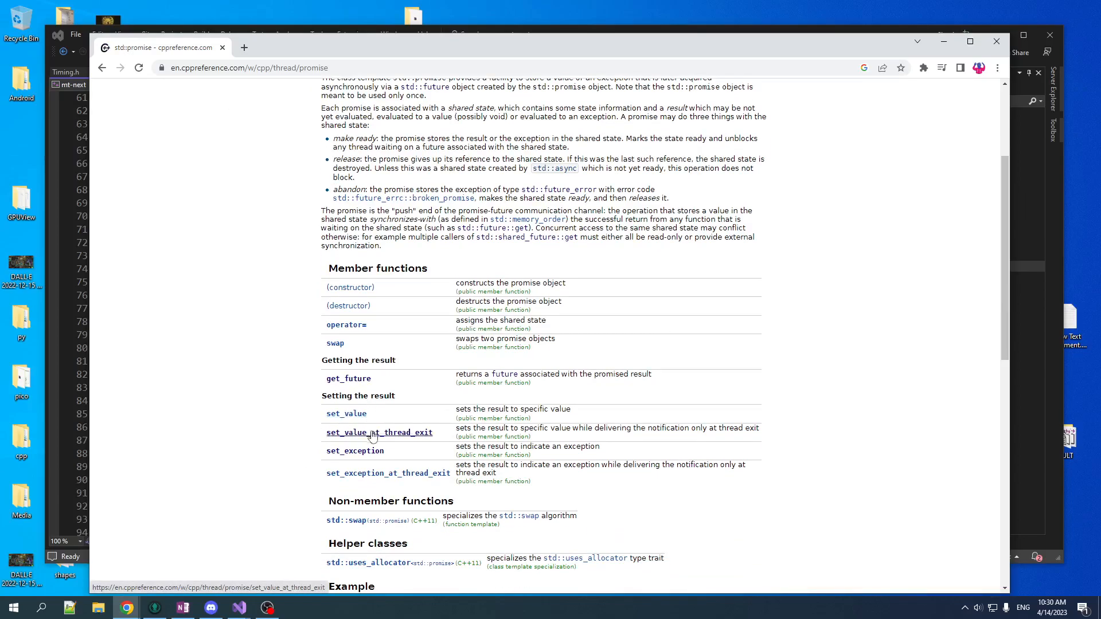
pyautogui.moveTo(359, 299)
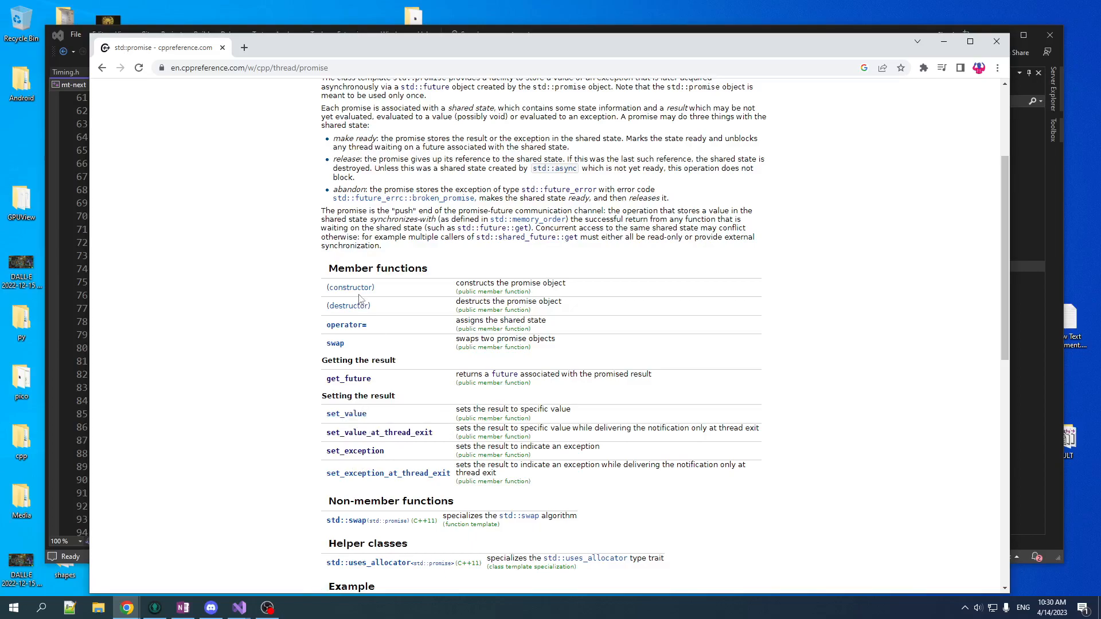
pyautogui.moveTo(373, 431)
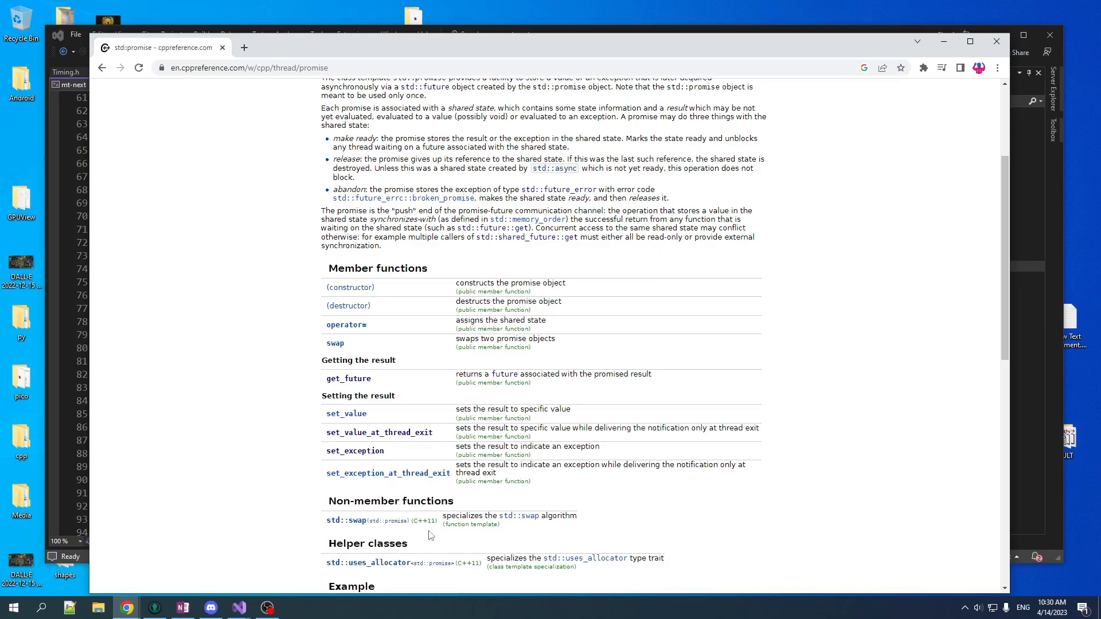
pyautogui.scroll(-3)
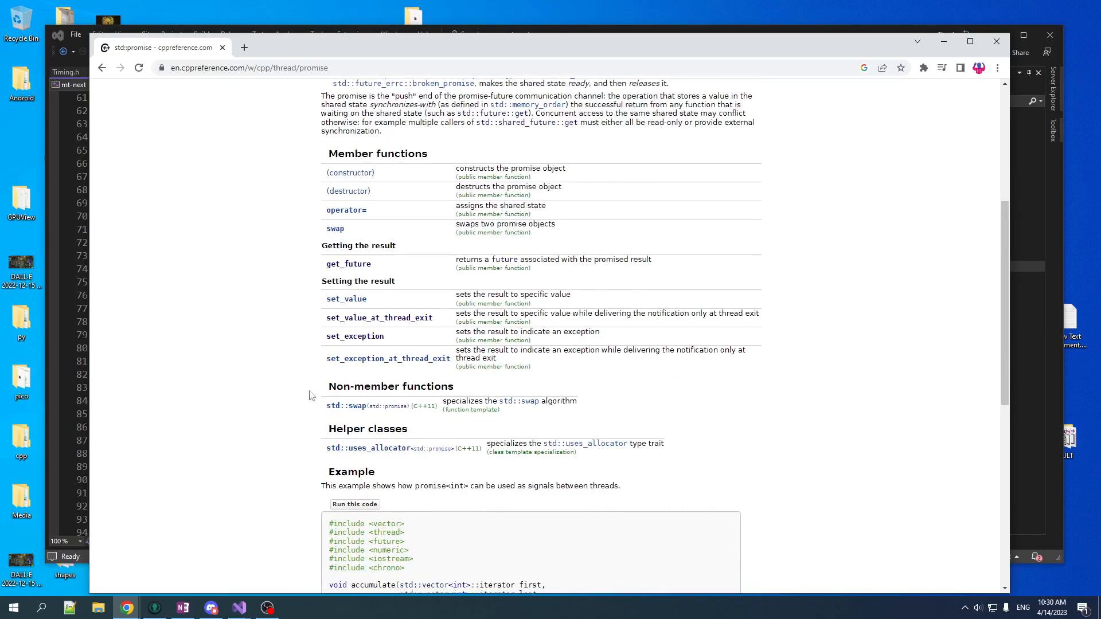
pyautogui.scroll(3)
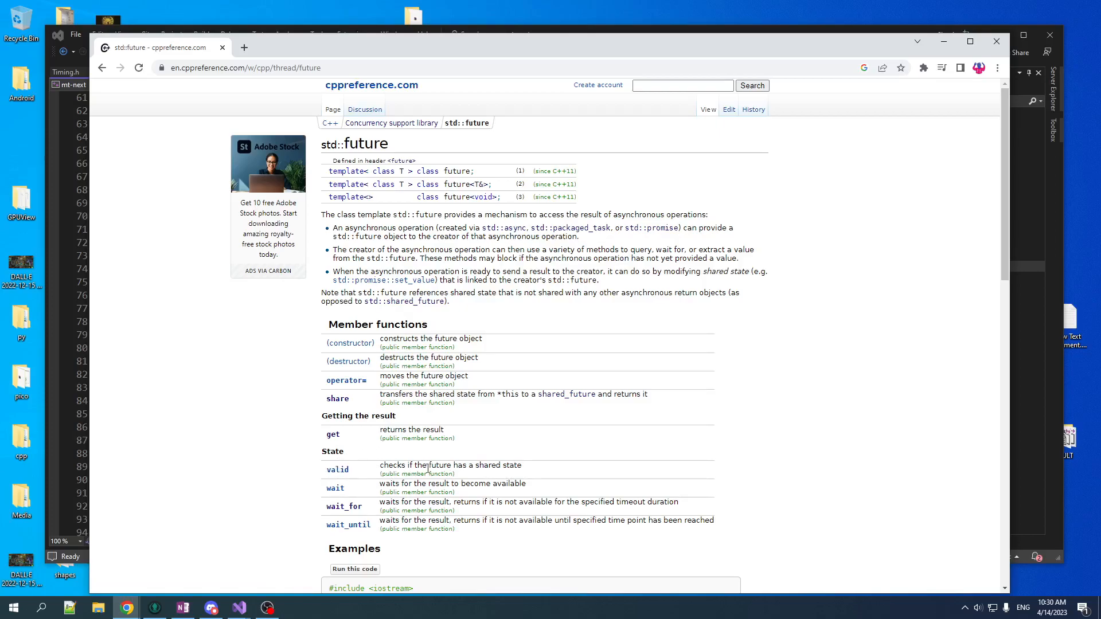
pyautogui.moveTo(483, 481)
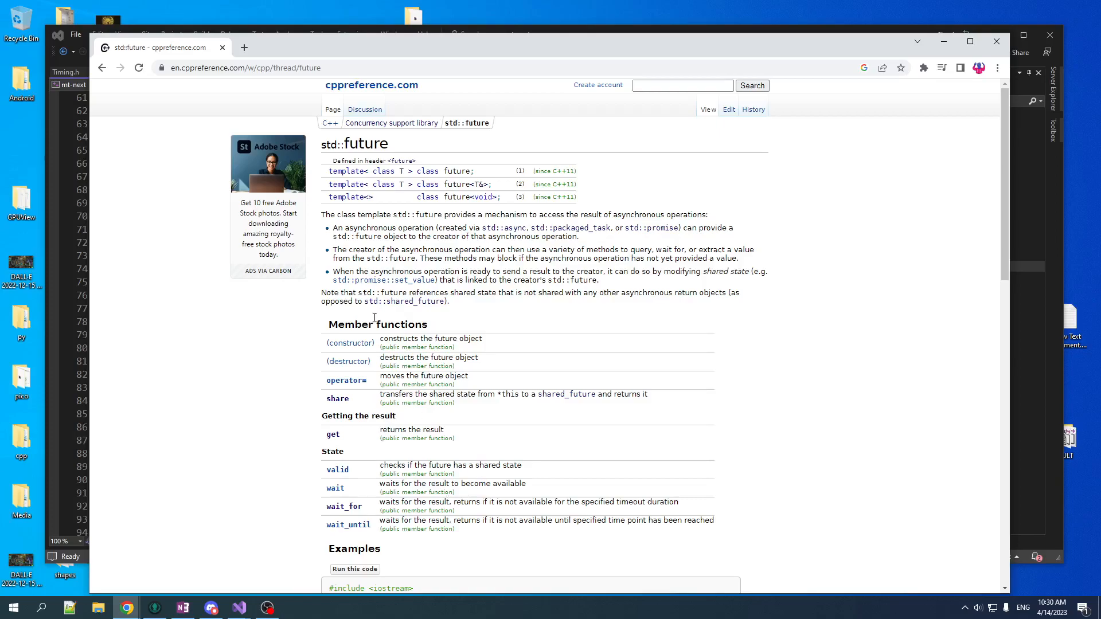
pyautogui.moveTo(337, 469)
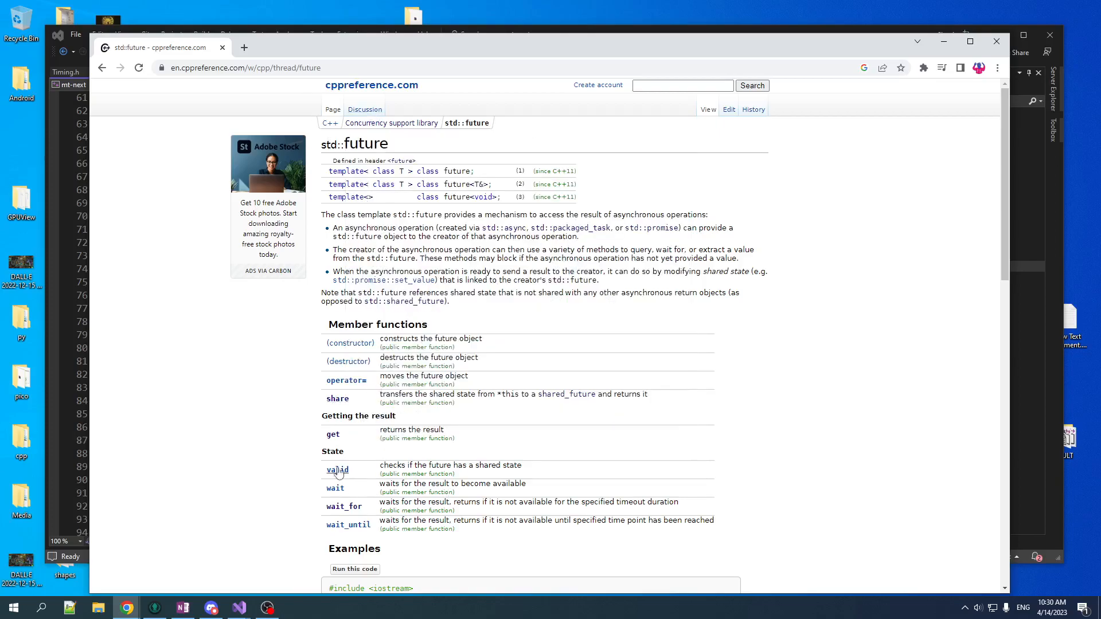
pyautogui.moveTo(371, 489)
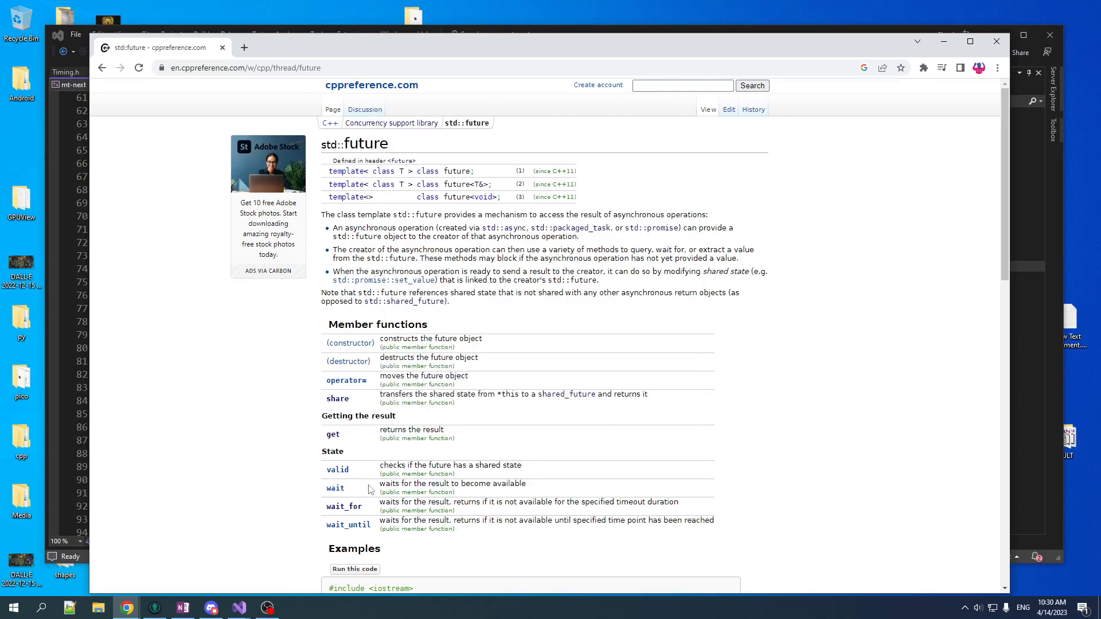
# - Scroll the std::future page to Member functions and open wait_for
pyautogui.scroll(-3)
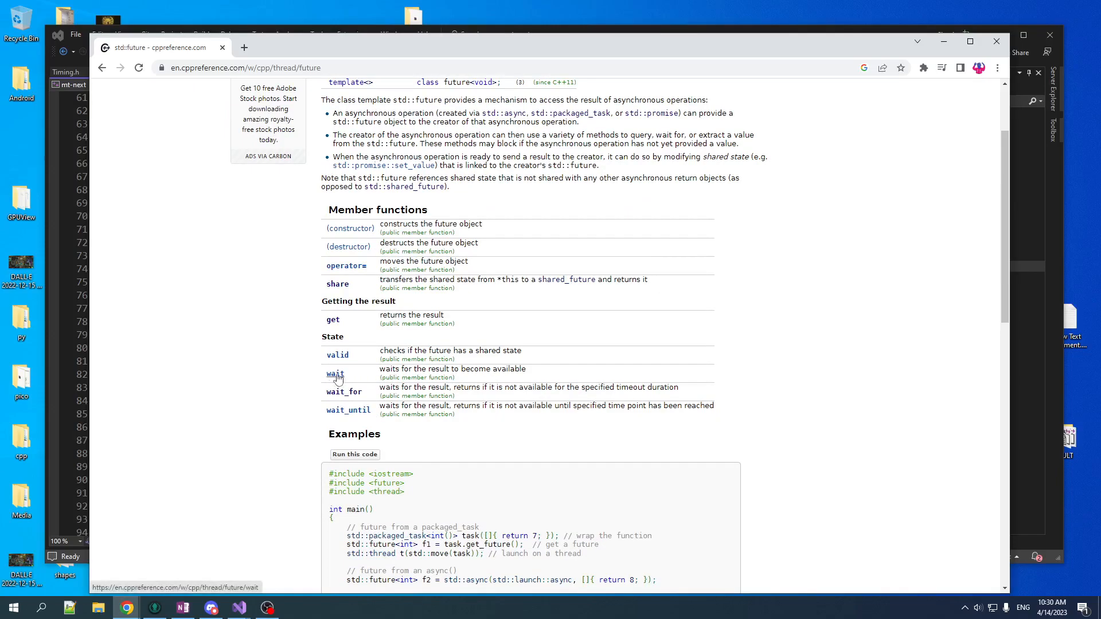
pyautogui.moveTo(246, 303)
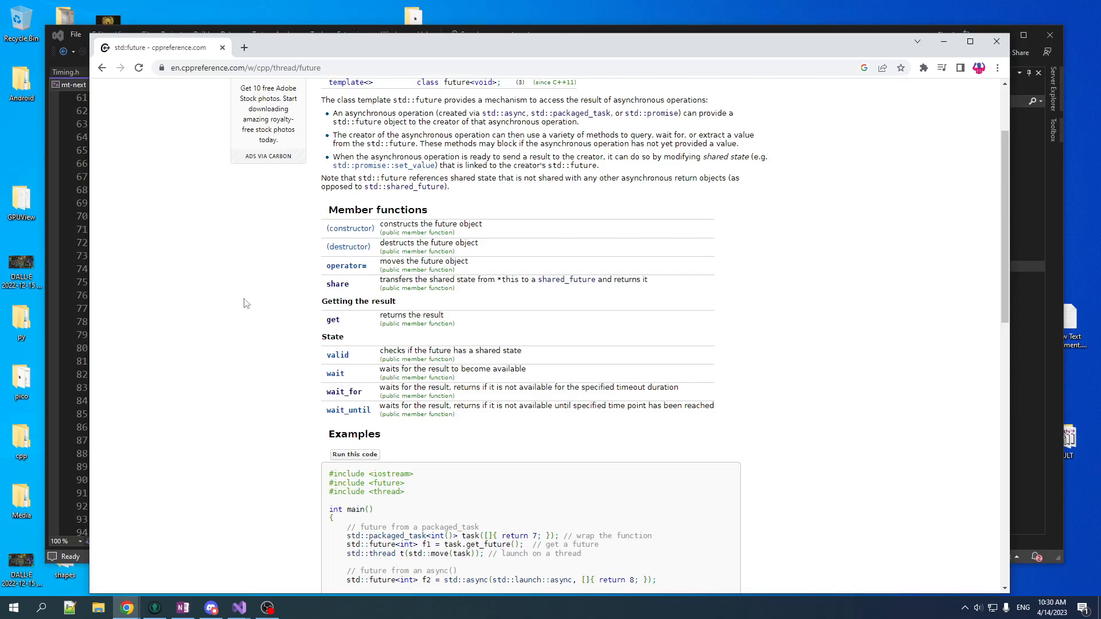
pyautogui.moveTo(372, 397)
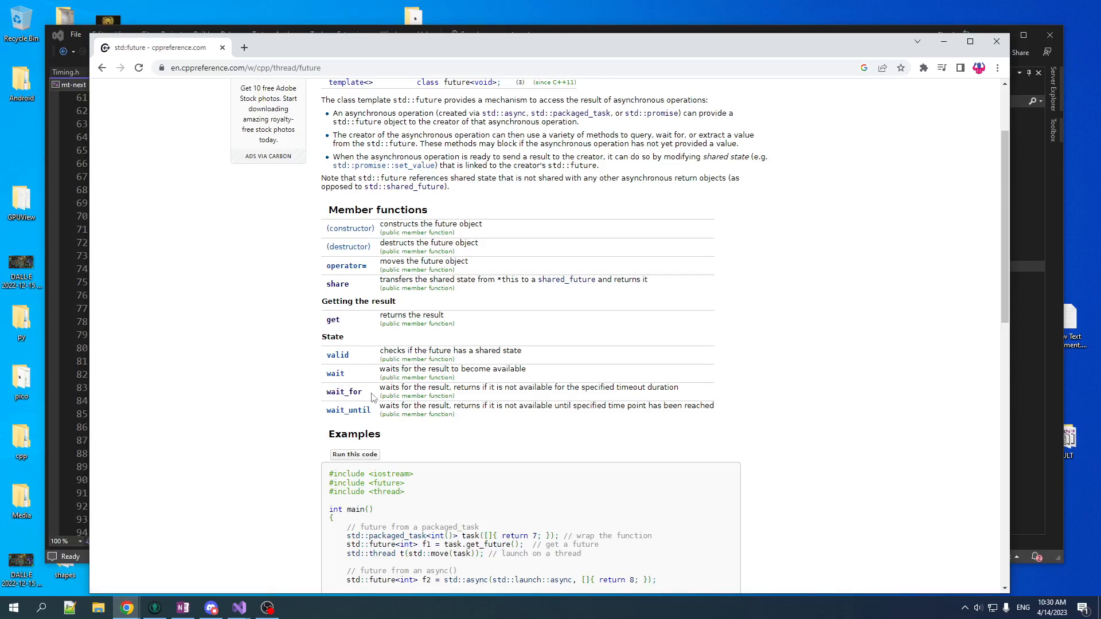
pyautogui.moveTo(349, 418)
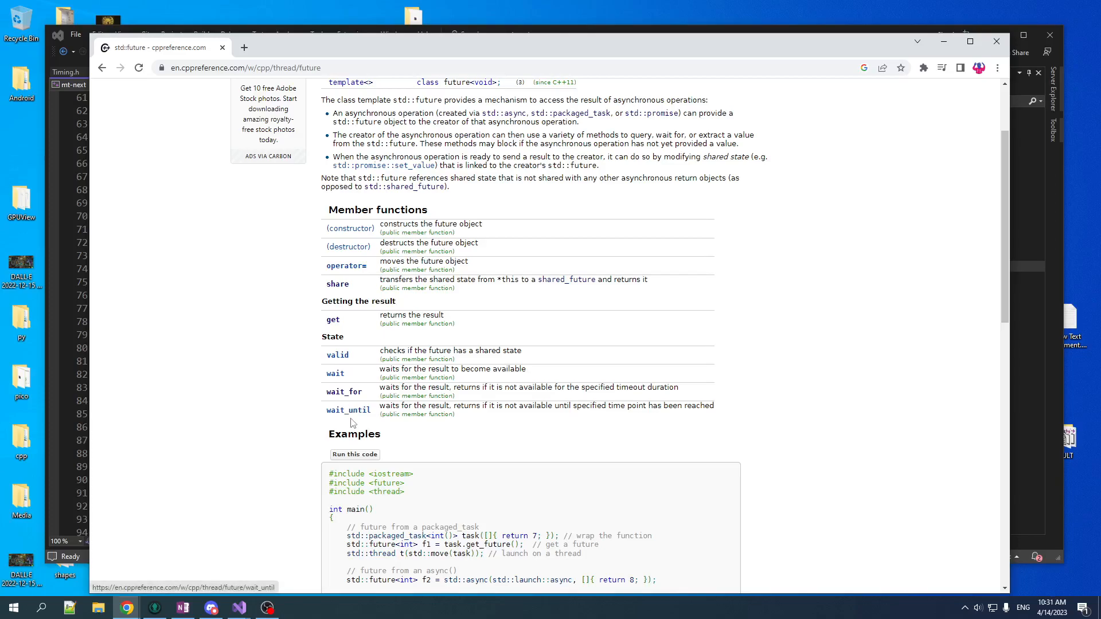
pyautogui.moveTo(276, 414)
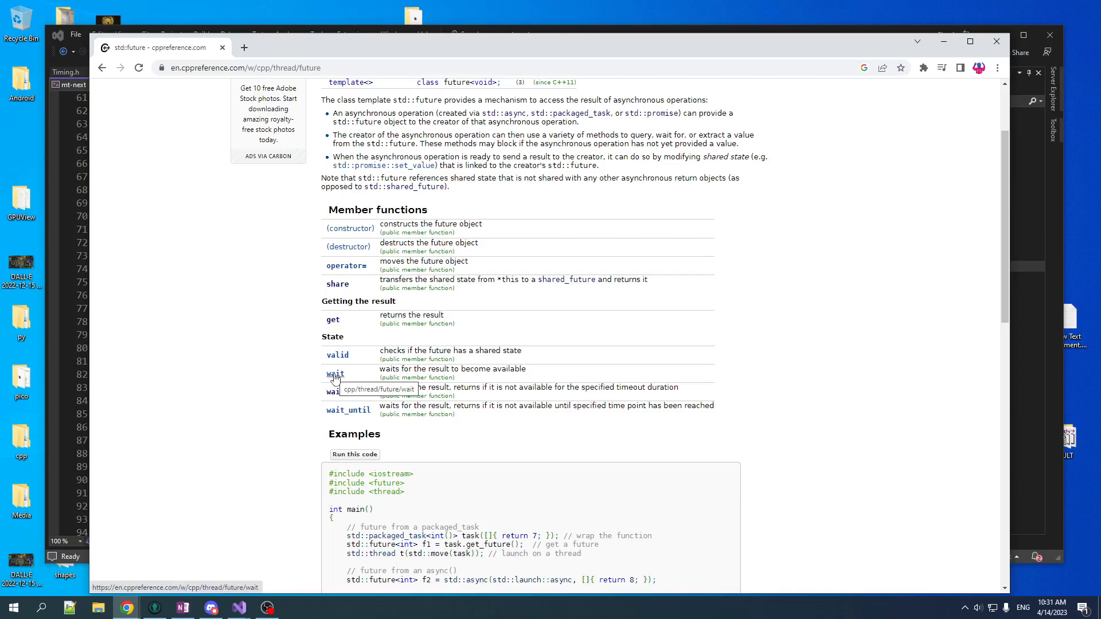
pyautogui.click(344, 391)
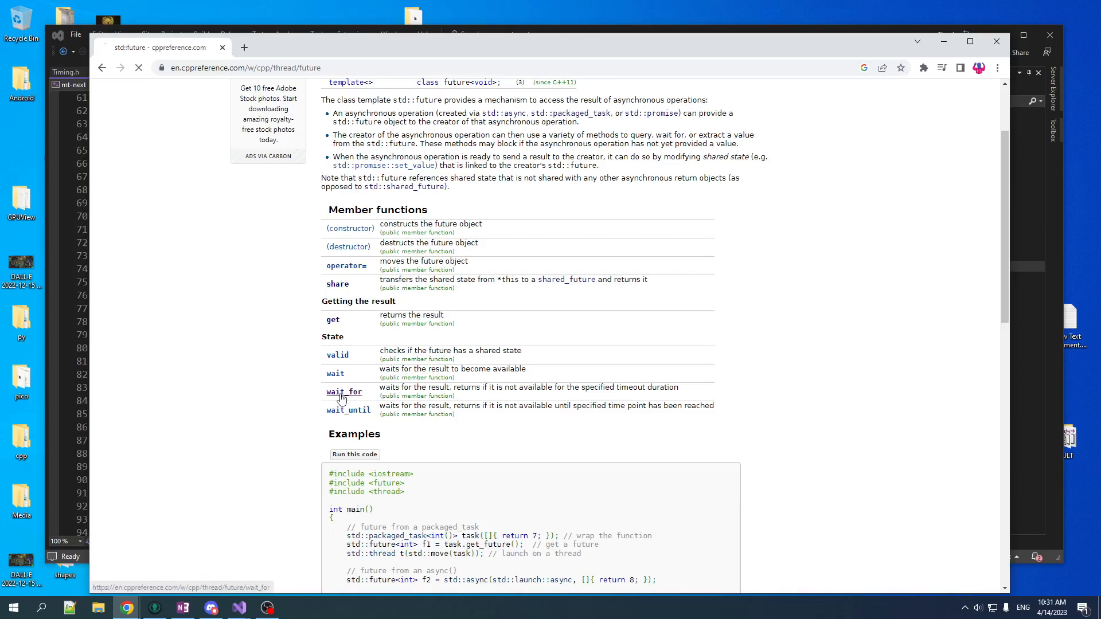
pyautogui.click(344, 391)
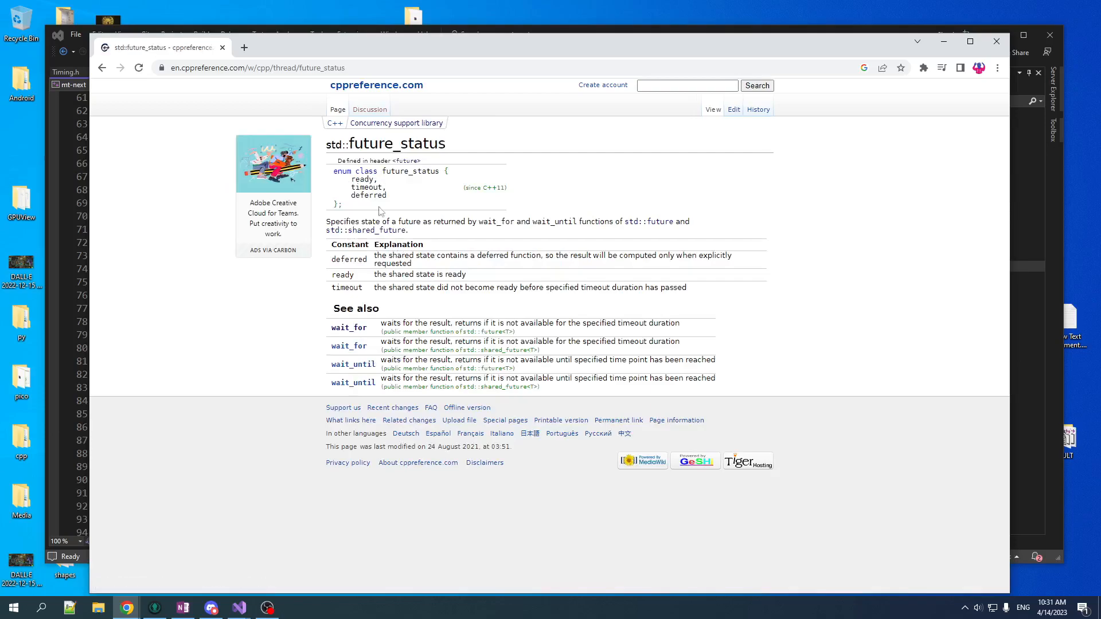
pyautogui.doubleClick(362, 180)
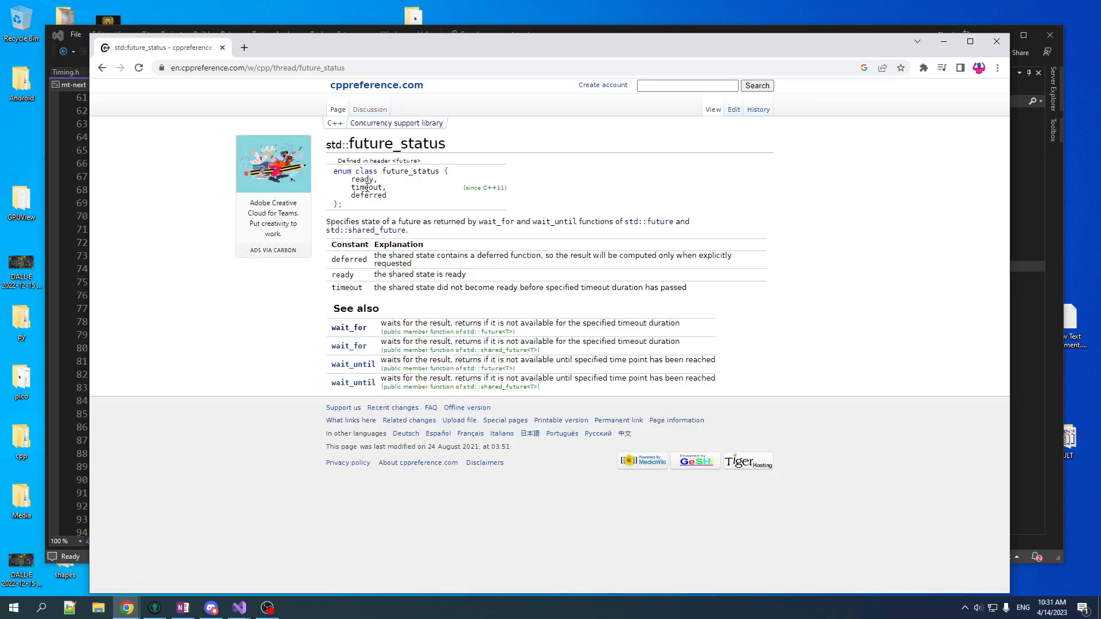
pyautogui.doubleClick(360, 187)
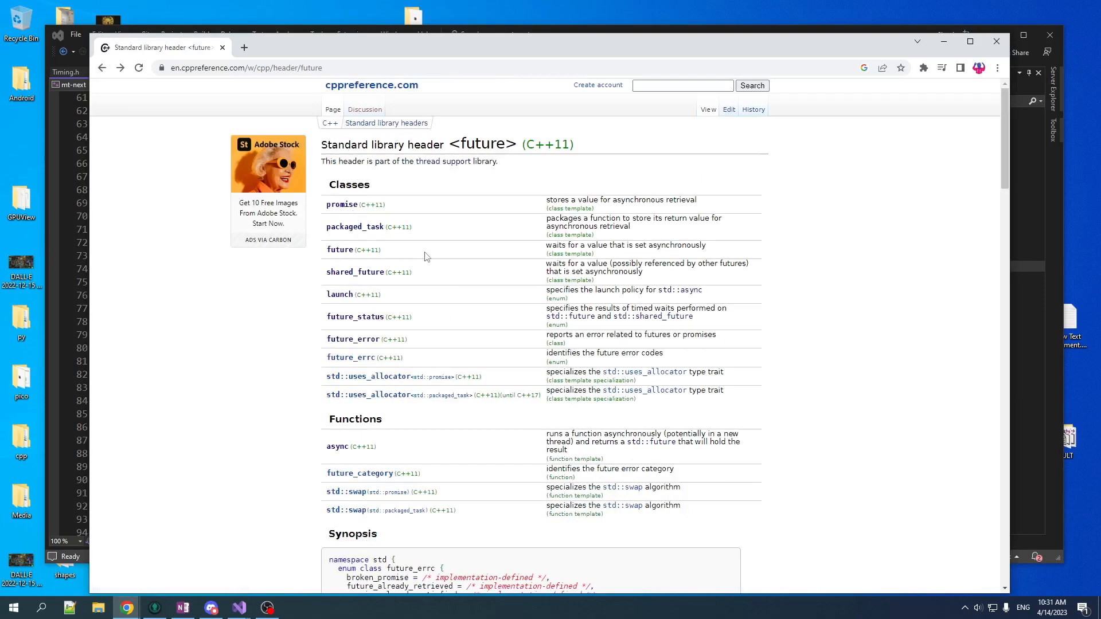
pyautogui.moveTo(521, 337)
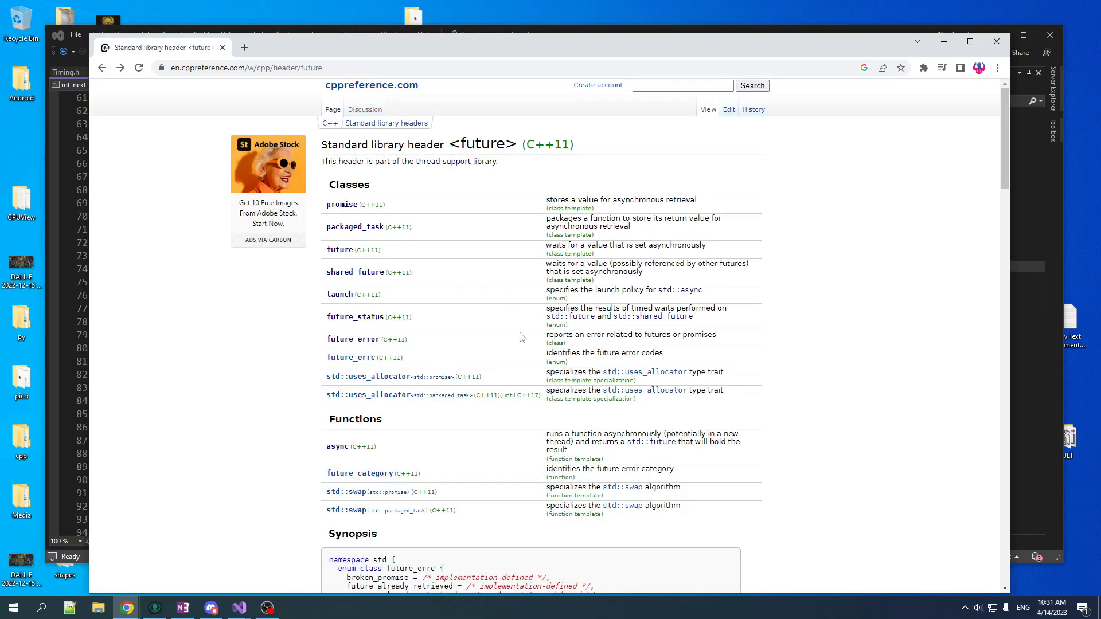
pyautogui.moveTo(372, 410)
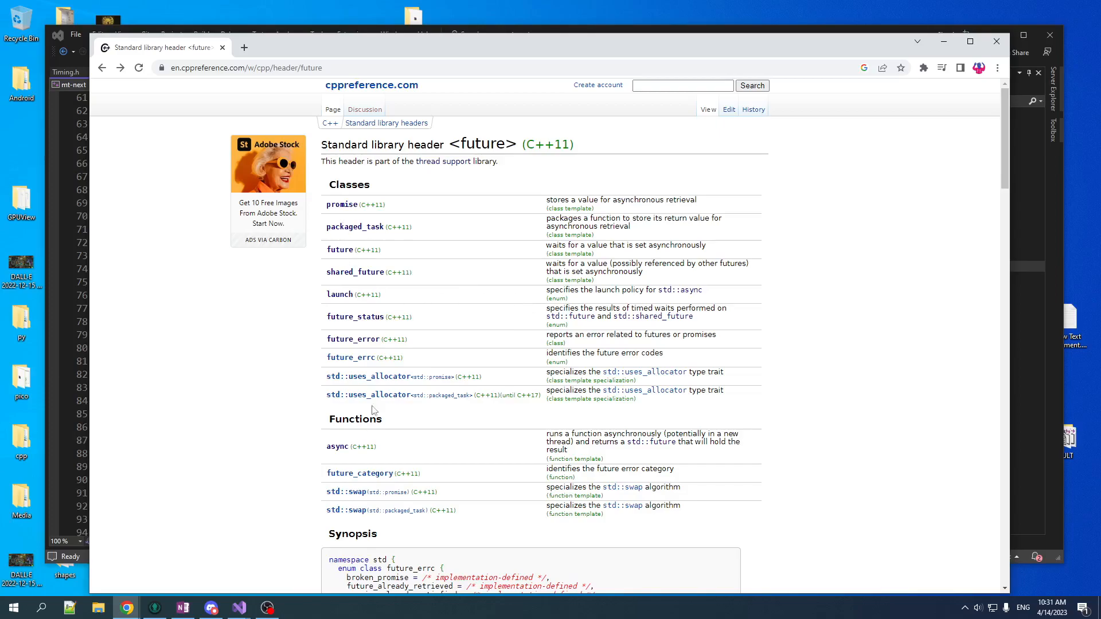
pyautogui.moveTo(466, 216)
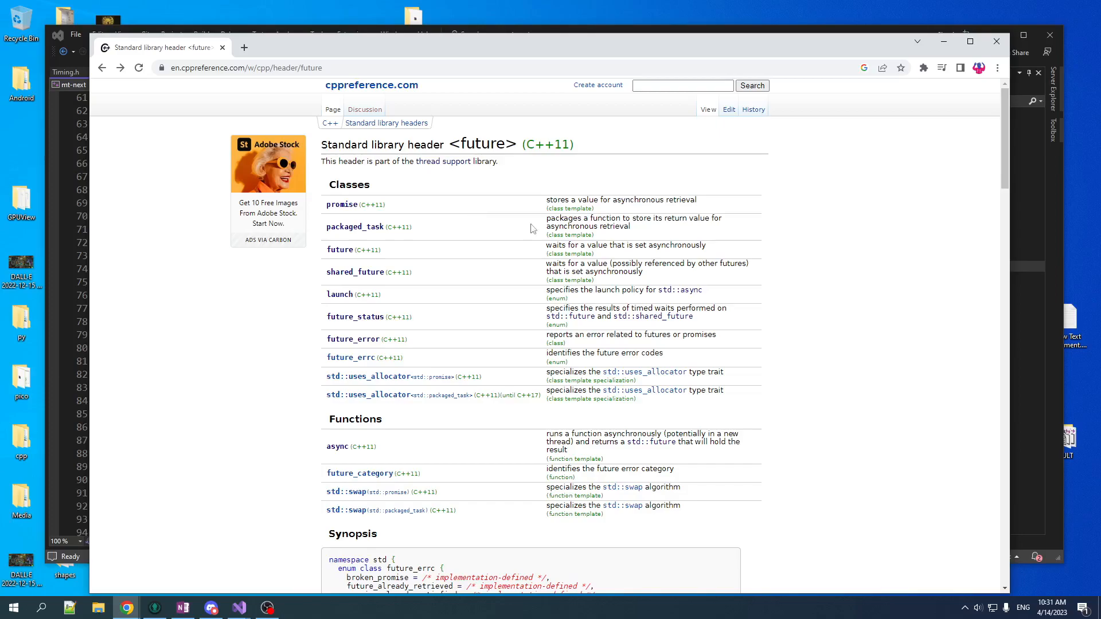
pyautogui.moveTo(475, 160)
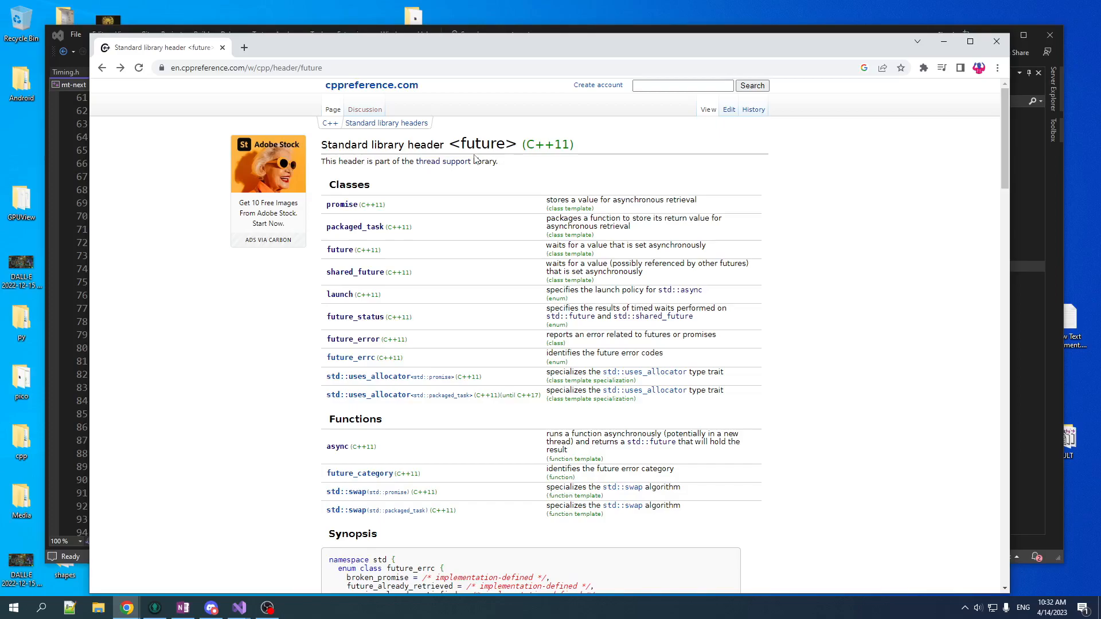
pyautogui.moveTo(481, 157)
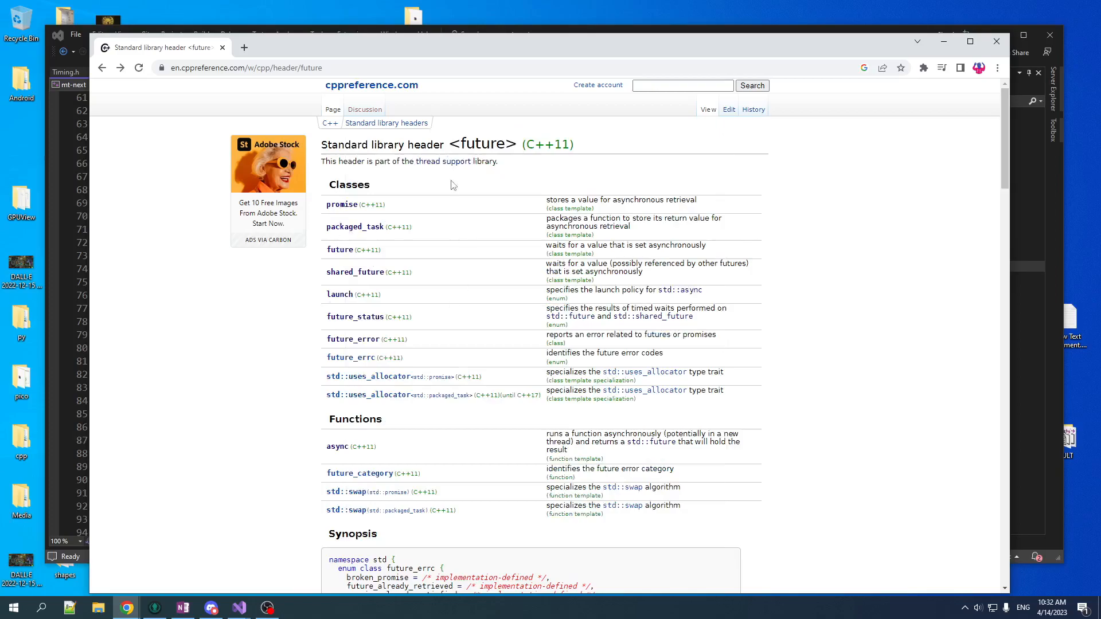
pyautogui.moveTo(368, 294)
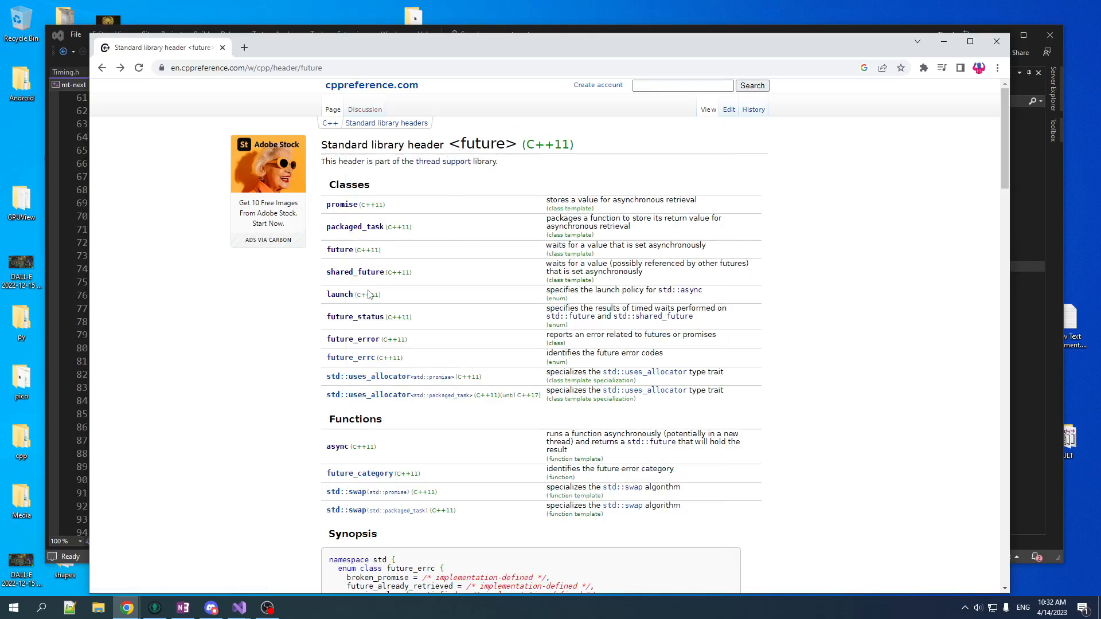
pyautogui.moveTo(341, 204)
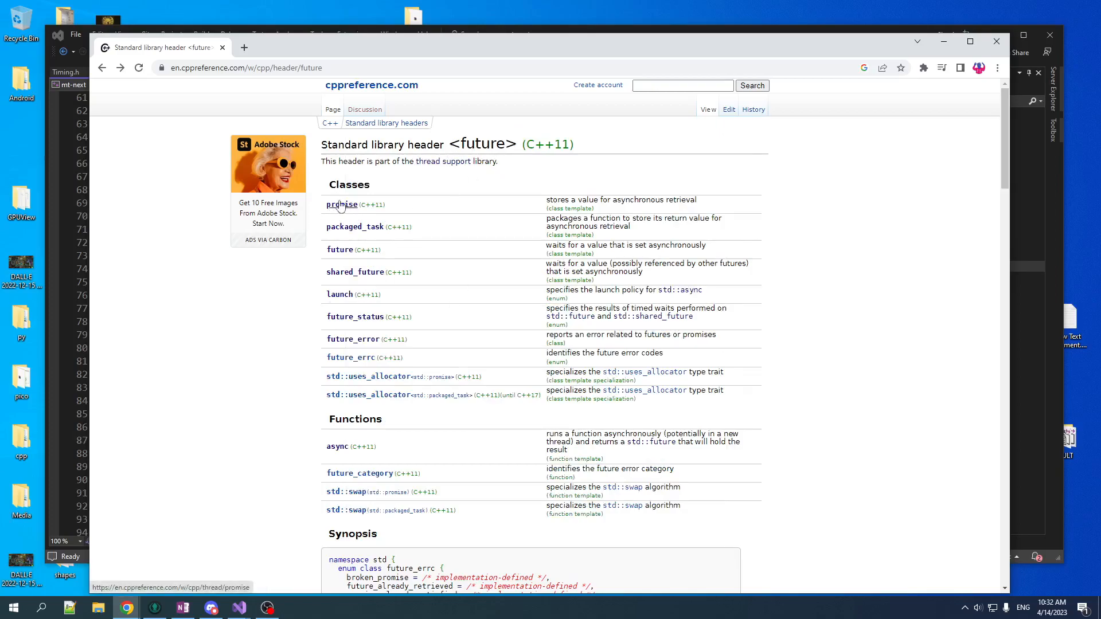
pyautogui.moveTo(356, 227)
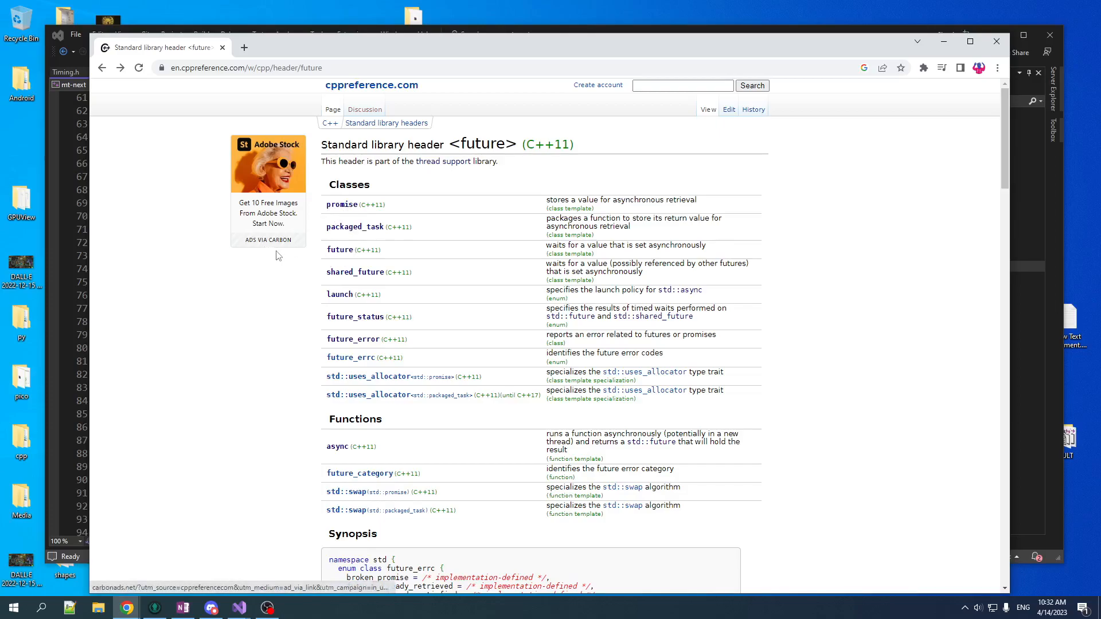
pyautogui.moveTo(304, 251)
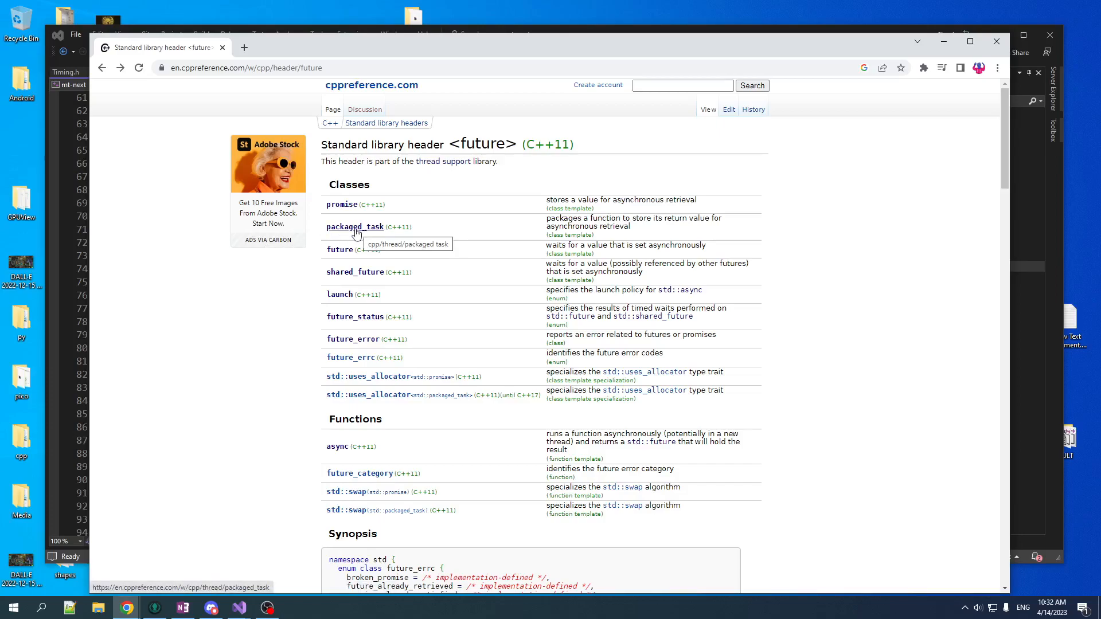
pyautogui.moveTo(340, 249)
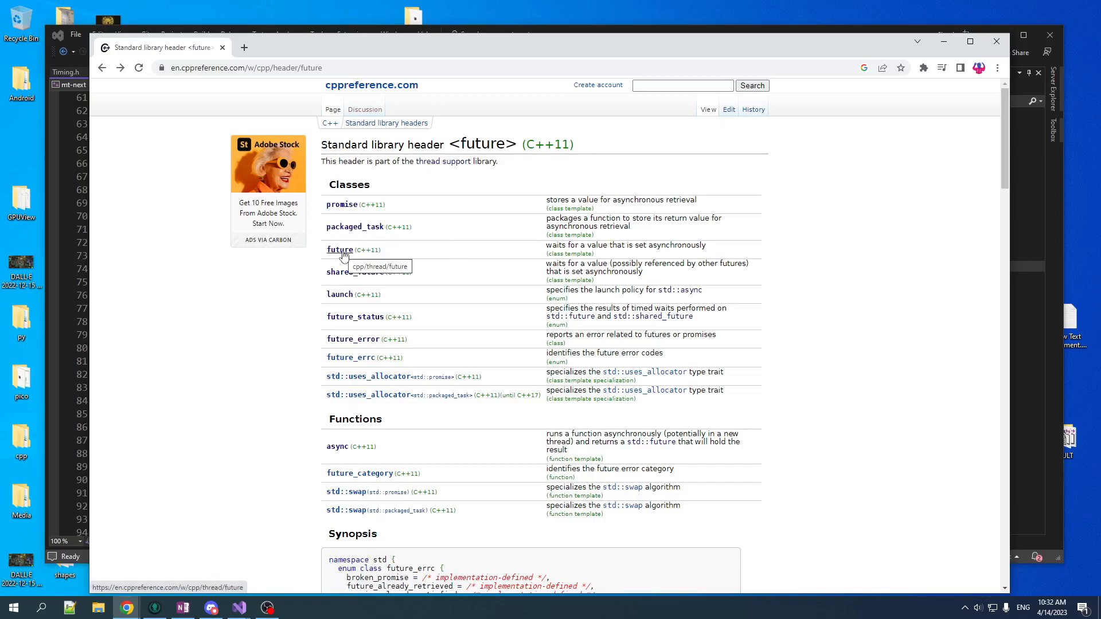
pyautogui.moveTo(342, 204)
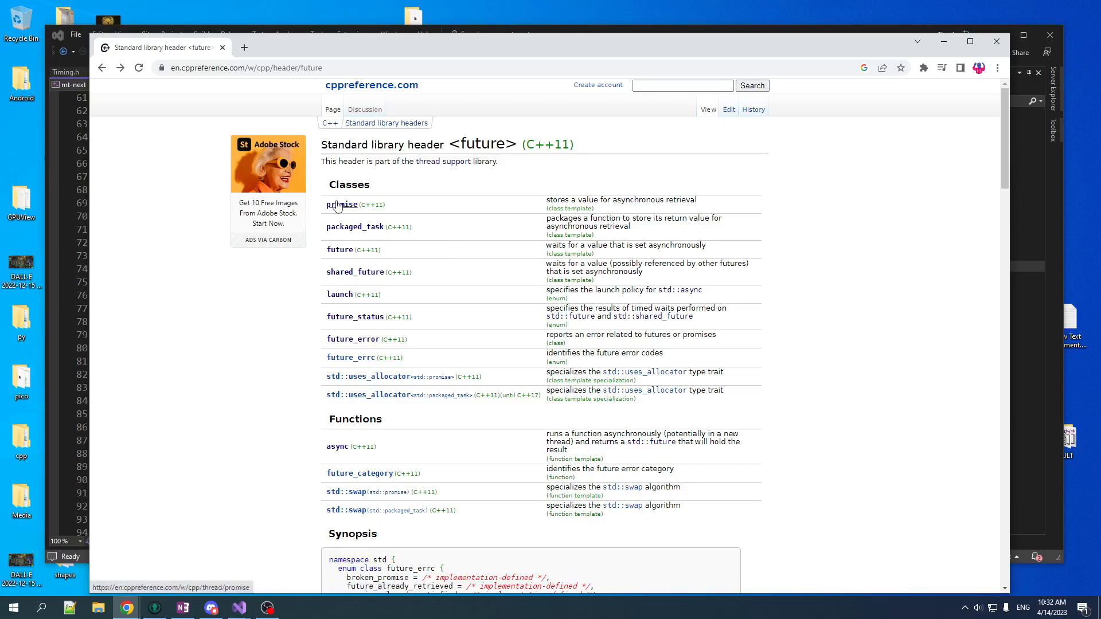
pyautogui.moveTo(355, 226)
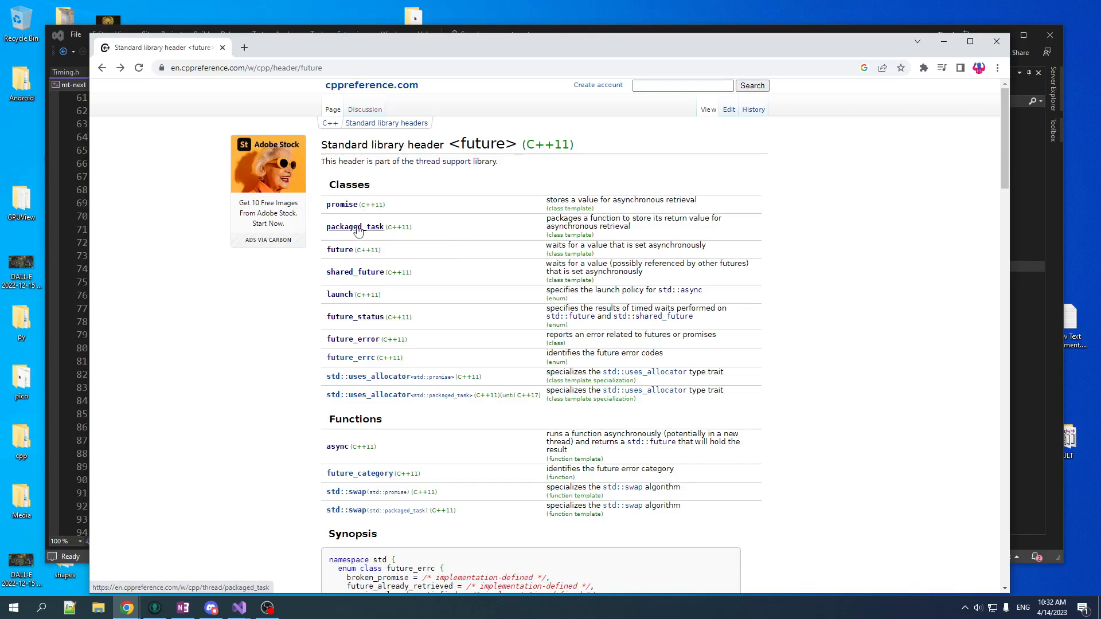
# - Open std::packaged_task, view its constructor page, then return to the overview
pyautogui.click(353, 226)
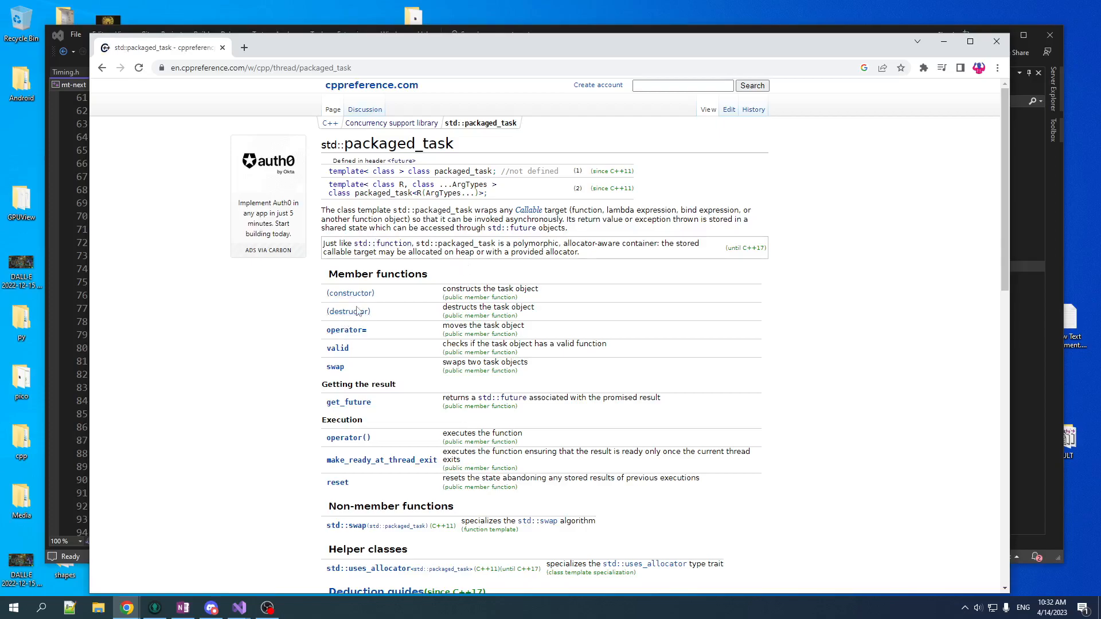
pyautogui.click(350, 293)
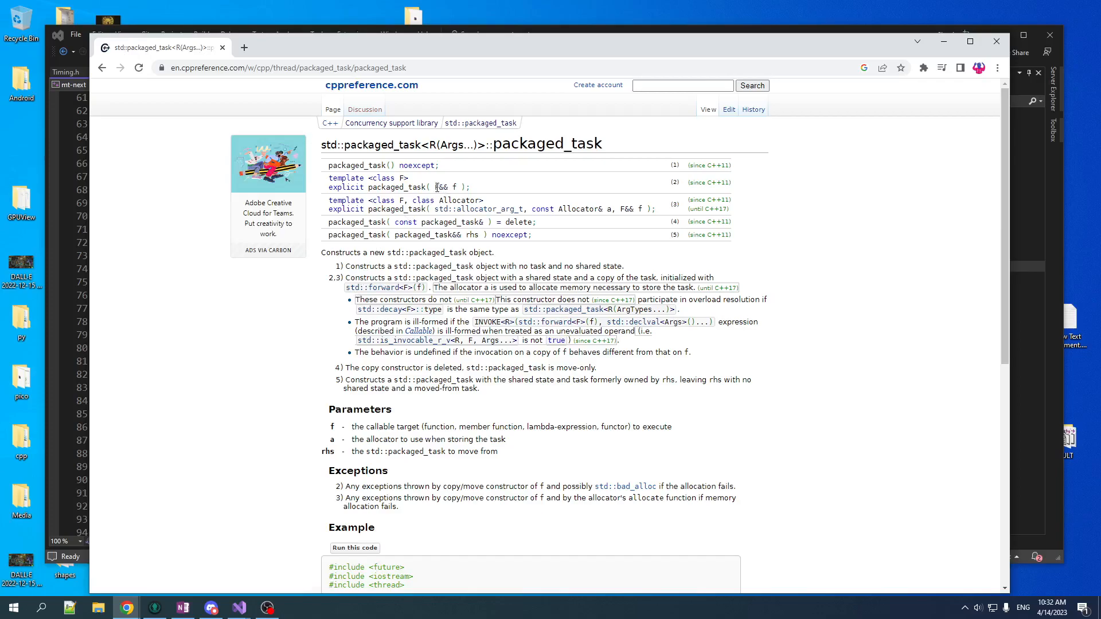
pyautogui.doubleClick(440, 186)
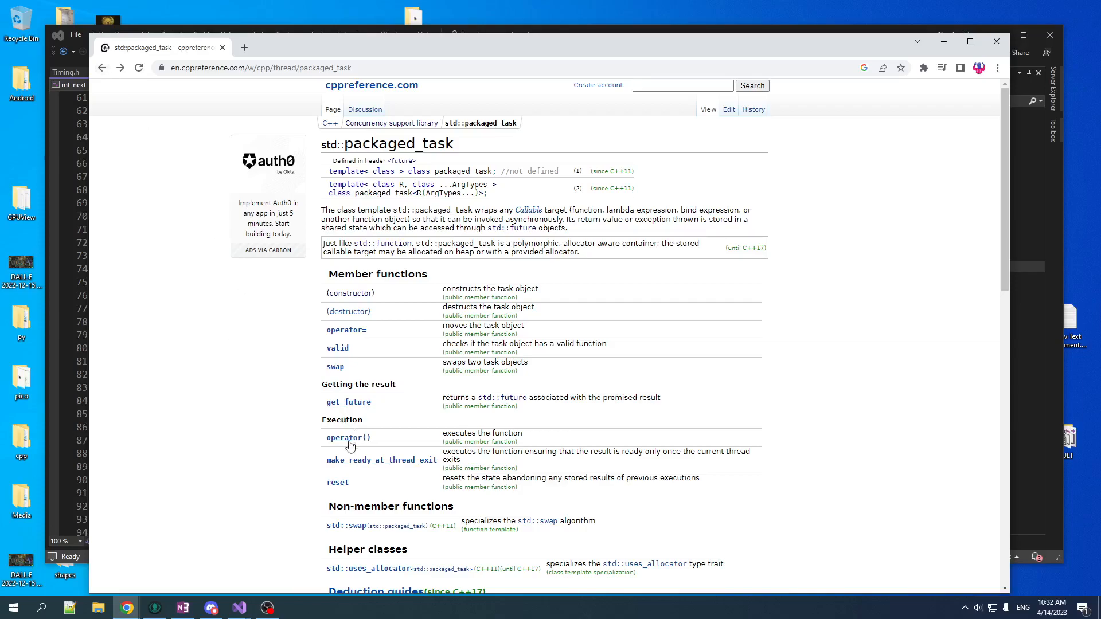
pyautogui.moveTo(365, 441)
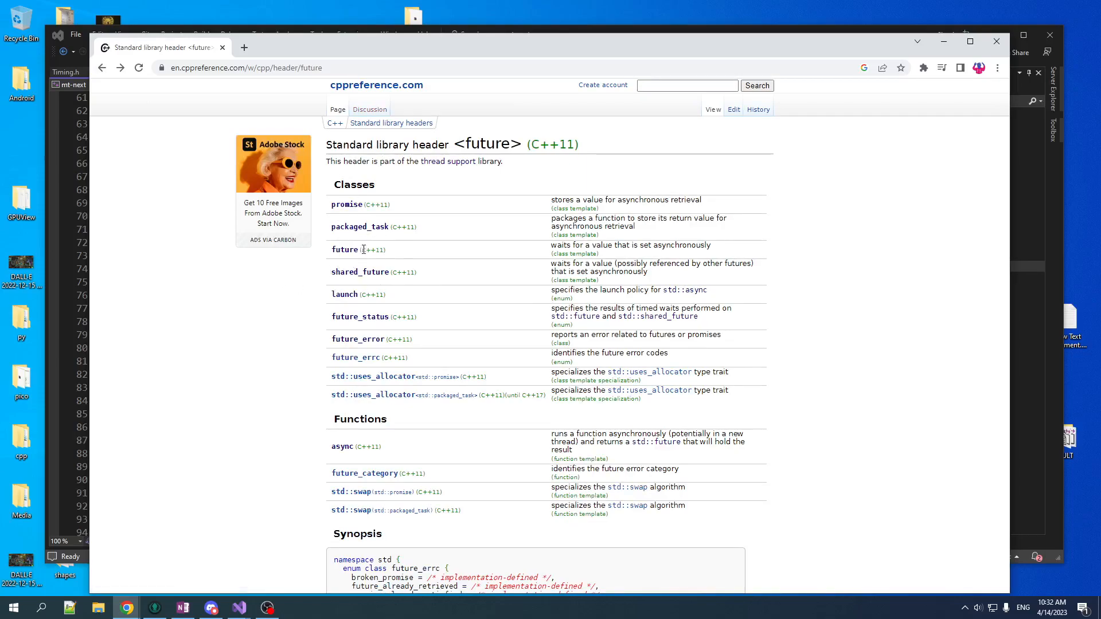
pyautogui.moveTo(344, 249)
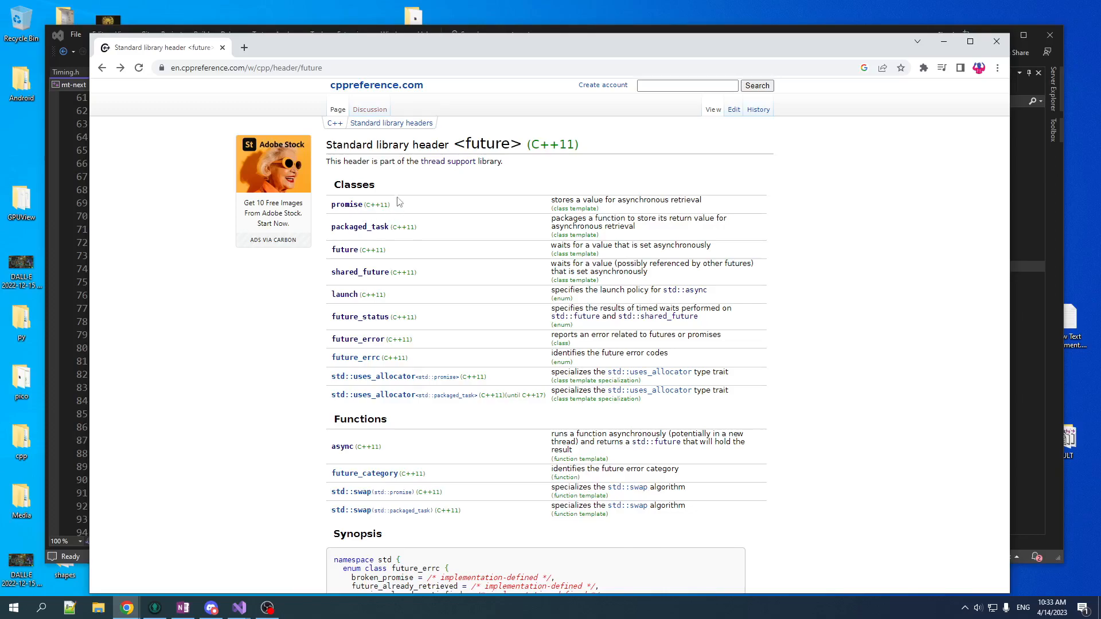
pyautogui.moveTo(347, 199)
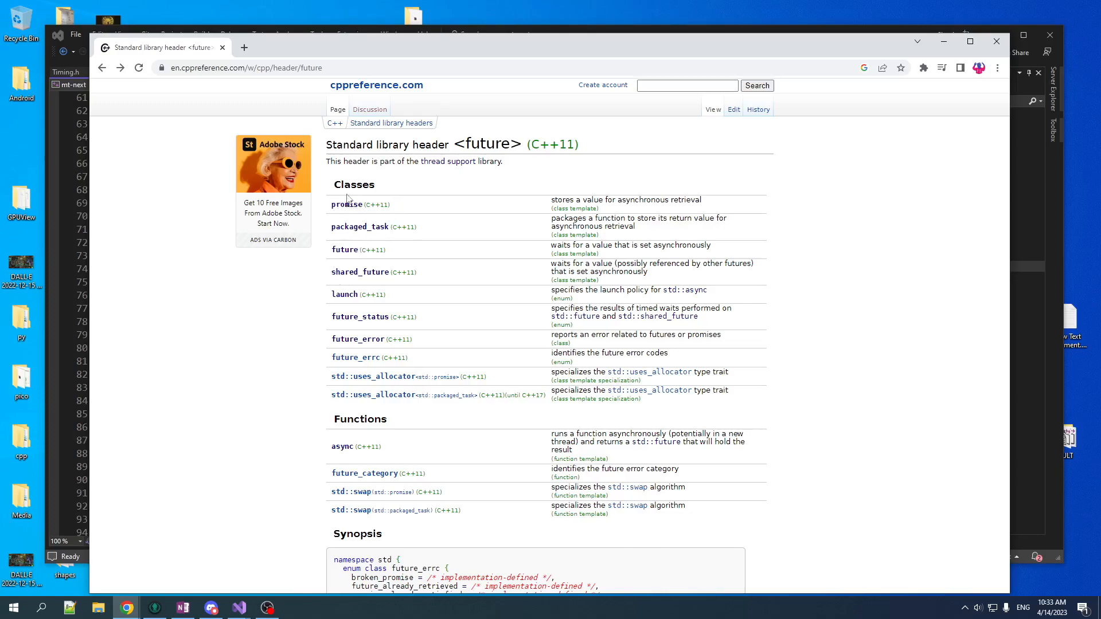
pyautogui.moveTo(358, 225)
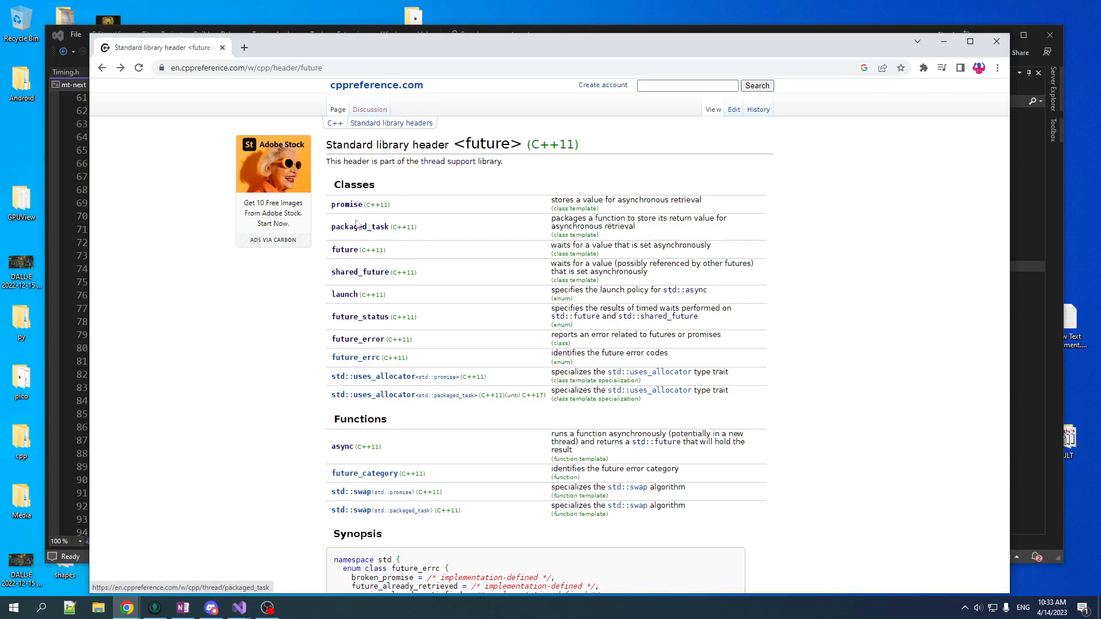
pyautogui.moveTo(359, 226)
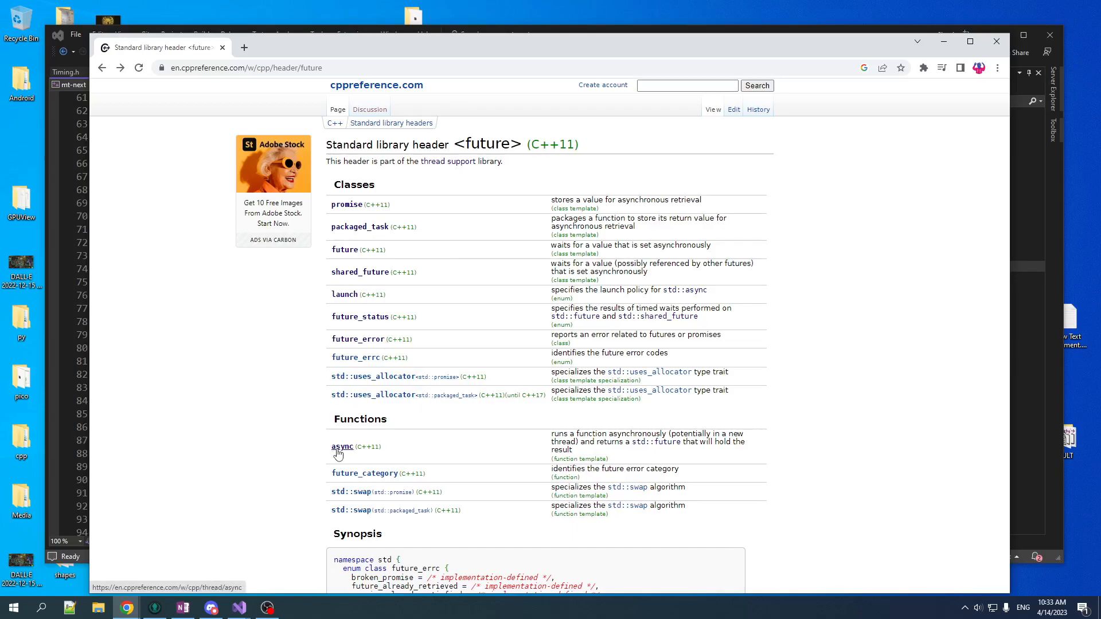
pyautogui.moveTo(342, 446)
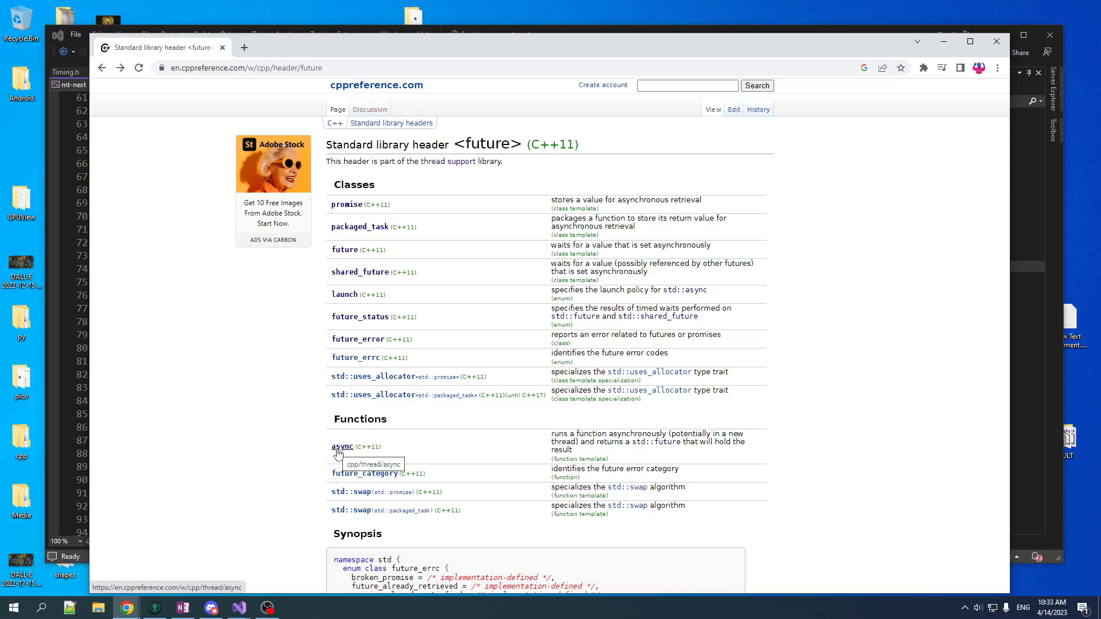
pyautogui.moveTo(354, 461)
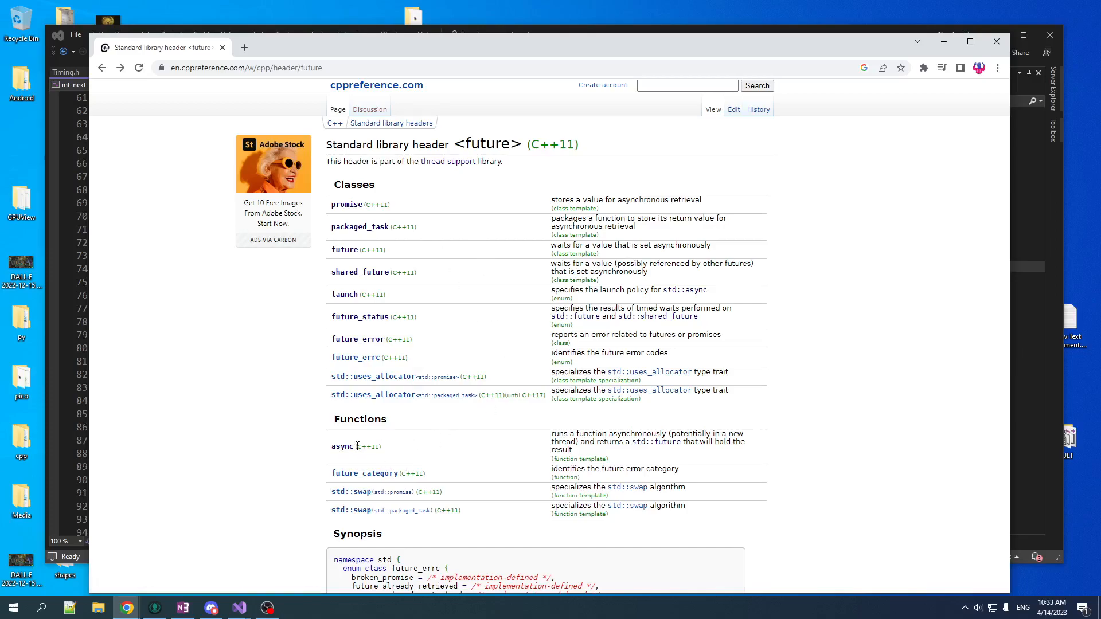
pyautogui.moveTo(328, 402)
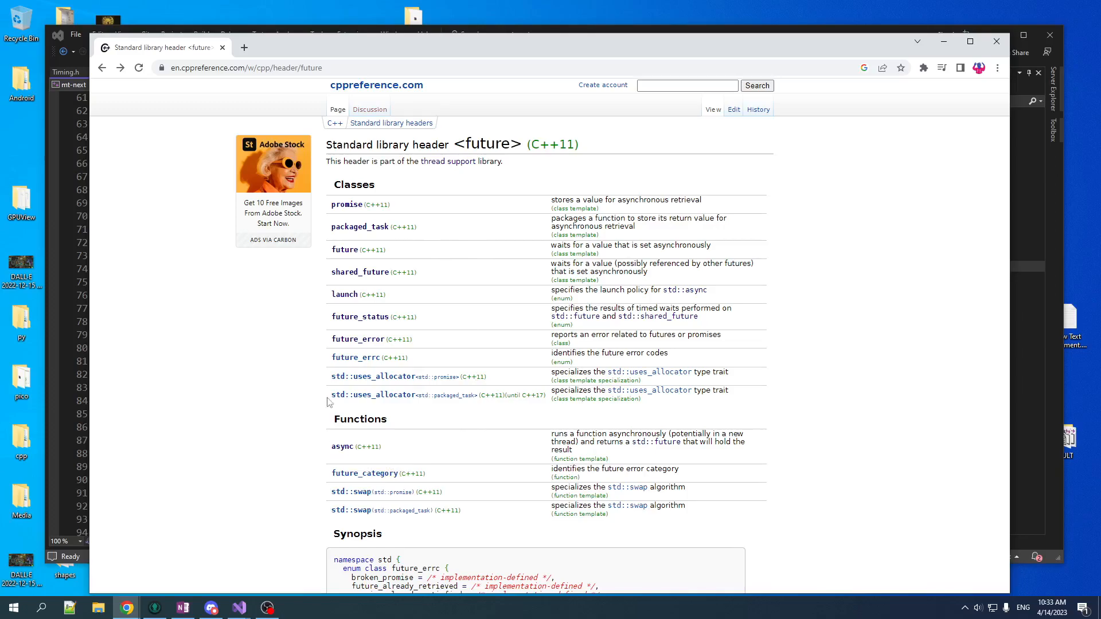
pyautogui.moveTo(351, 462)
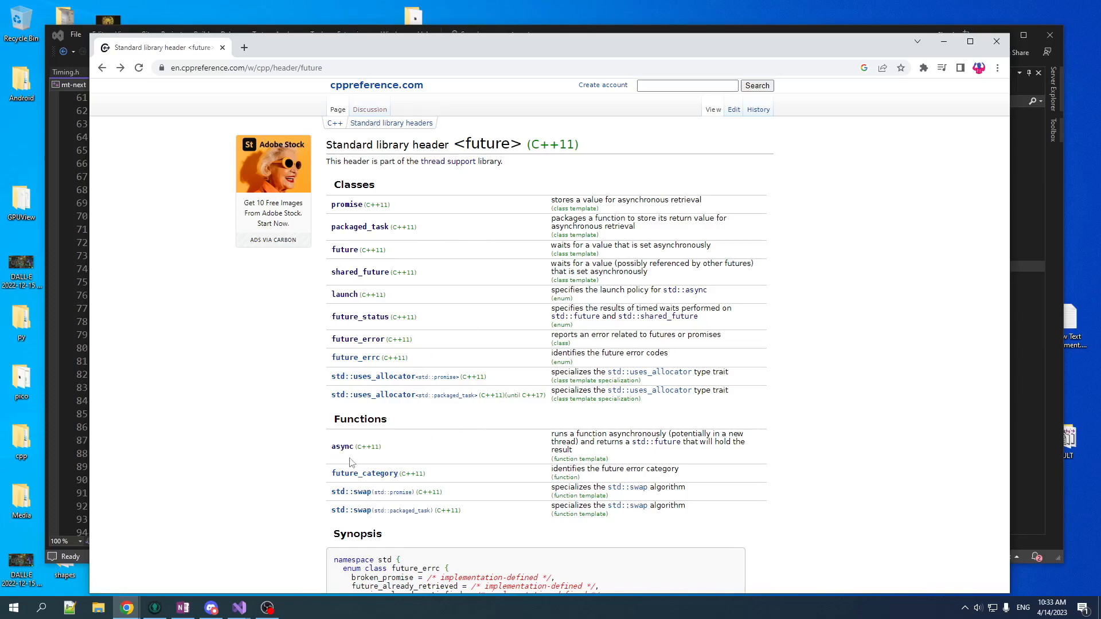
pyautogui.moveTo(360, 410)
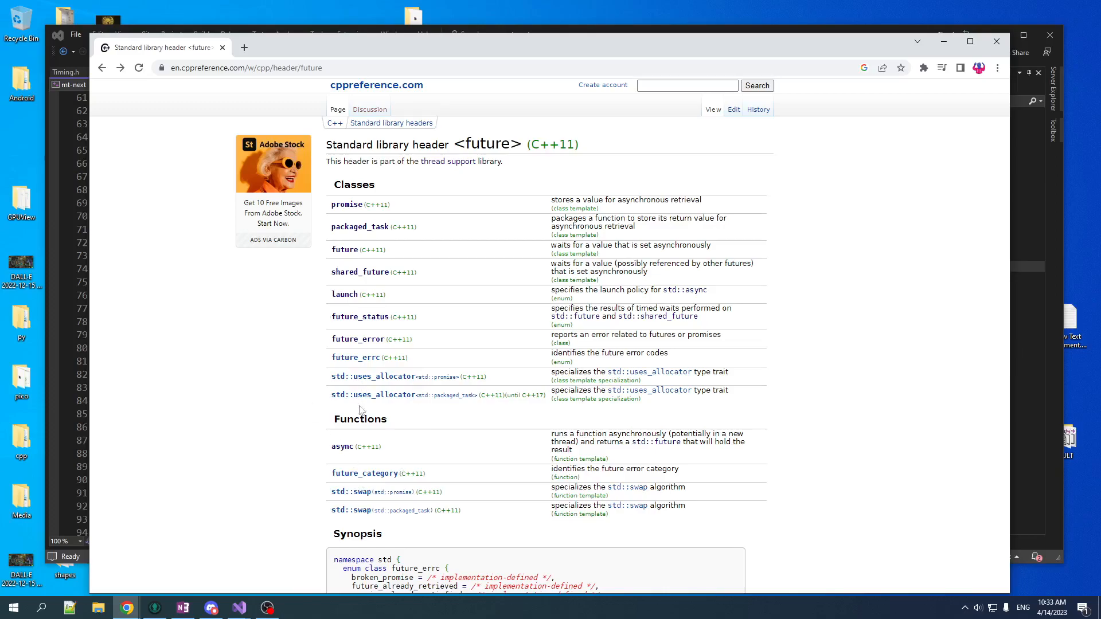
pyautogui.moveTo(351, 465)
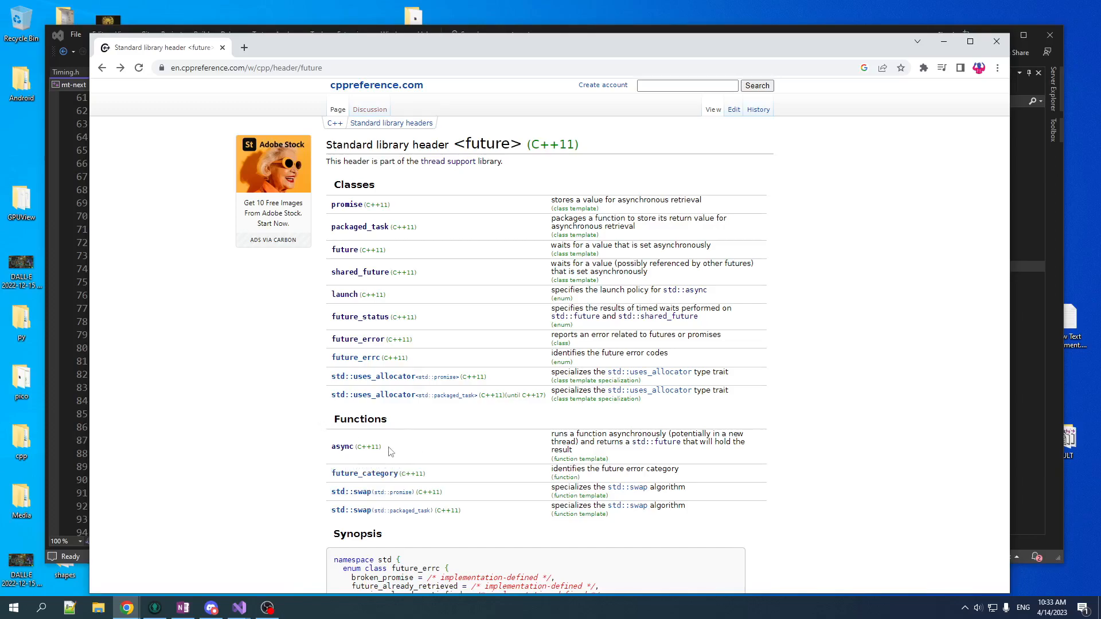
pyautogui.moveTo(235, 454)
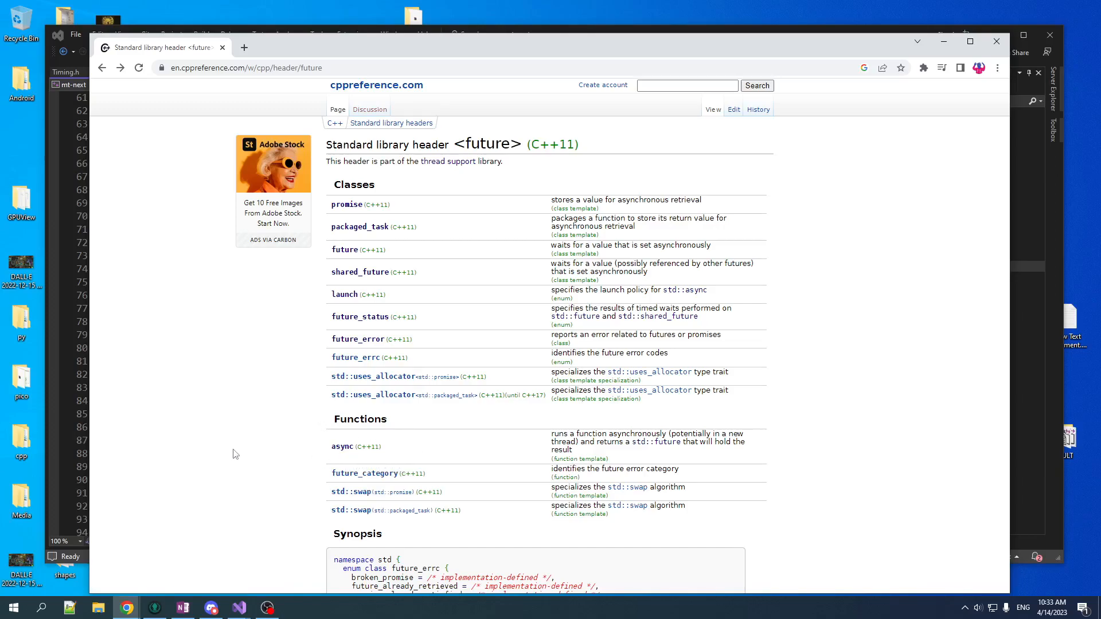
pyautogui.moveTo(235, 499)
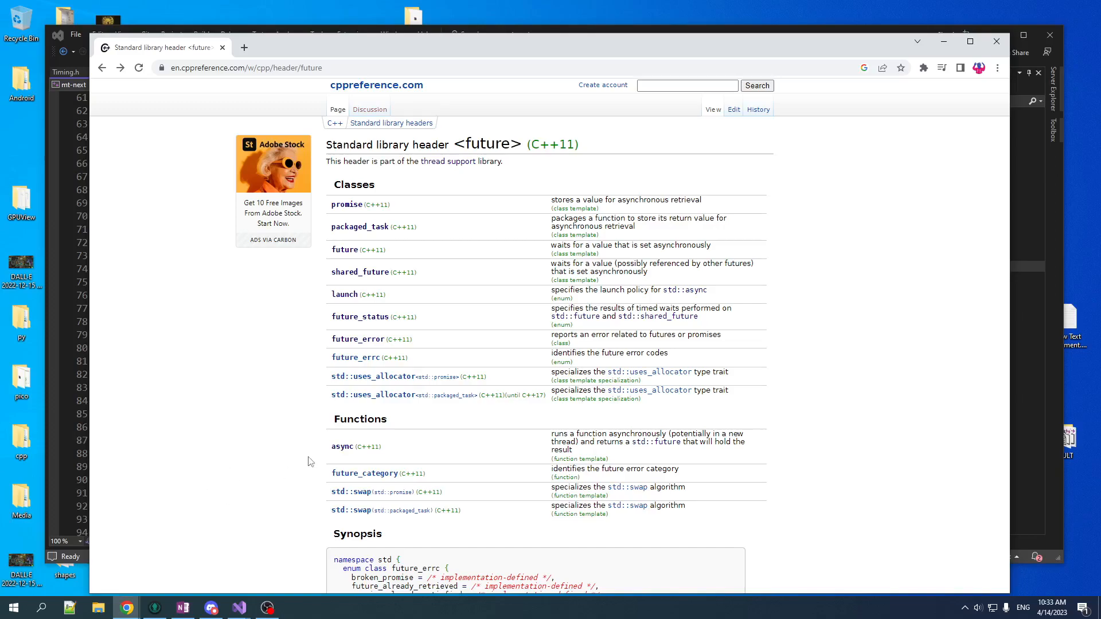
# - Open the std::async page from the <future> header page
pyautogui.click(341, 446)
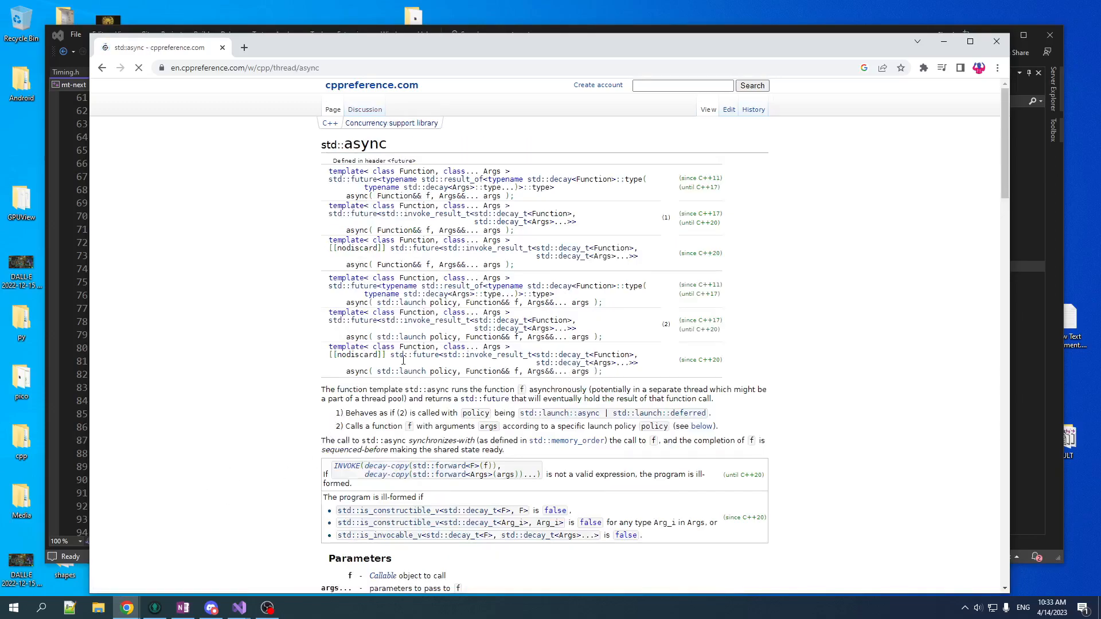
# - Scroll std::async through Policy selection, Exceptions, Notes and Example sections
pyautogui.scroll(-3)
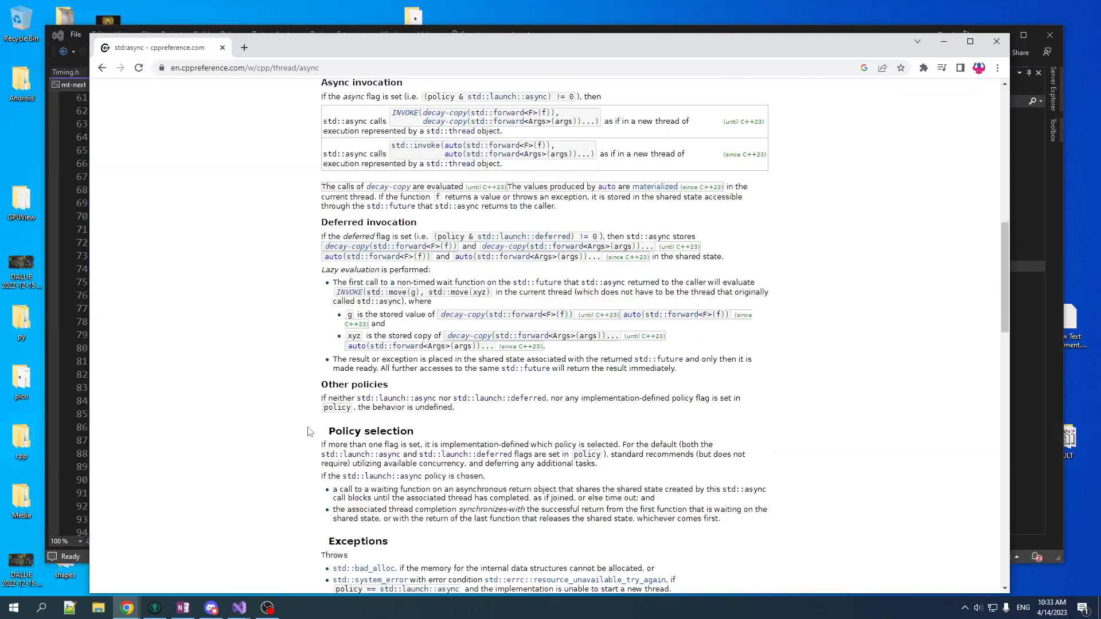
pyautogui.scroll(-3)
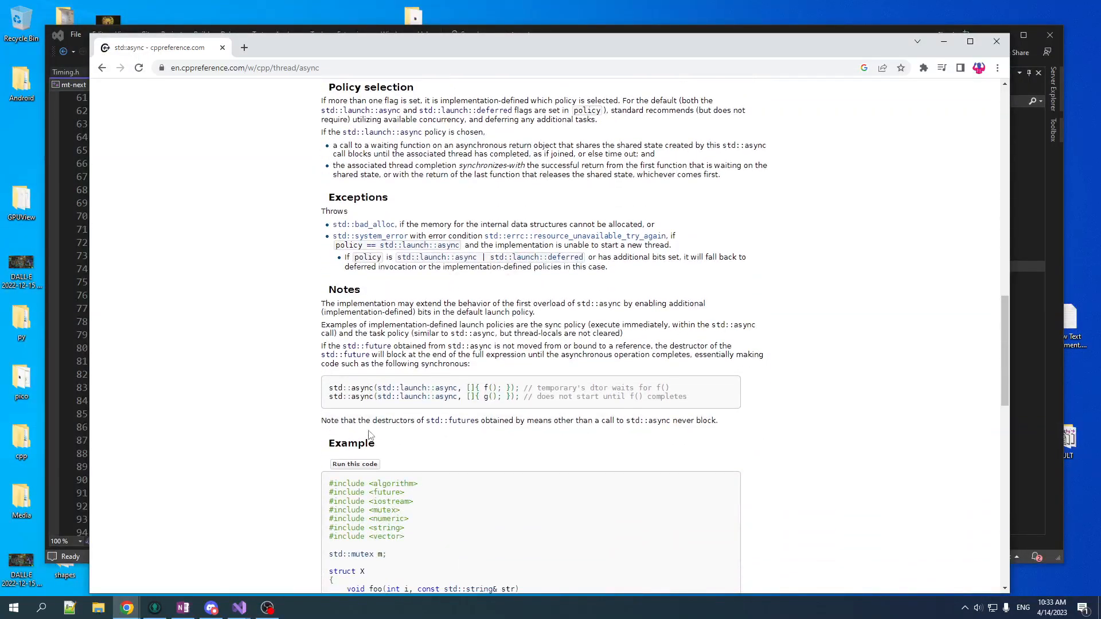
pyautogui.moveTo(418, 388)
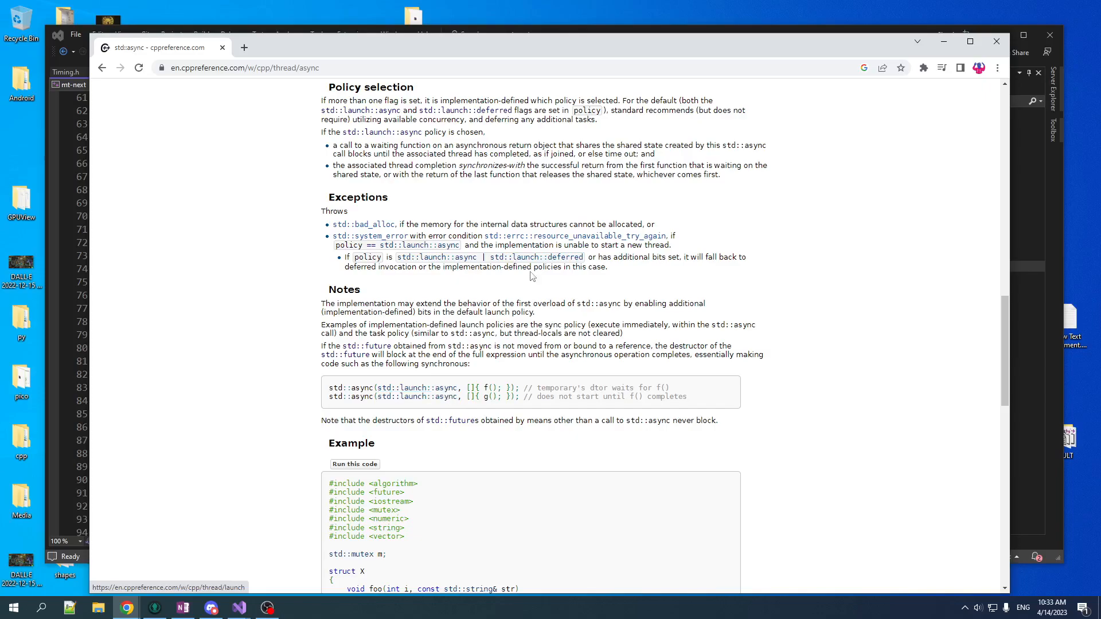
pyautogui.moveTo(539, 441)
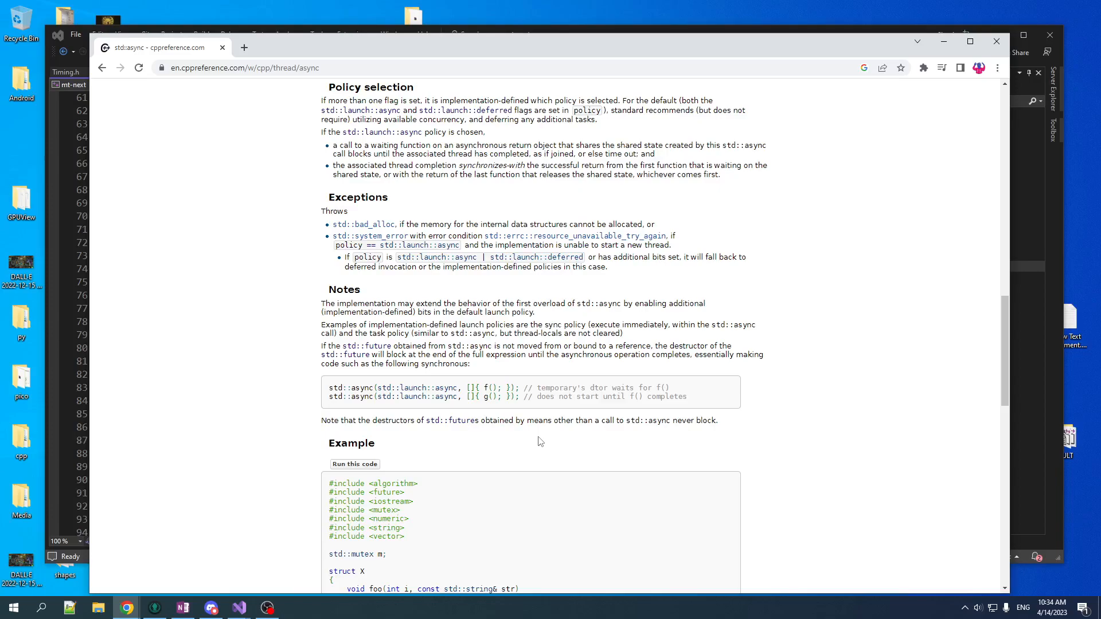
pyautogui.scroll(-3)
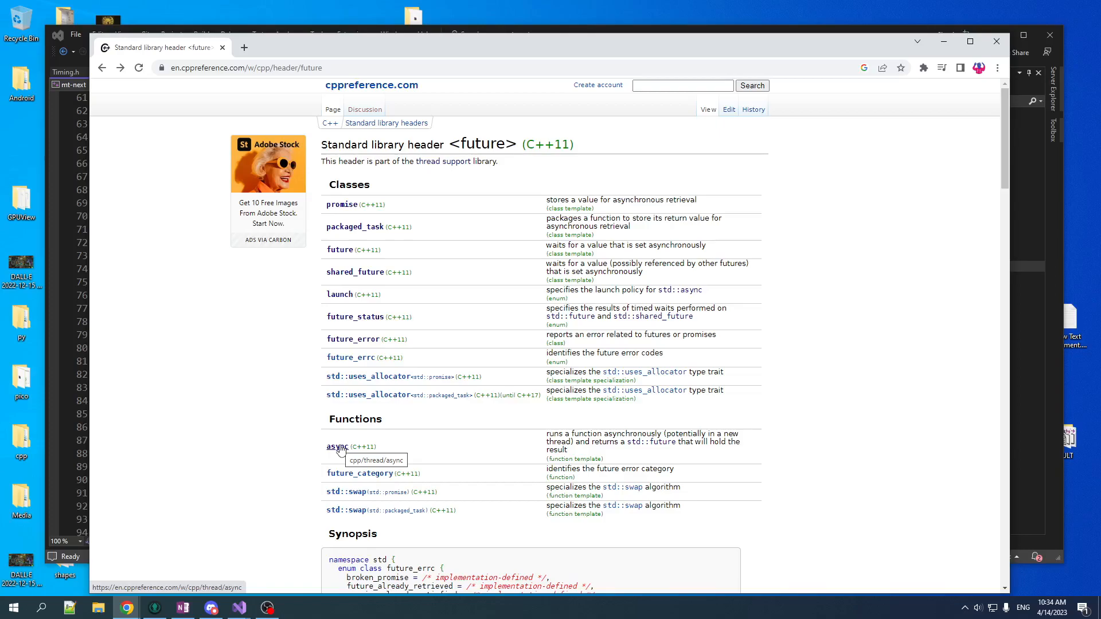
pyautogui.moveTo(322, 452)
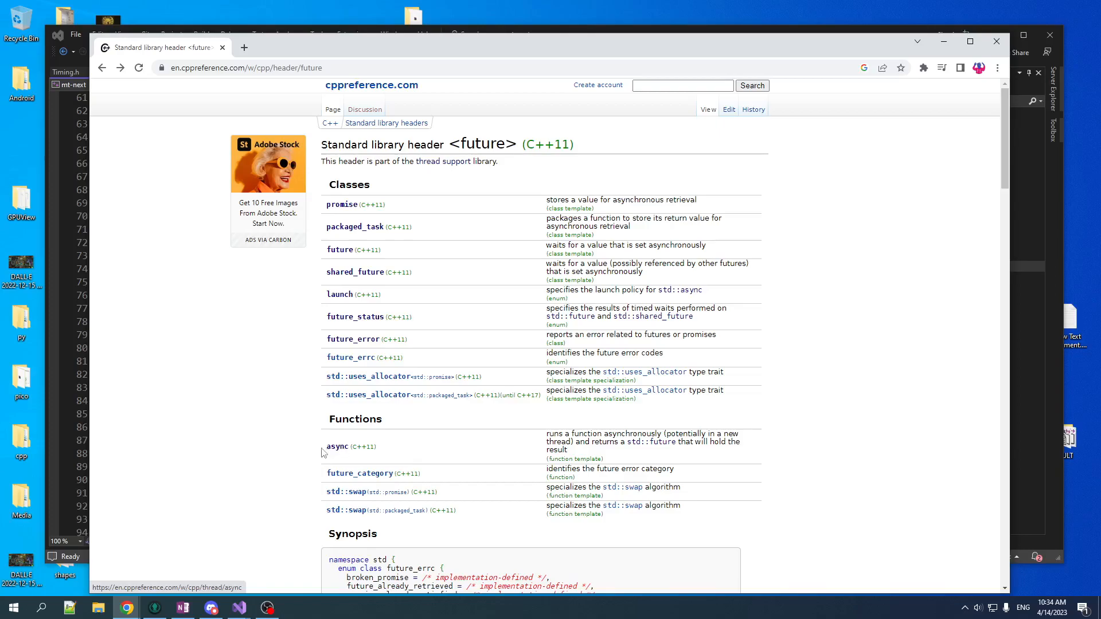
pyautogui.moveTo(325, 461)
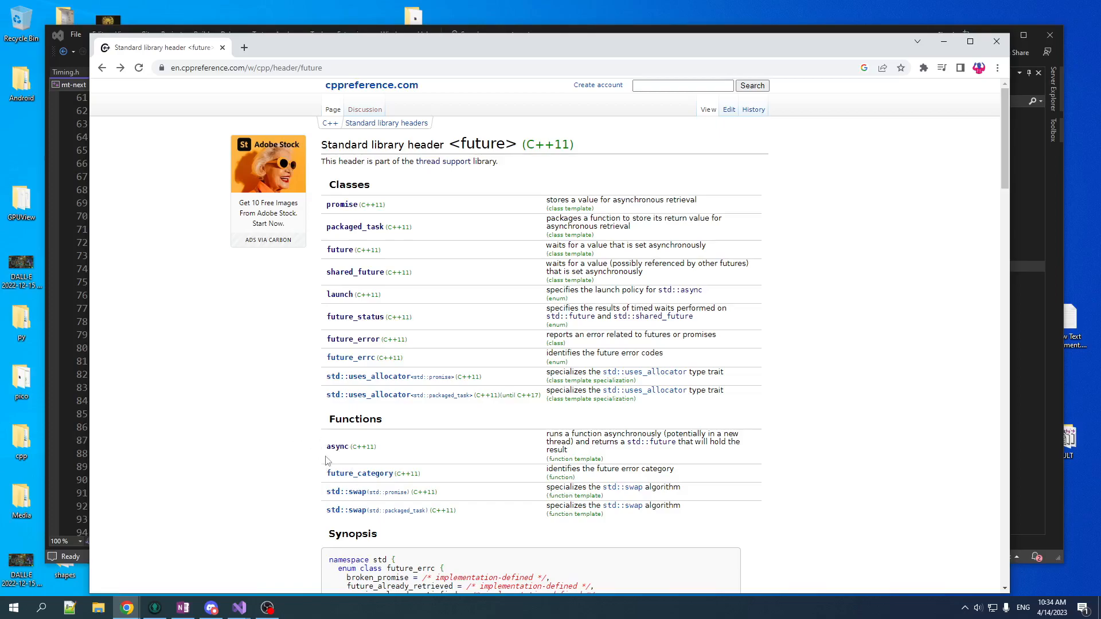
pyautogui.moveTo(318, 457)
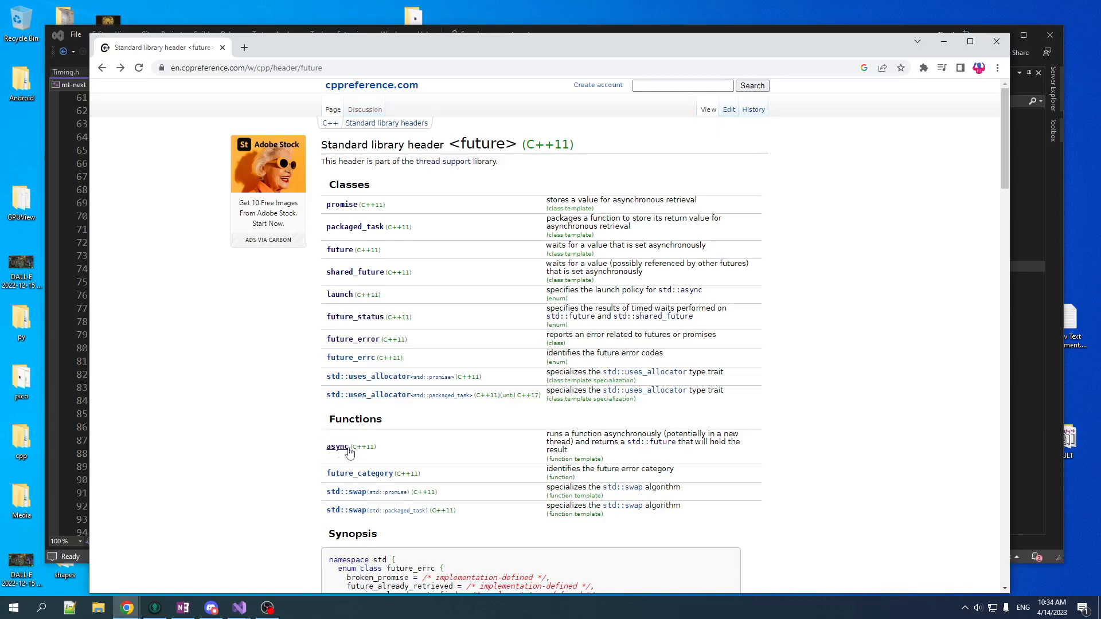
pyautogui.moveTo(337, 466)
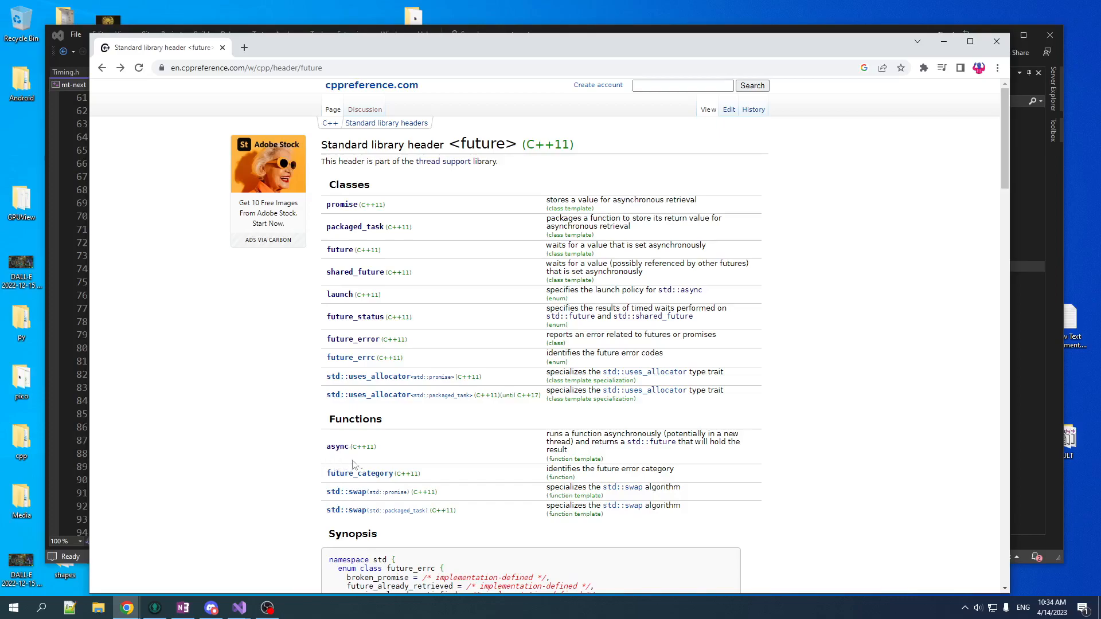
pyautogui.moveTo(338, 460)
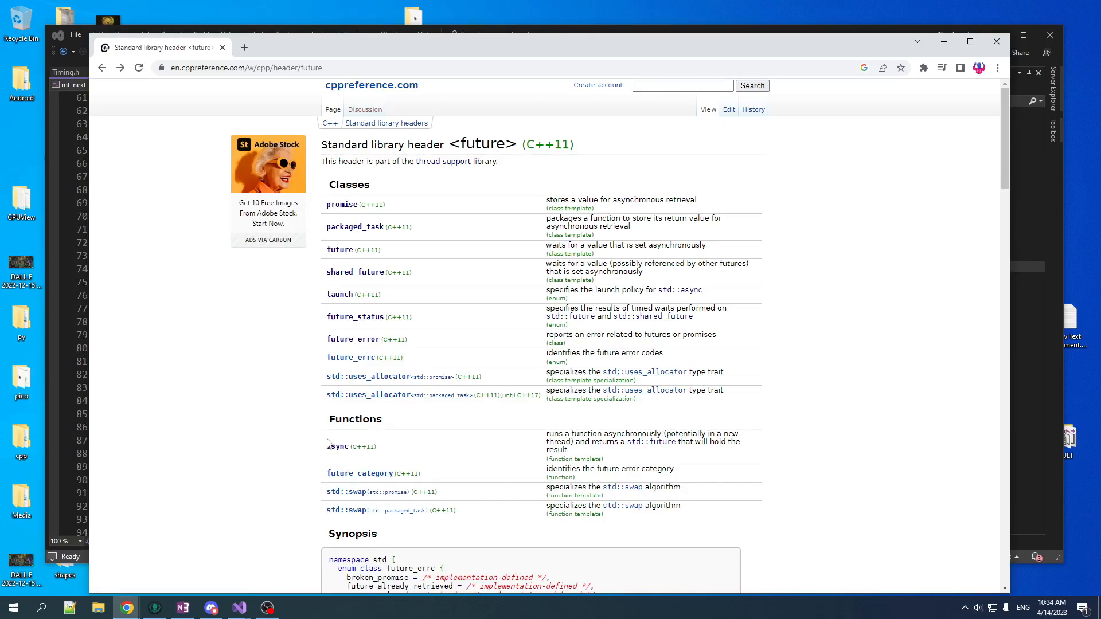
pyautogui.moveTo(321, 460)
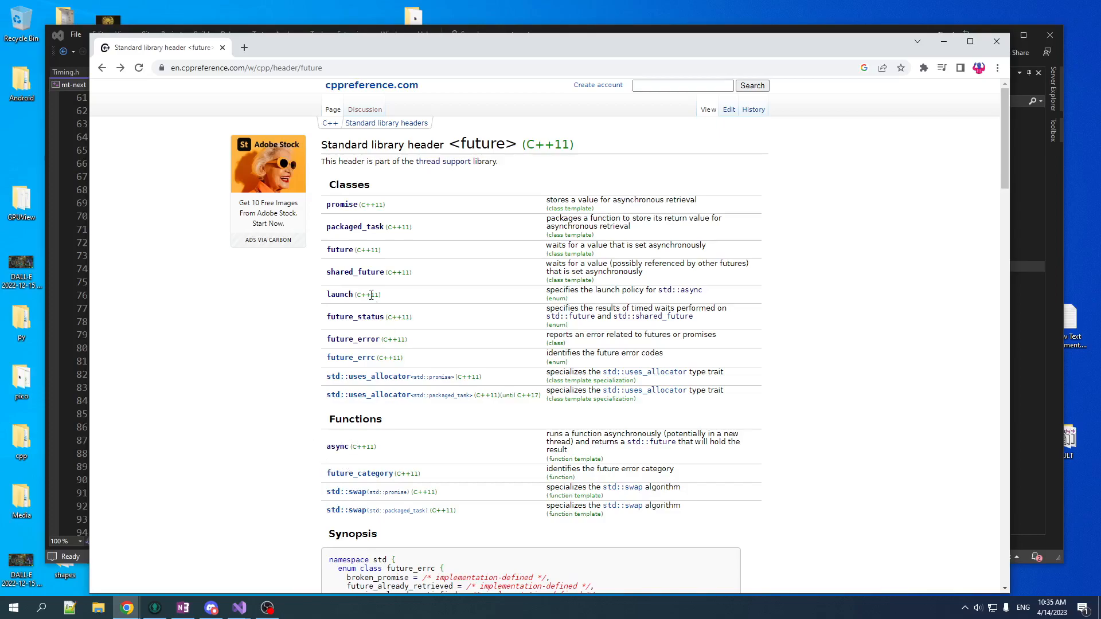
pyautogui.moveTo(354, 226)
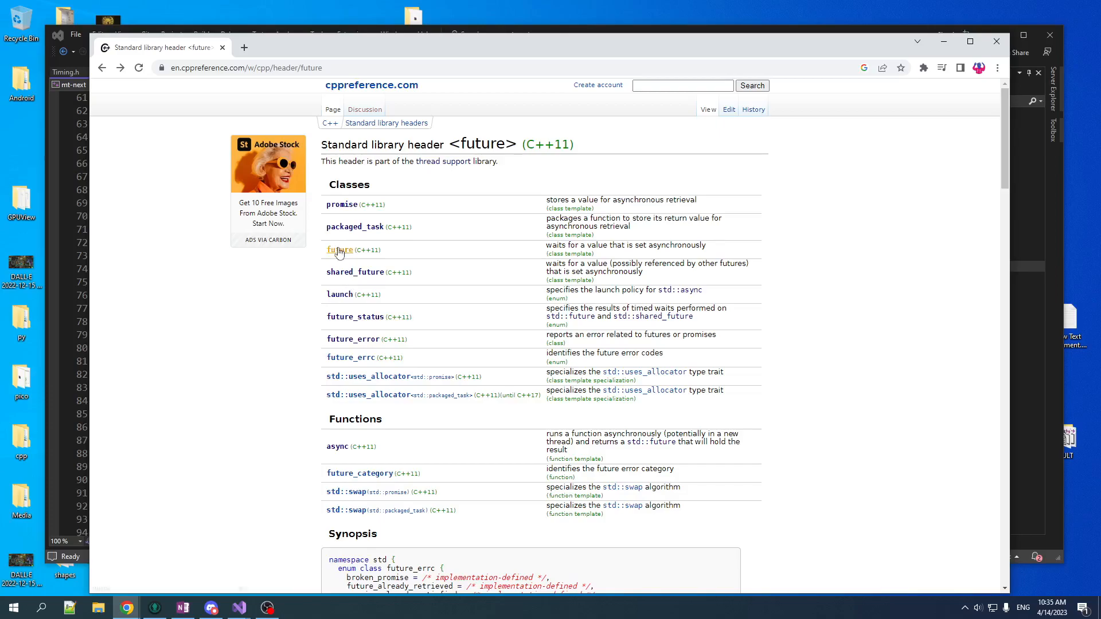
# - Open std::future from the <future> header's Classes table
pyautogui.click(340, 250)
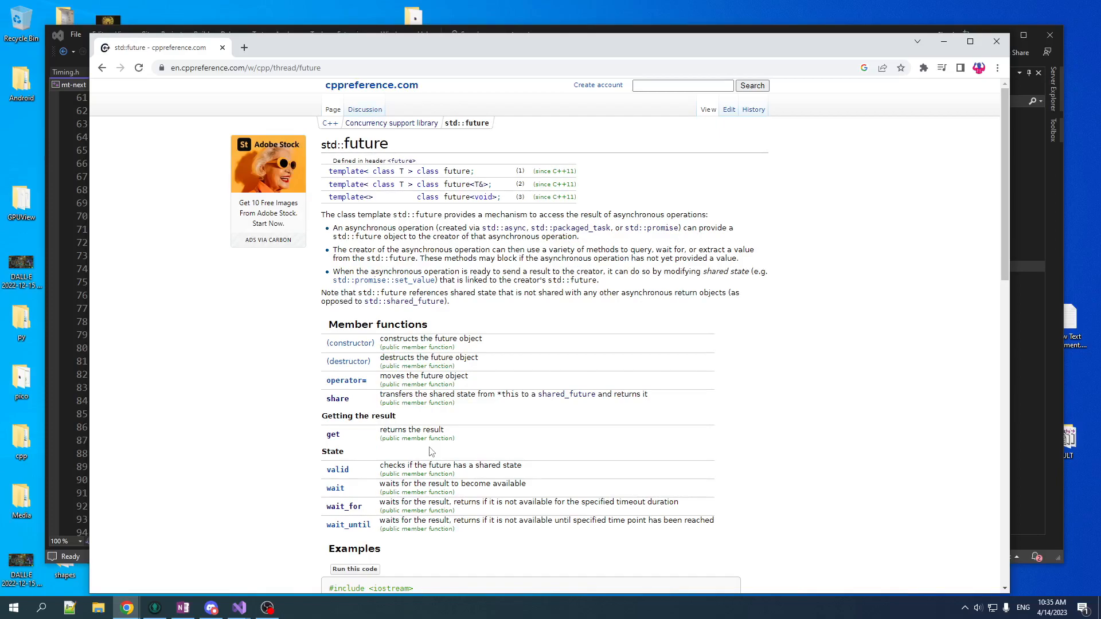
pyautogui.moveTo(409, 450)
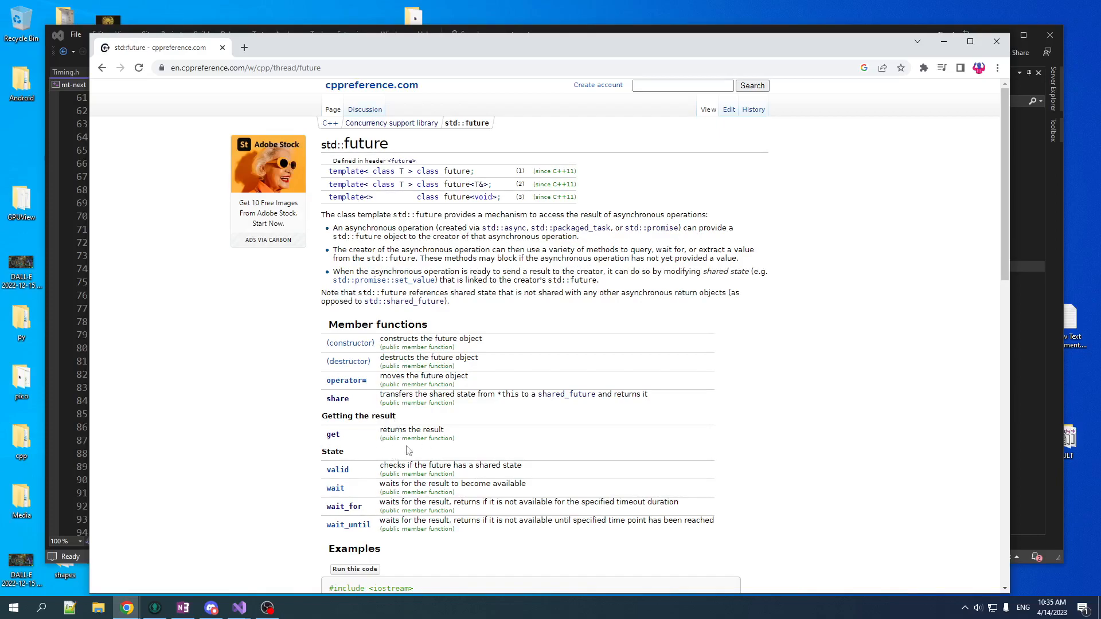
# - Read std::future::get, highlight the shared-state release sentence, and go back
pyautogui.click(332, 434)
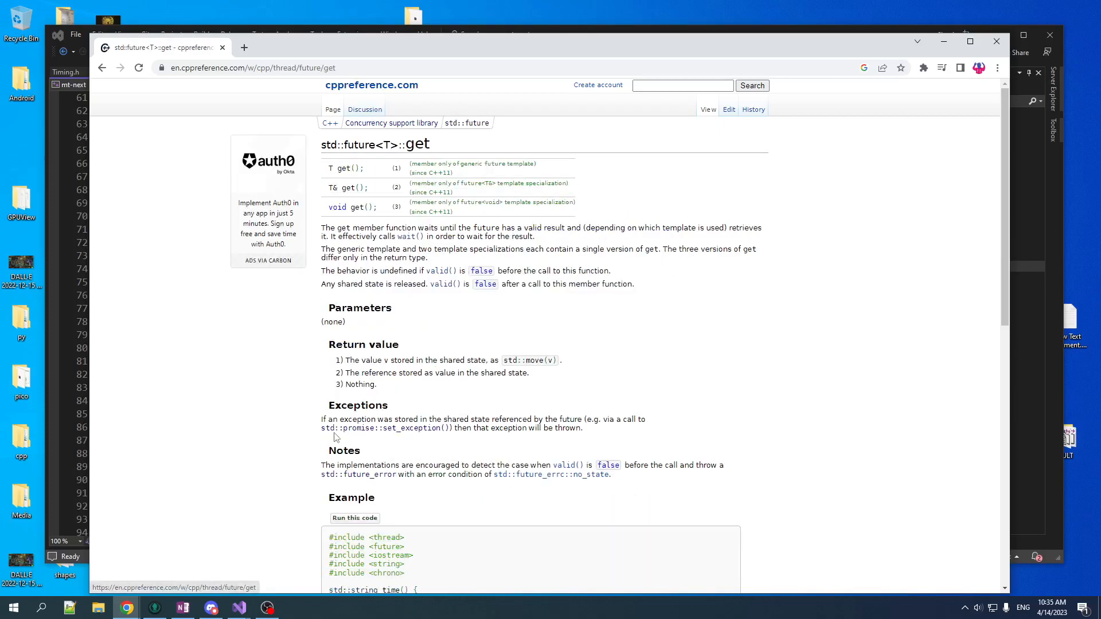
pyautogui.moveTo(295, 218)
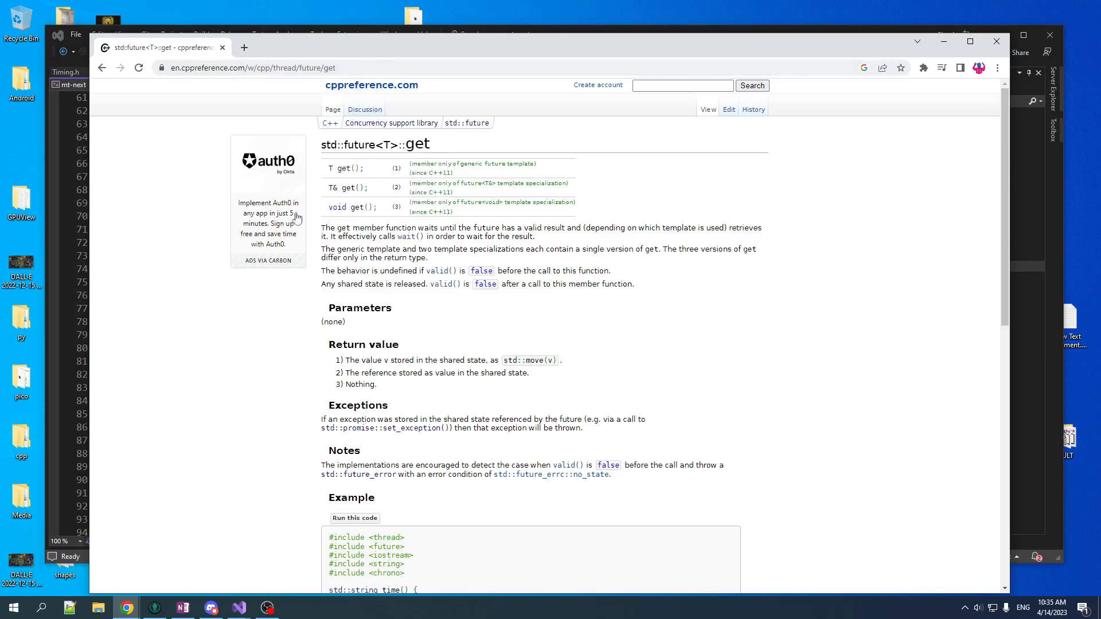
pyautogui.moveTo(463, 270)
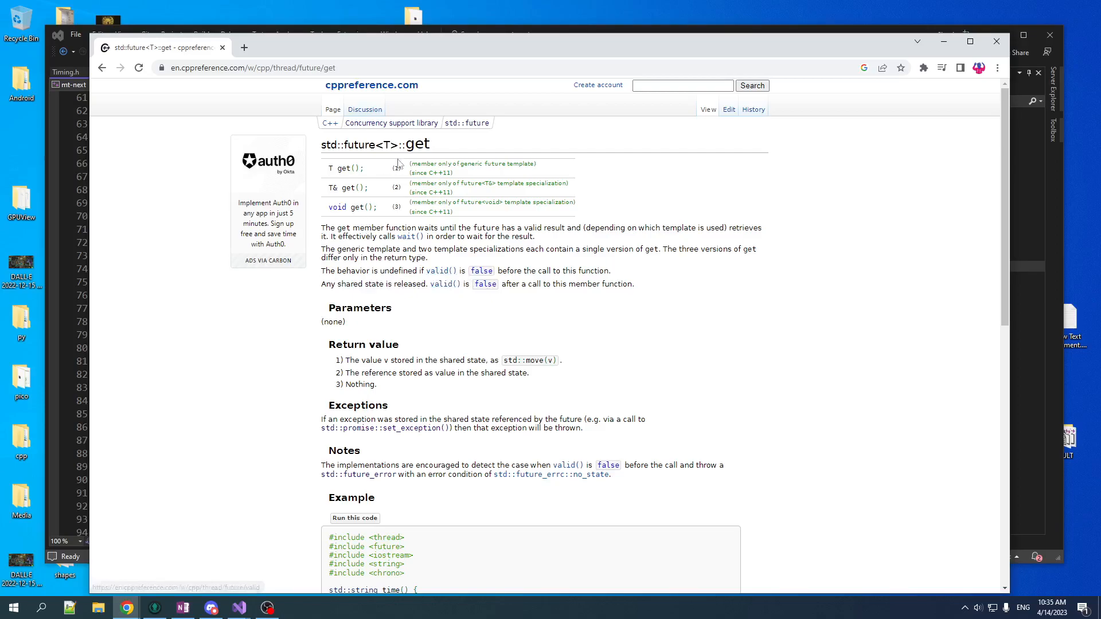
pyautogui.moveTo(320, 284); pyautogui.dragTo(425, 283)
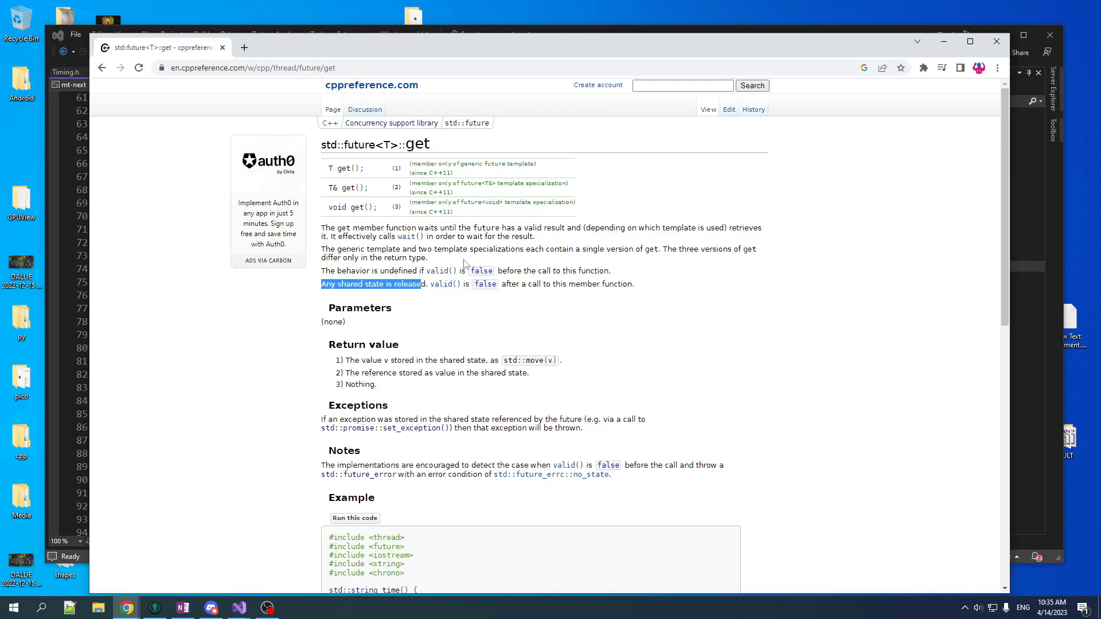
pyautogui.click(479, 123)
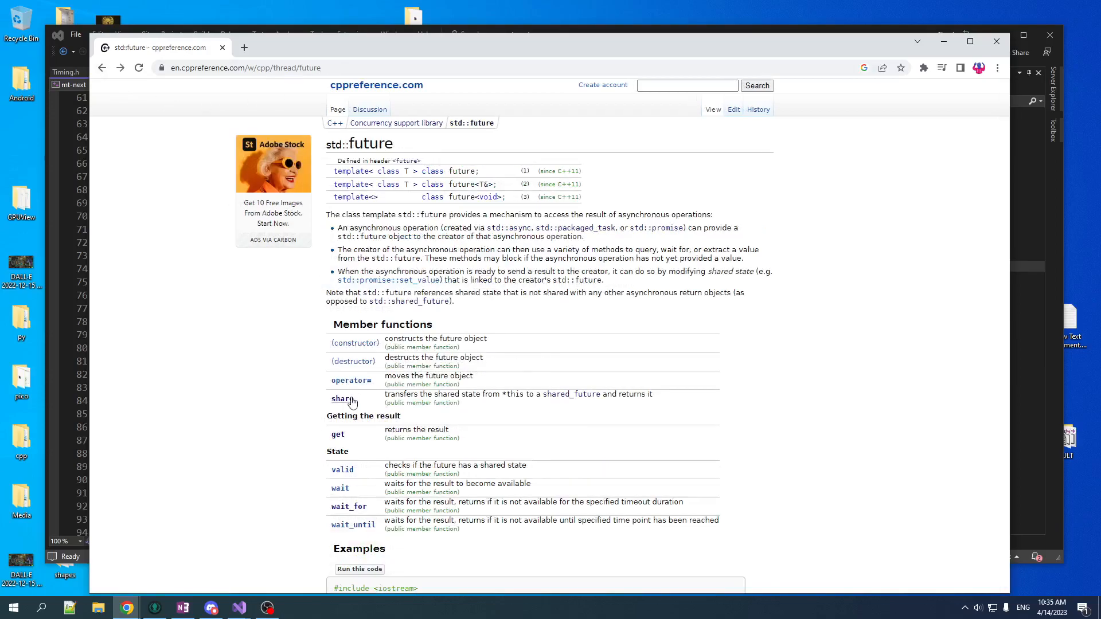
pyautogui.moveTo(370, 489)
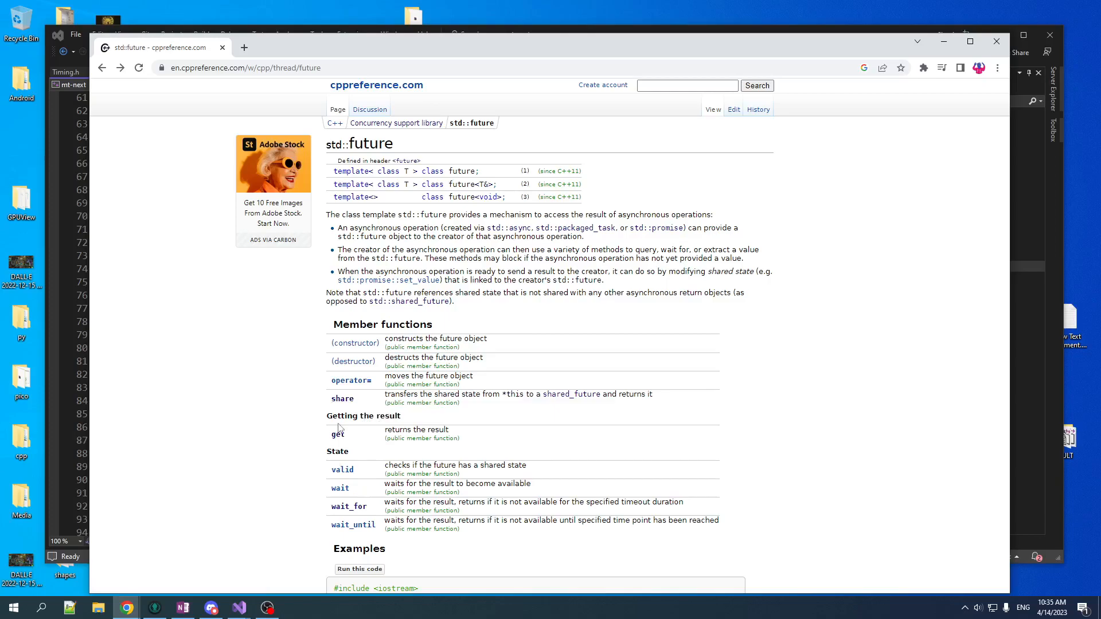
pyautogui.moveTo(420, 394)
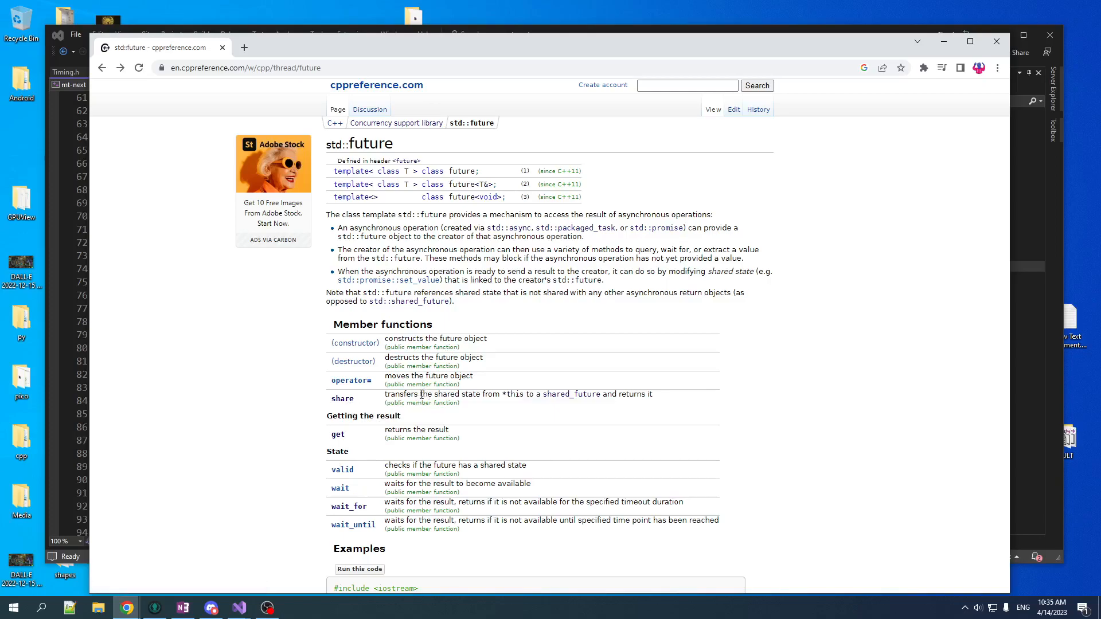
pyautogui.moveTo(502, 386)
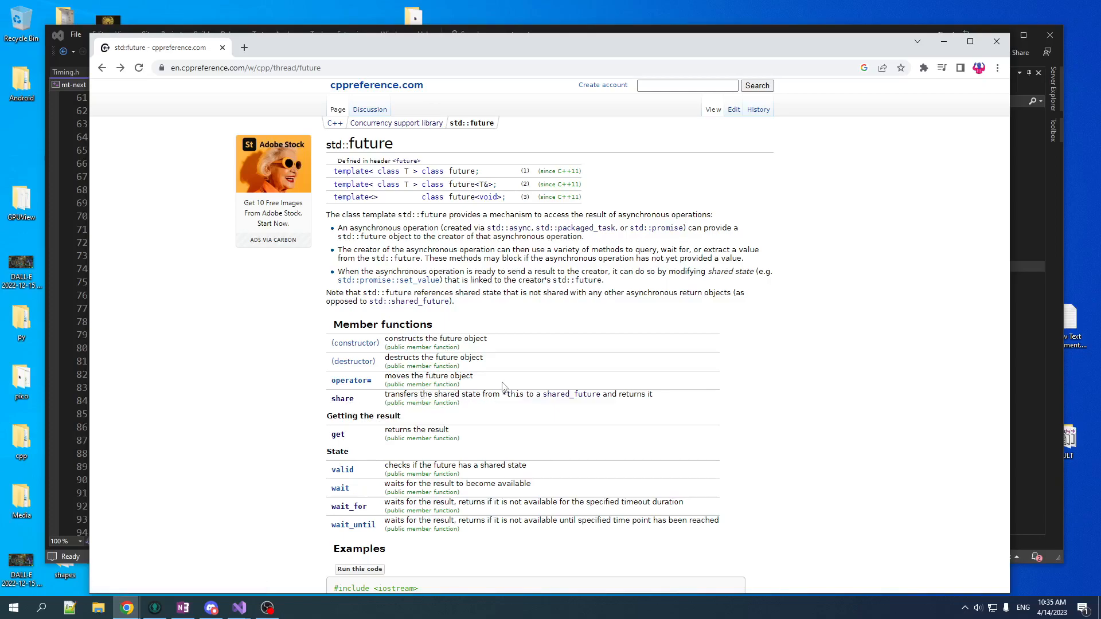
pyautogui.moveTo(567, 213)
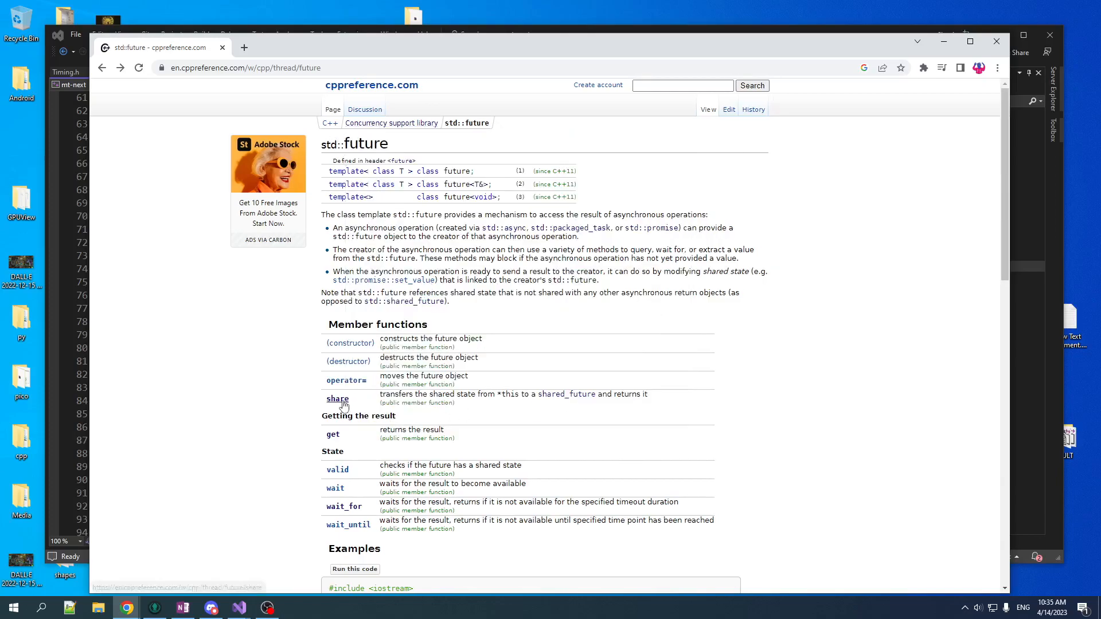
pyautogui.moveTo(126, 102)
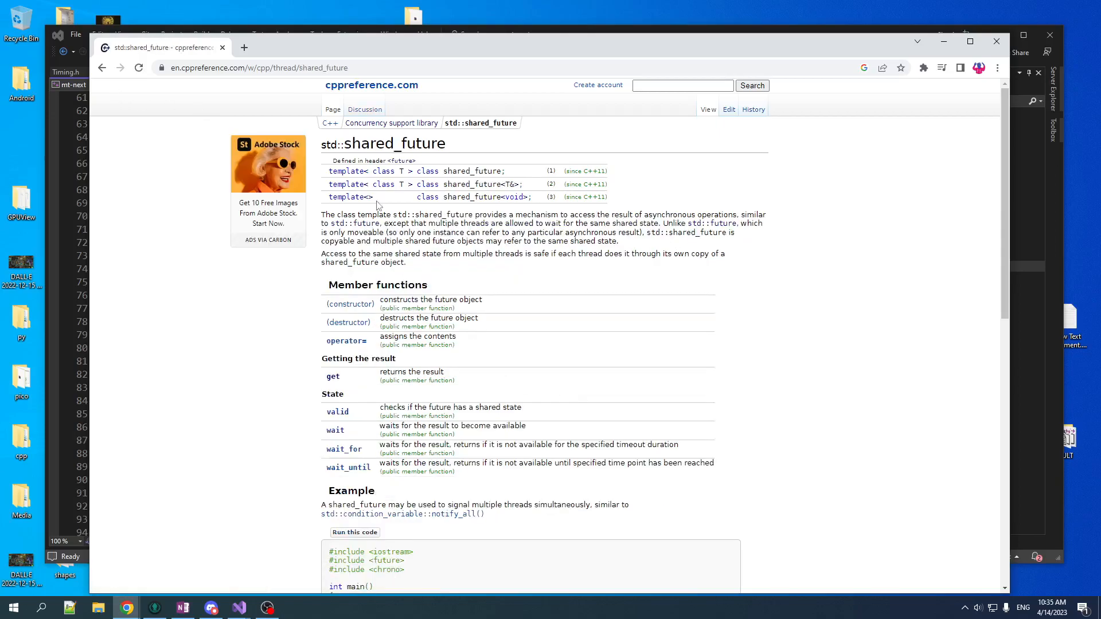
pyautogui.moveTo(474, 489)
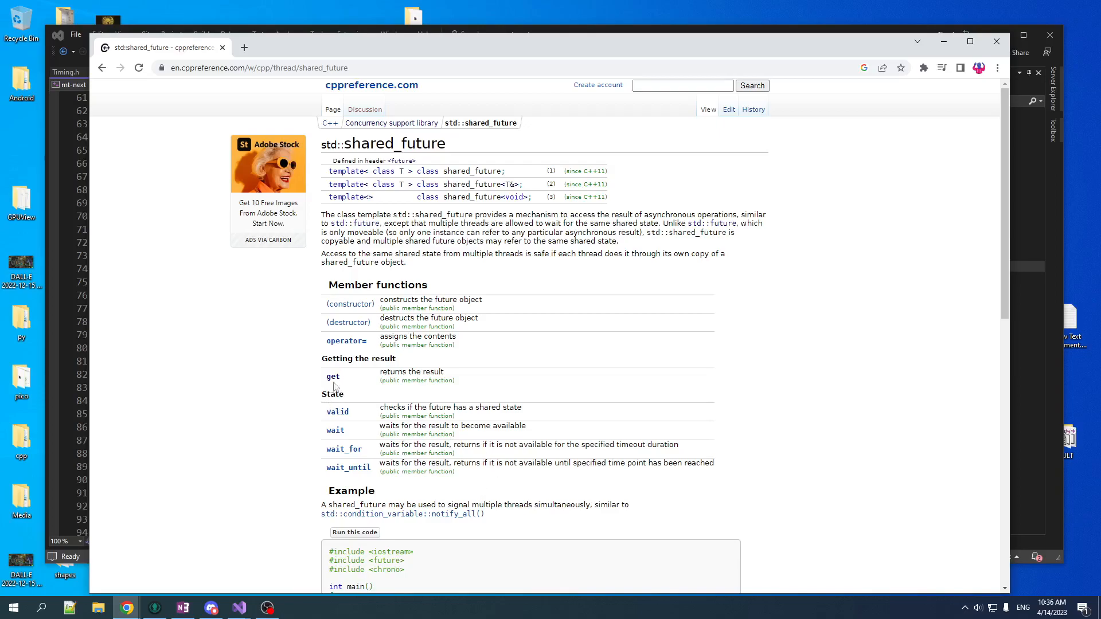
# - Open the std::shared_future page from the std::future page
pyautogui.click(333, 378)
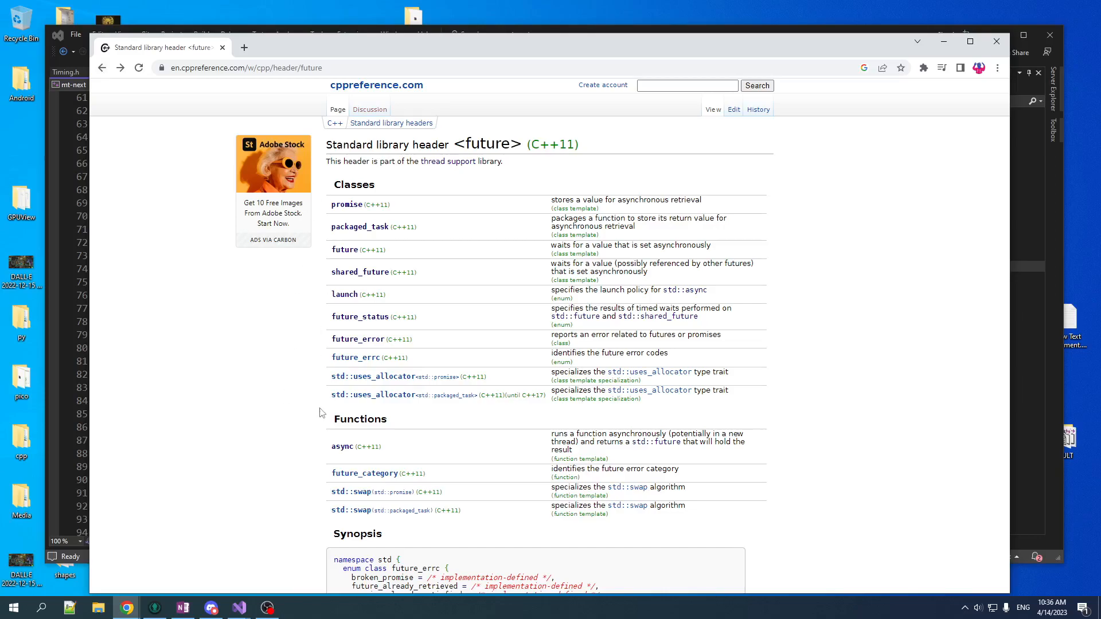
pyautogui.moveTo(362, 214)
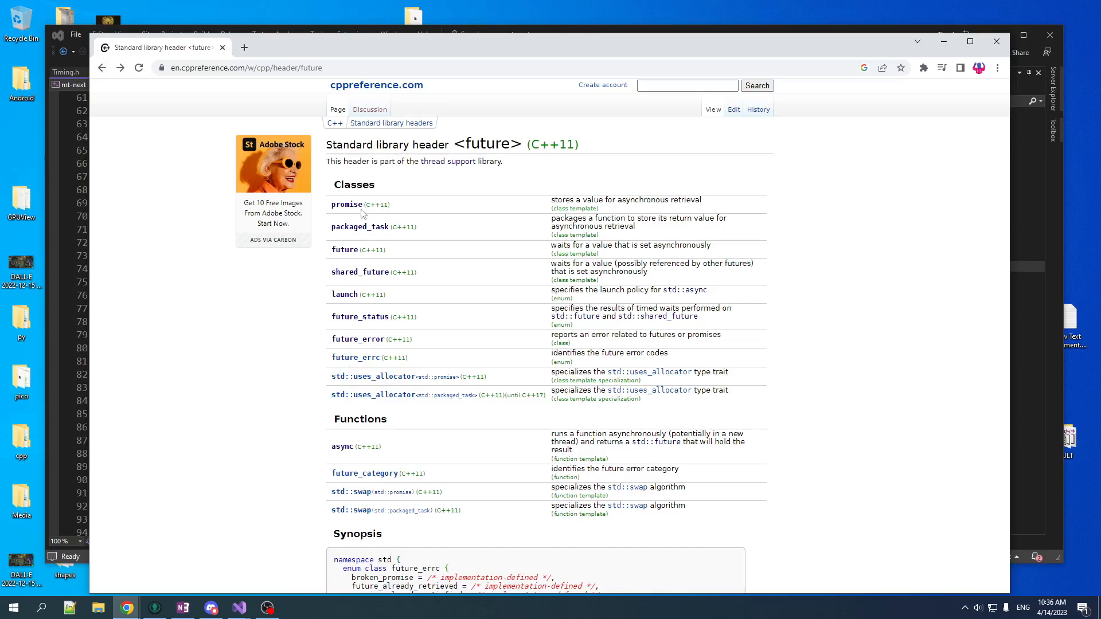
pyautogui.moveTo(616, 185)
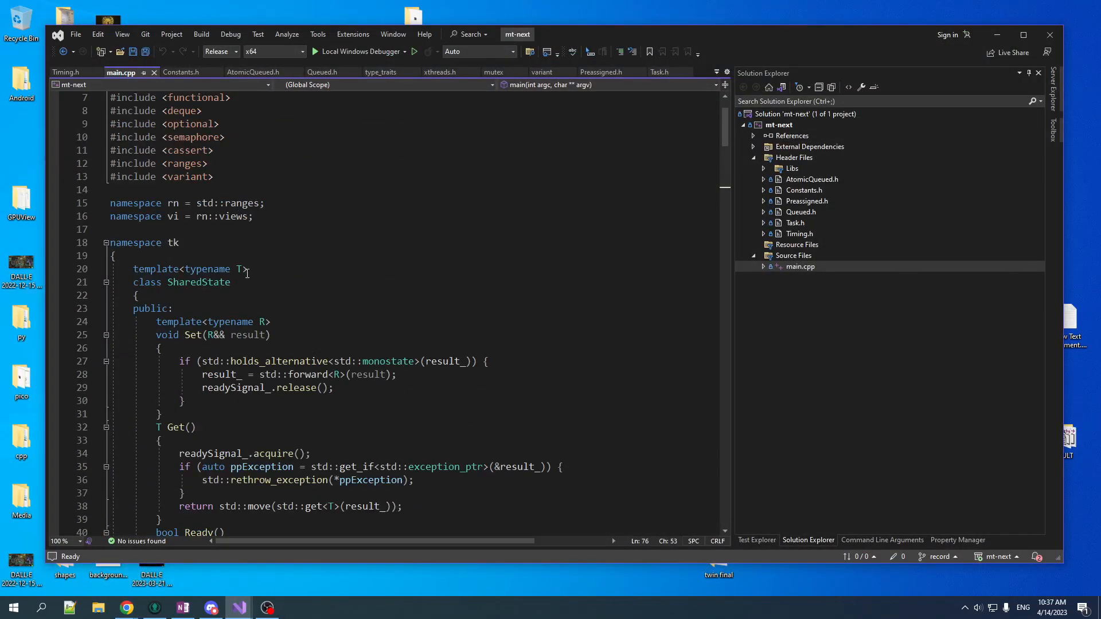
# - Scroll main.cpp, jump back to the top, and scroll to the SharedState, Future and Promise classes
pyautogui.scroll(-3)
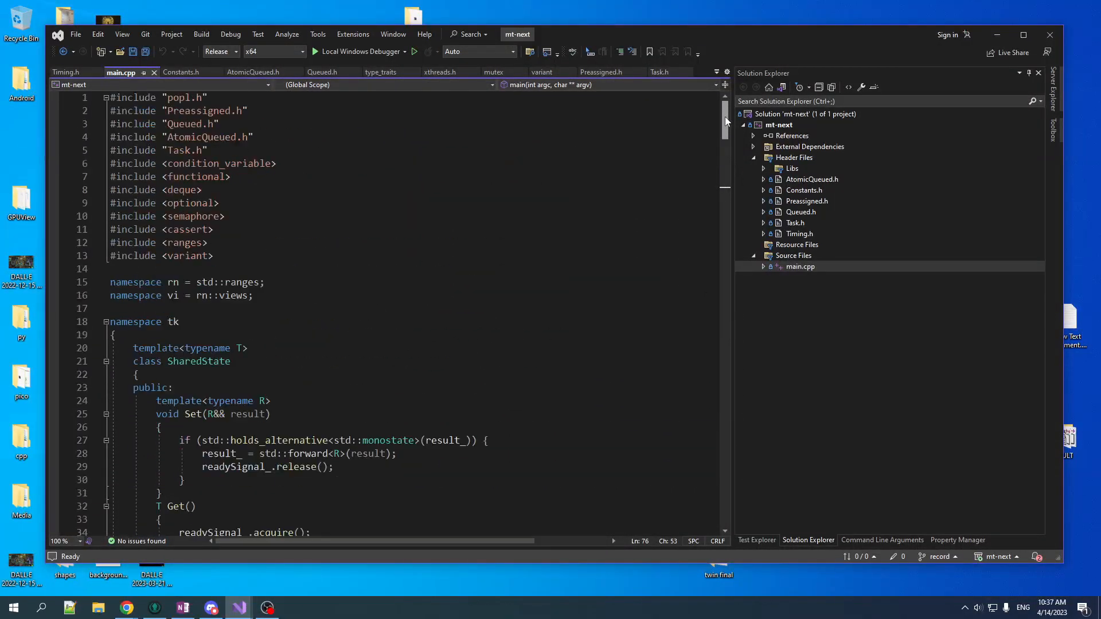
pyautogui.scroll(-3)
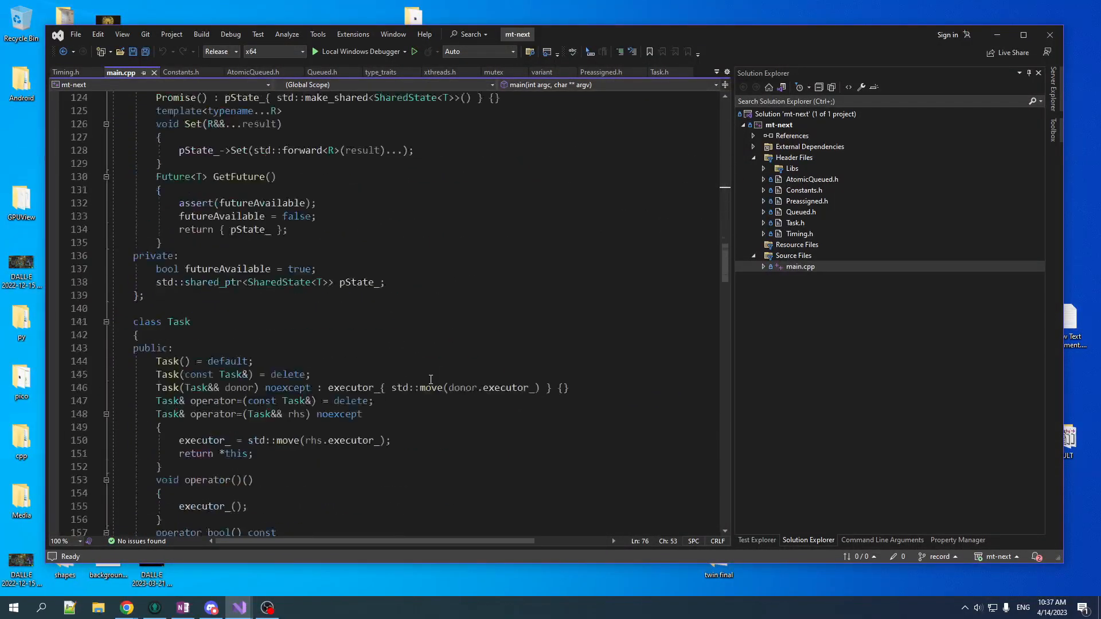
pyautogui.scroll(-3)
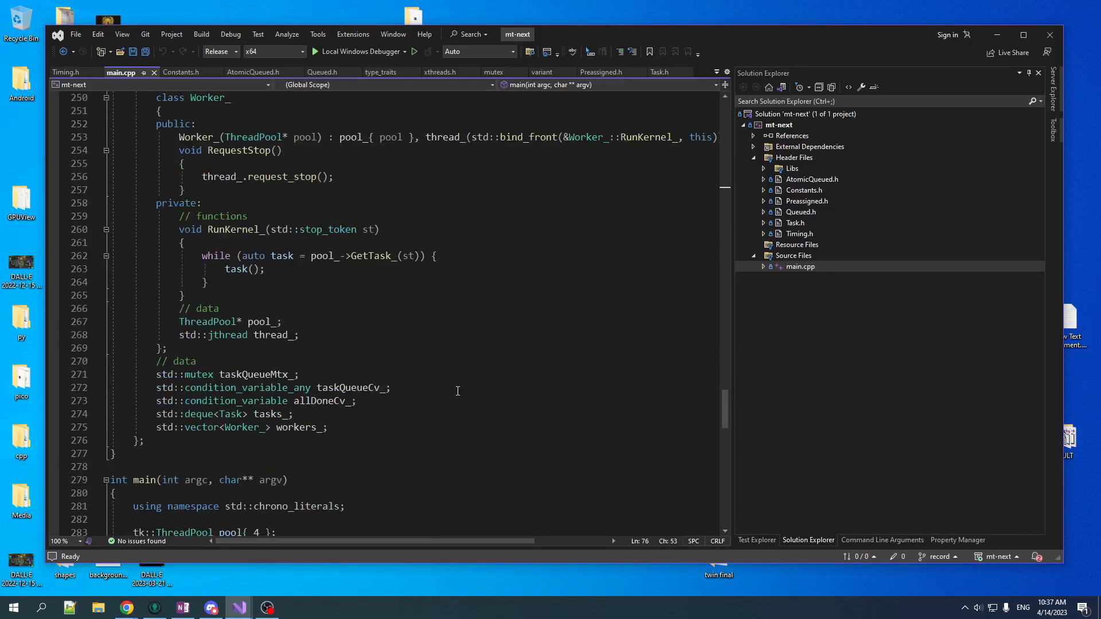
pyautogui.scroll(-3)
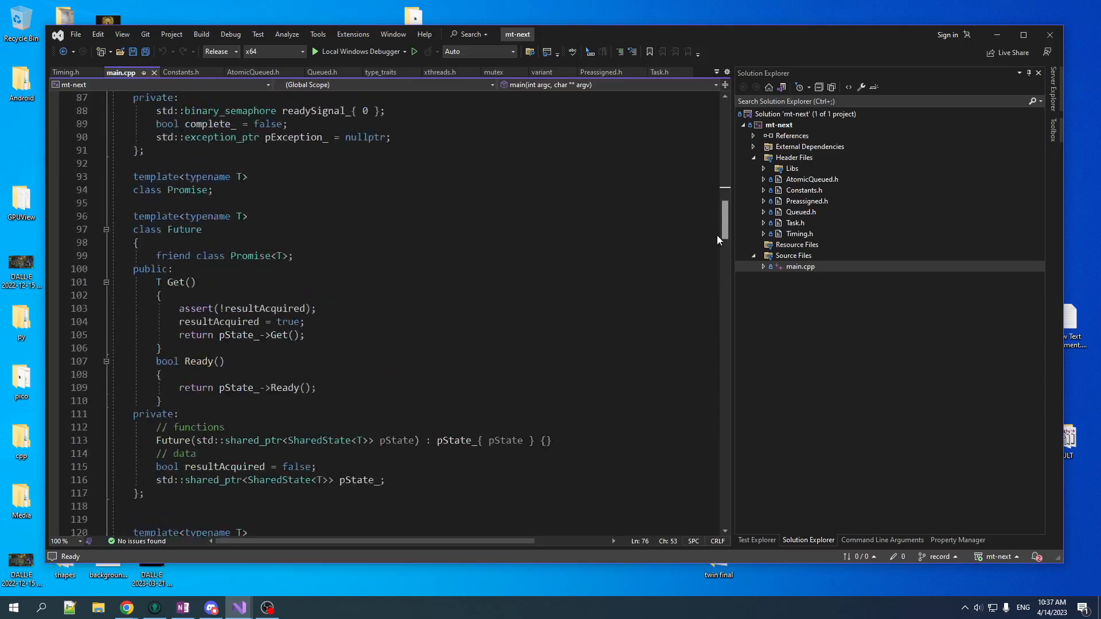
pyautogui.rightClick(716, 240)
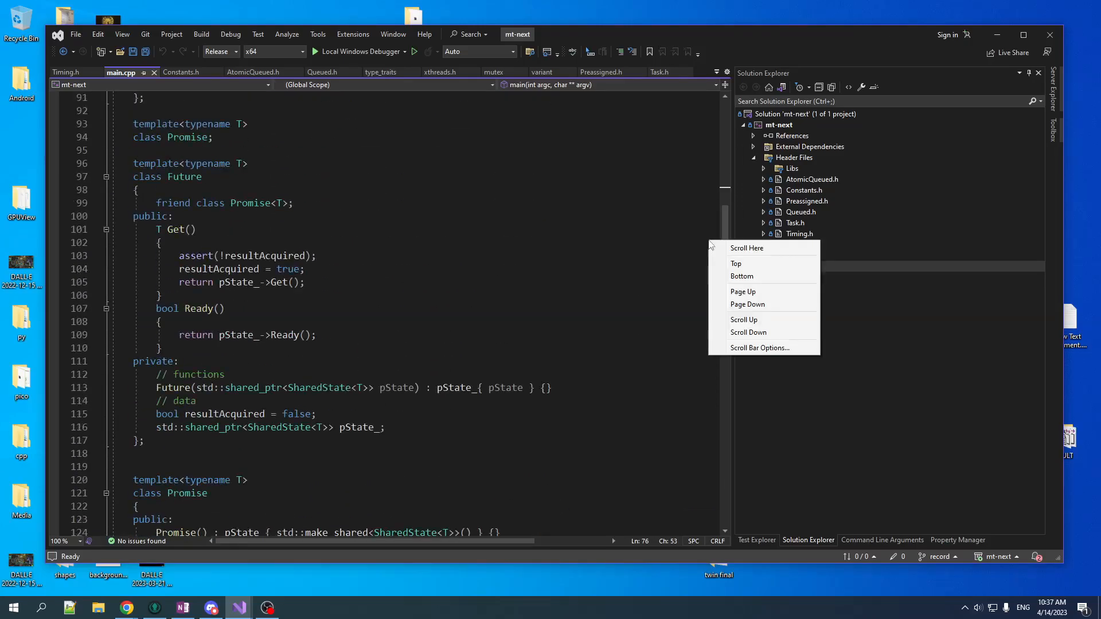
pyautogui.click(736, 263)
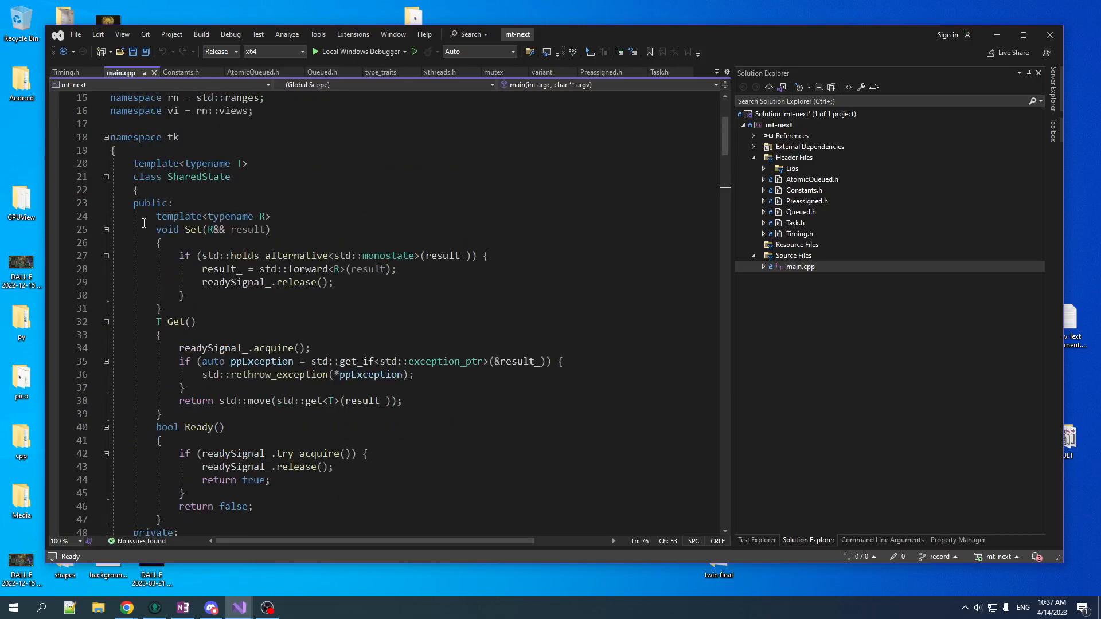
pyautogui.scroll(-3)
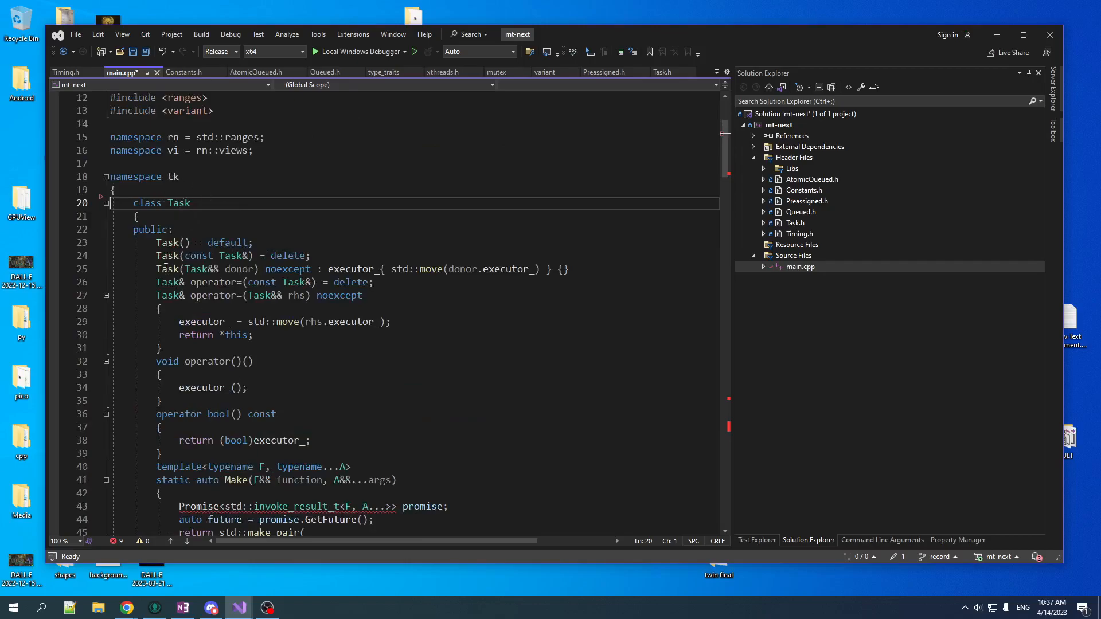
# - Include <future>, use std::promise and get_future() in Task::Make, and save main.cpp
pyautogui.write('#include <f')
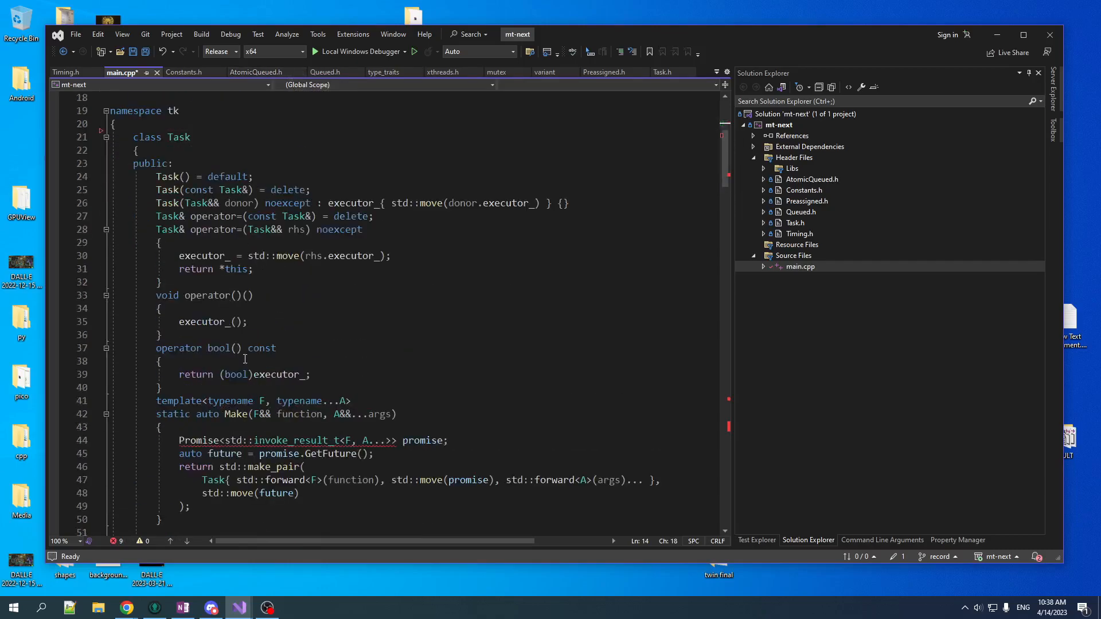
pyautogui.scroll(-3)
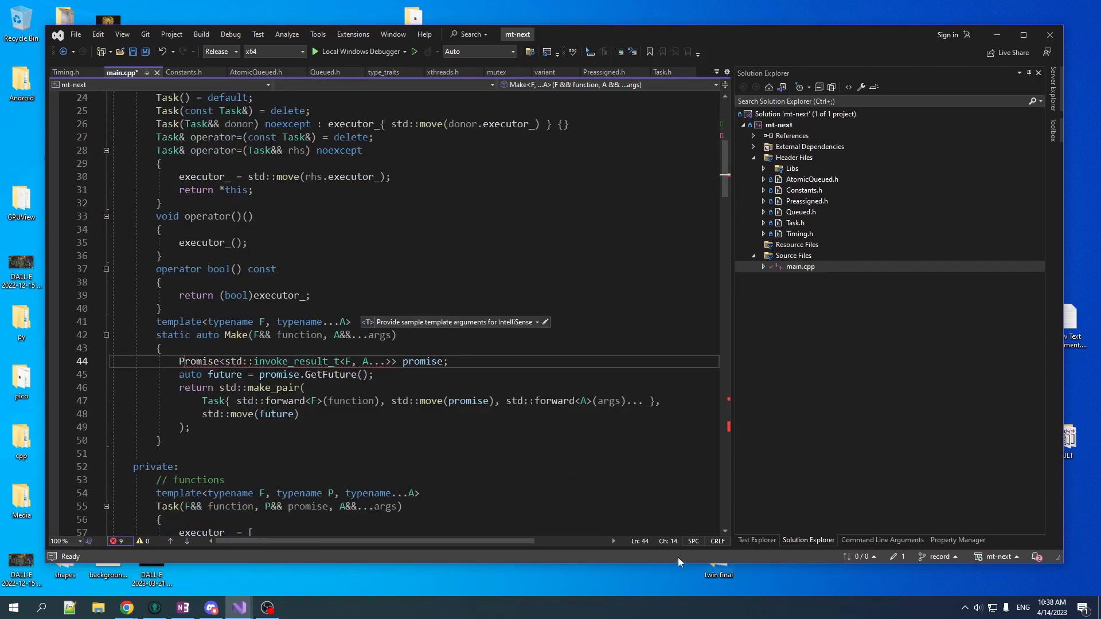
pyautogui.write('std::p')
pyautogui.click(415, 375)
pyautogui.write('get_f')
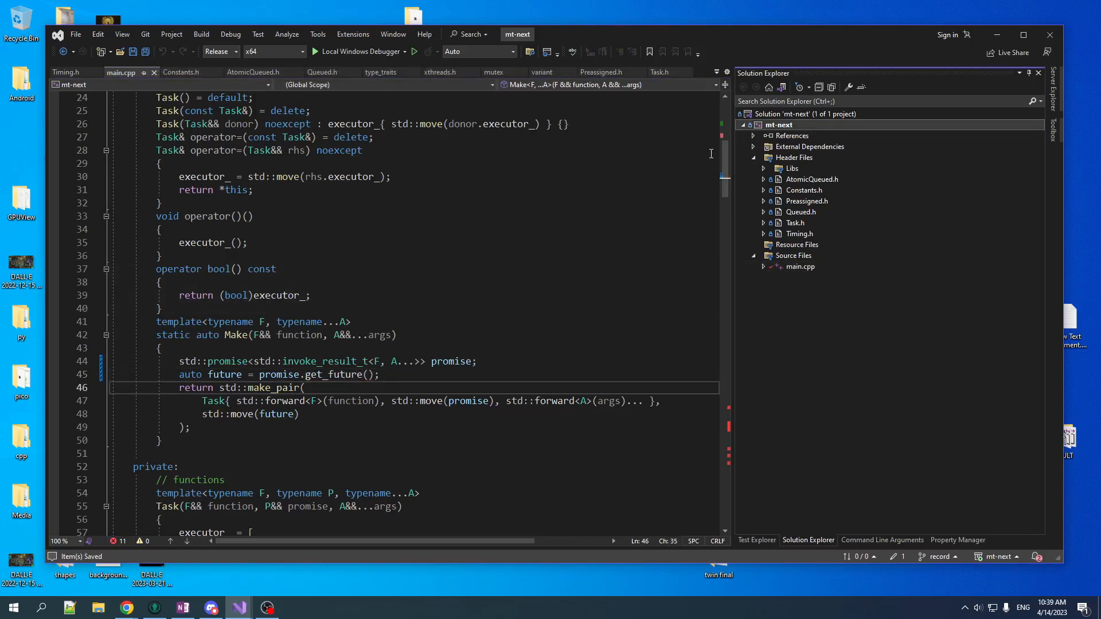
pyautogui.scroll(-3)
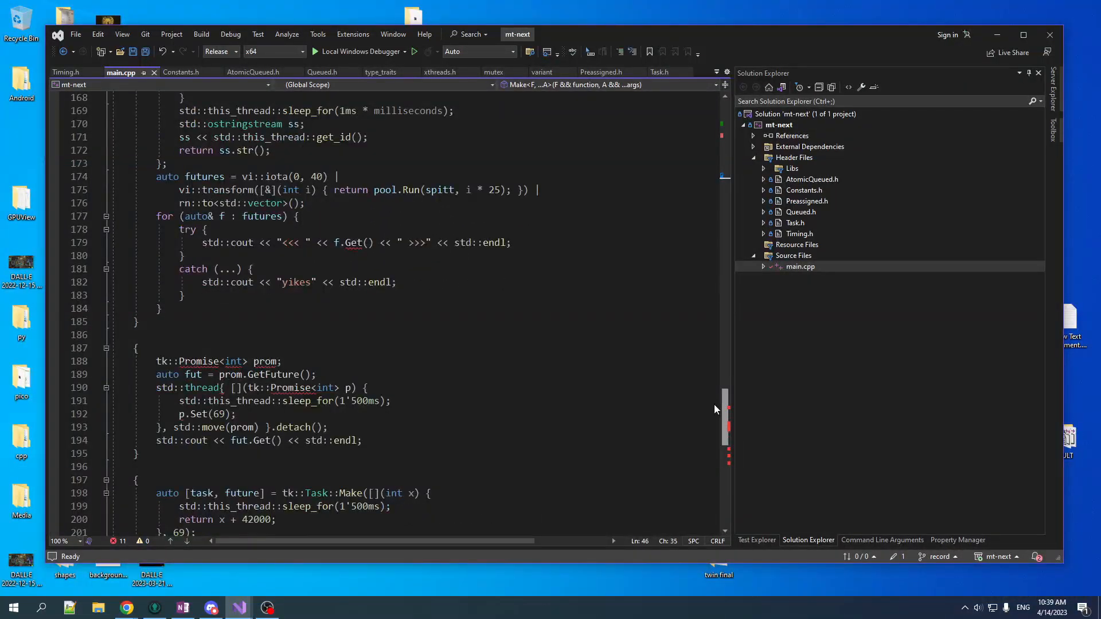
pyautogui.moveTo(701, 401)
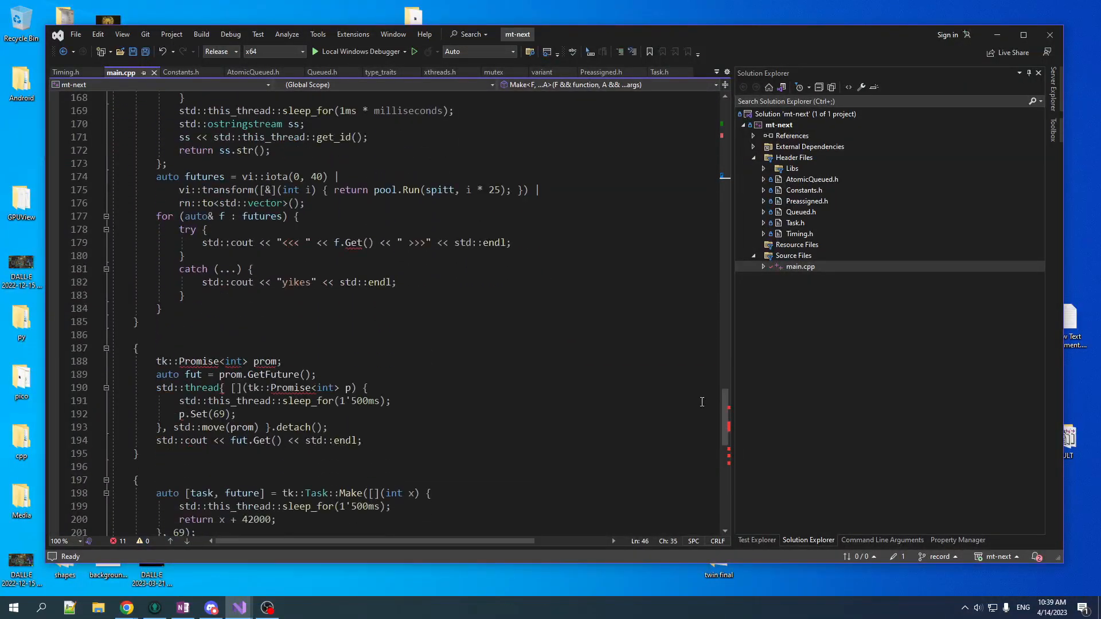
# - Delete the promise and Task::Make test blocks from main, and change f.Get() to f.get()
pyautogui.scroll(-3)
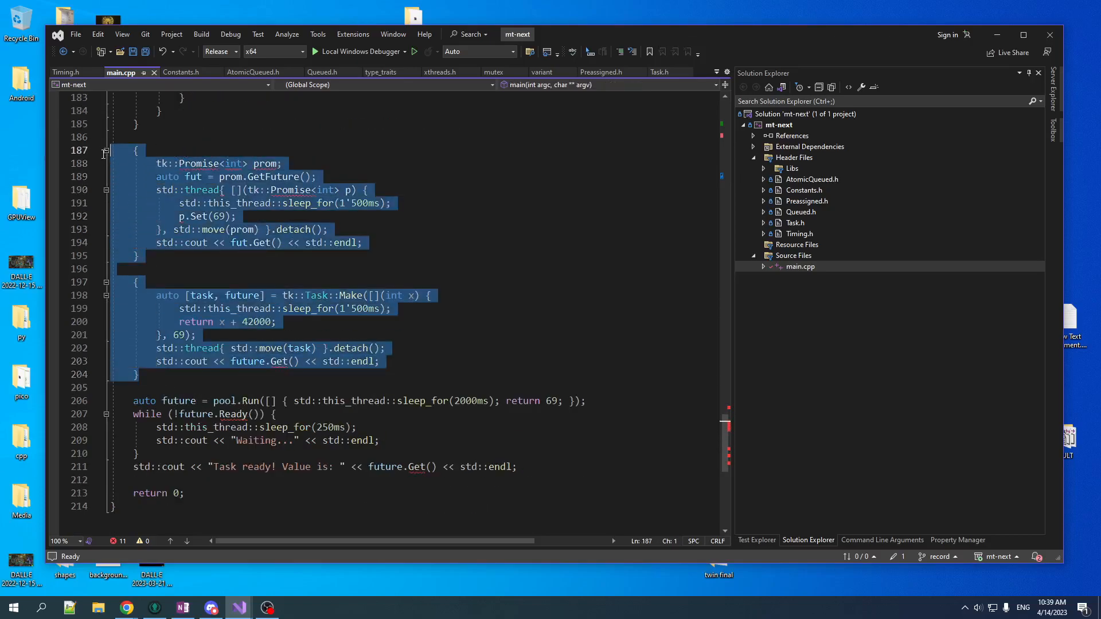
pyautogui.press('Delete')
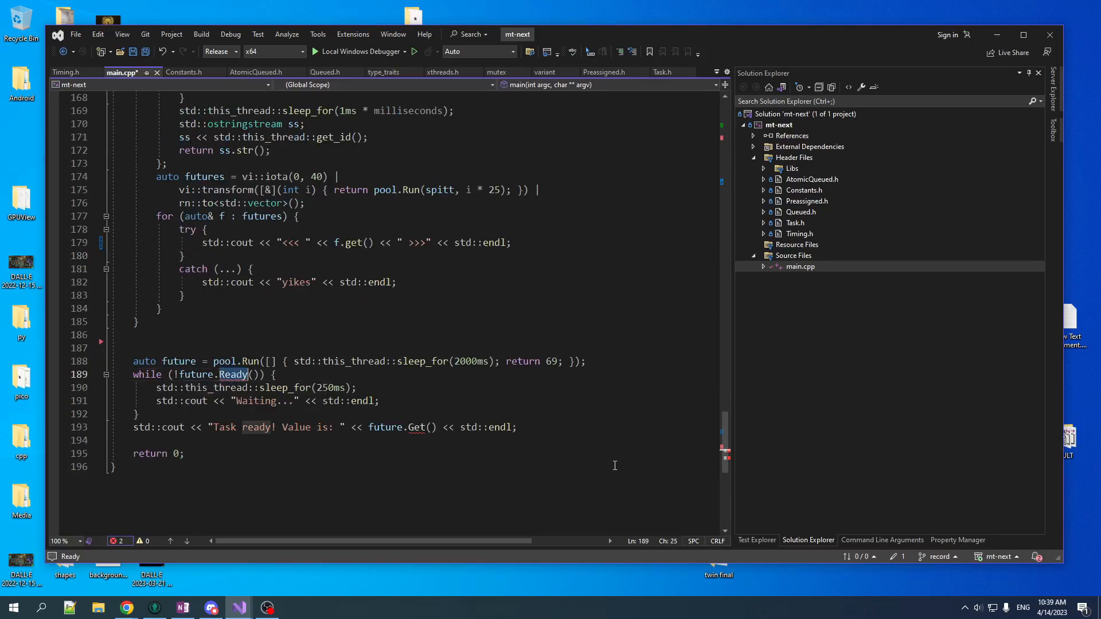
pyautogui.scroll(3)
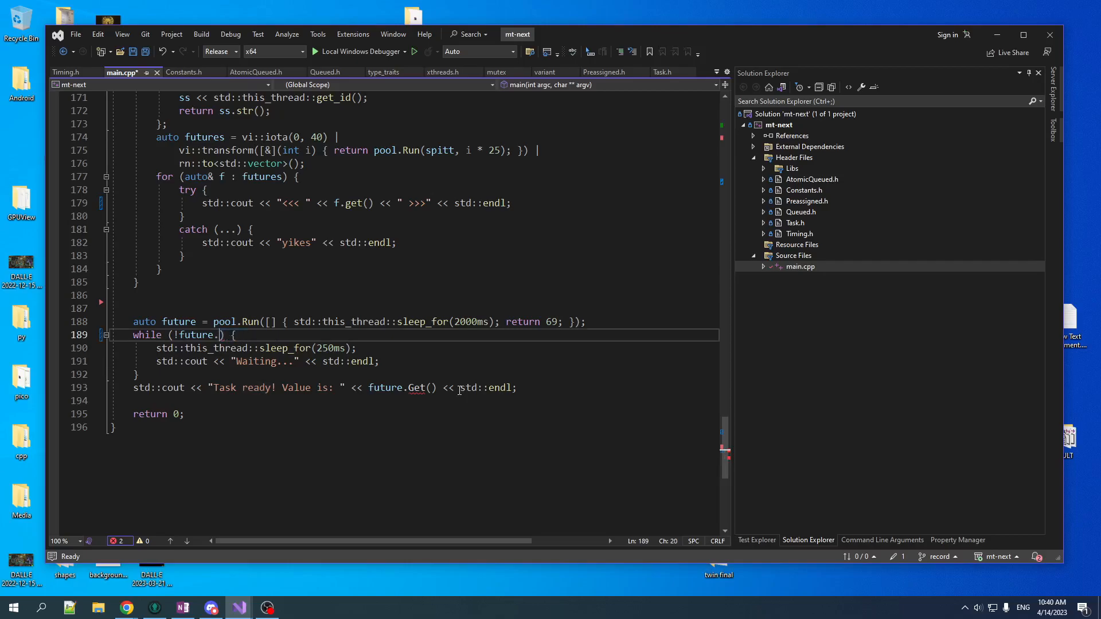
# - Make the wait loop check future.wait_for(0ms) != std::future_status::ready and call future.get()
pyautogui.write('wait_for(')
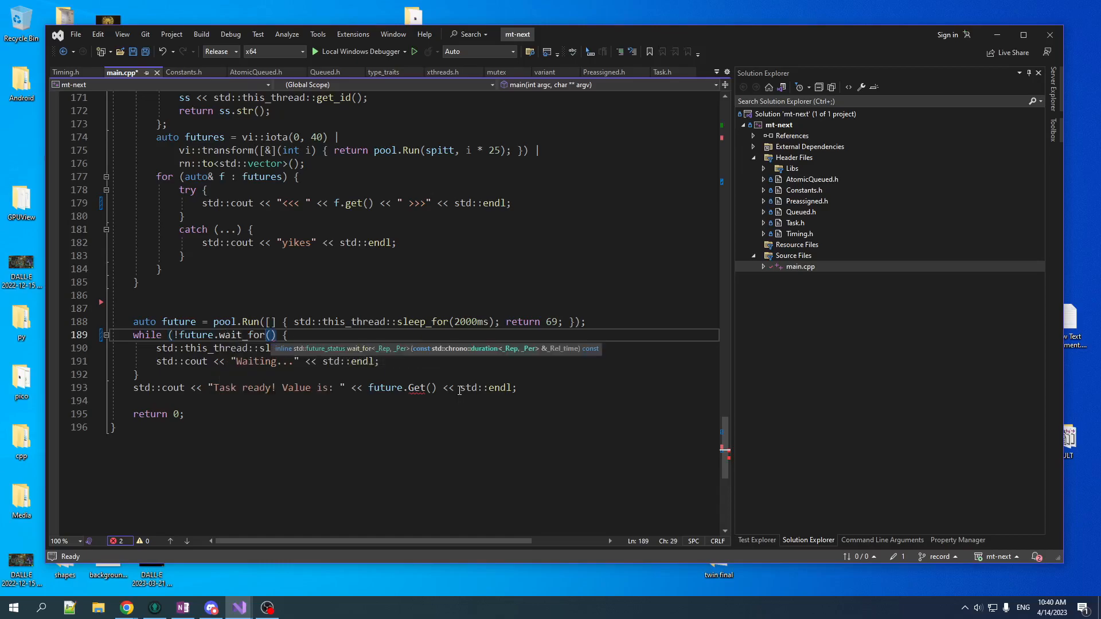
pyautogui.write('0ms)')
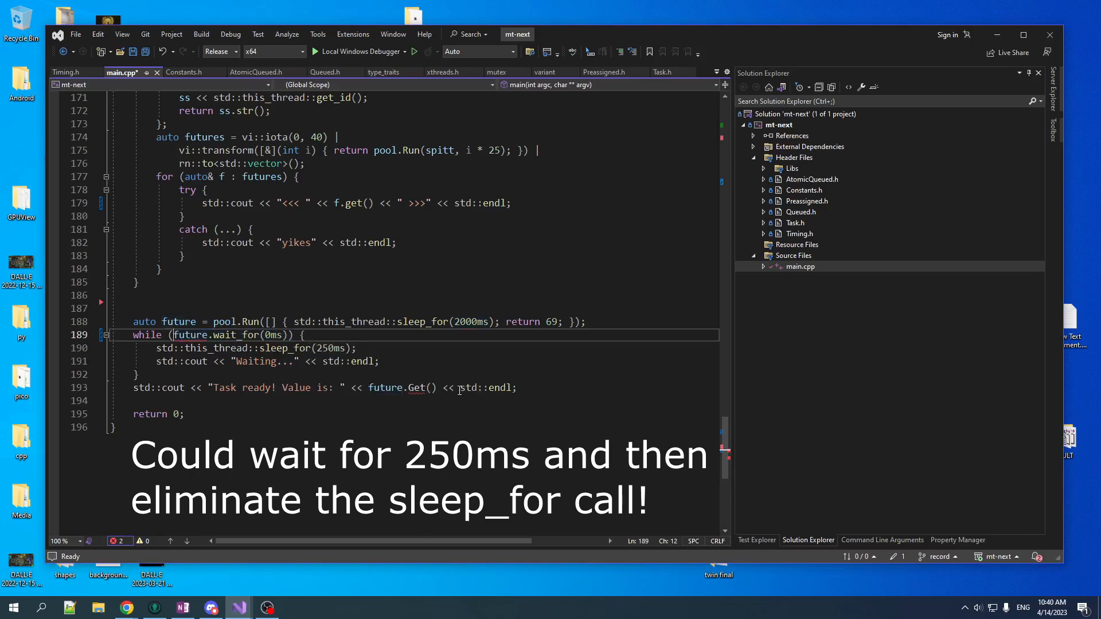
pyautogui.write('!=')
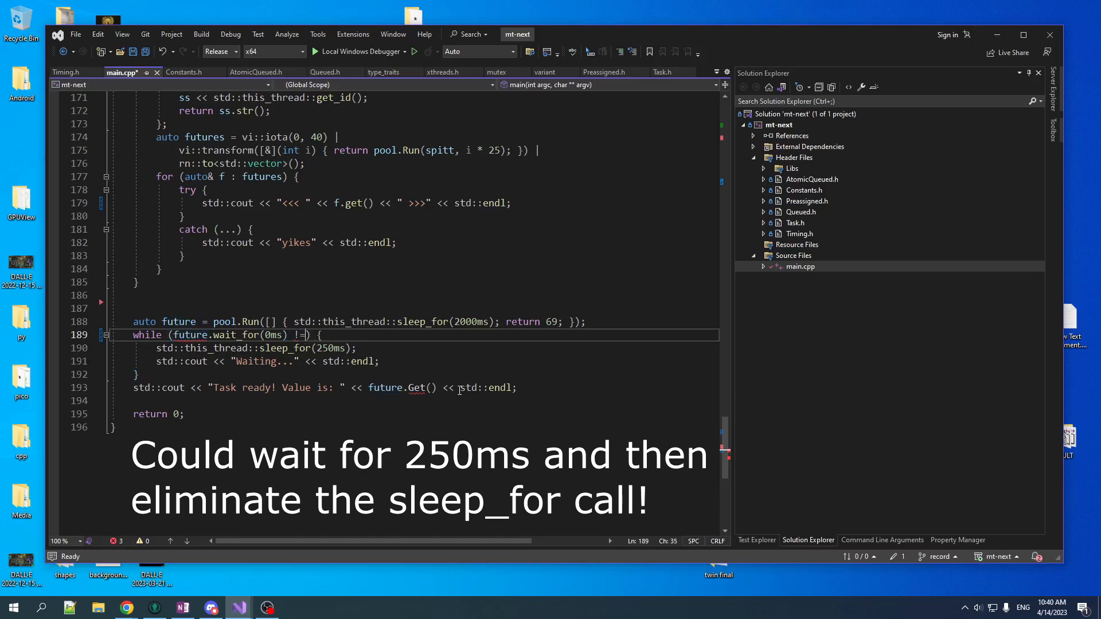
pyautogui.write('std::future')
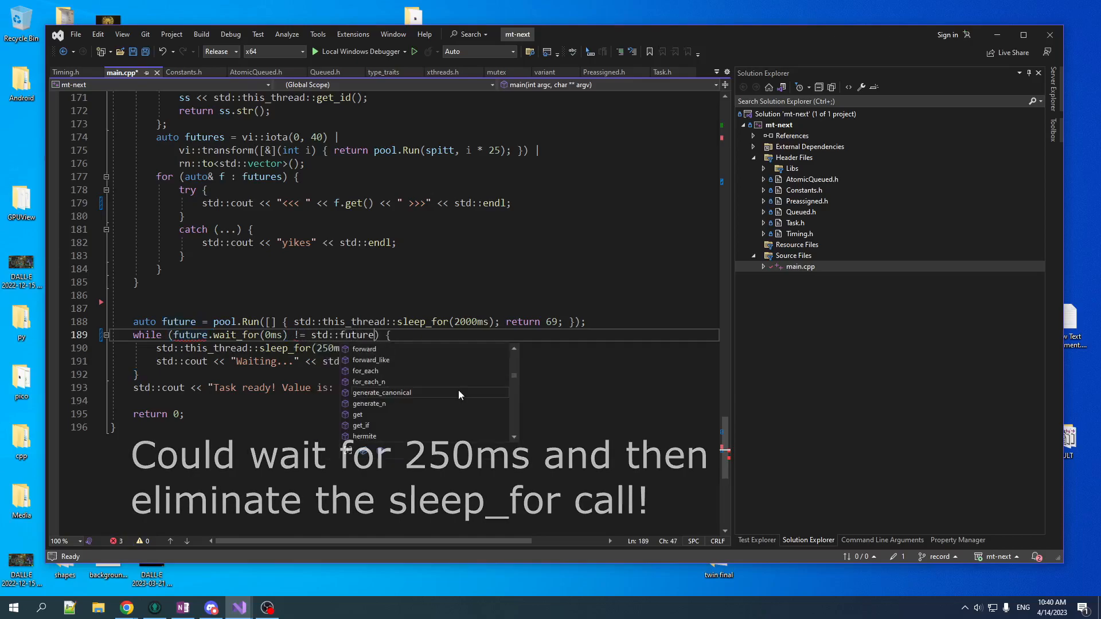
pyautogui.write('_status::')
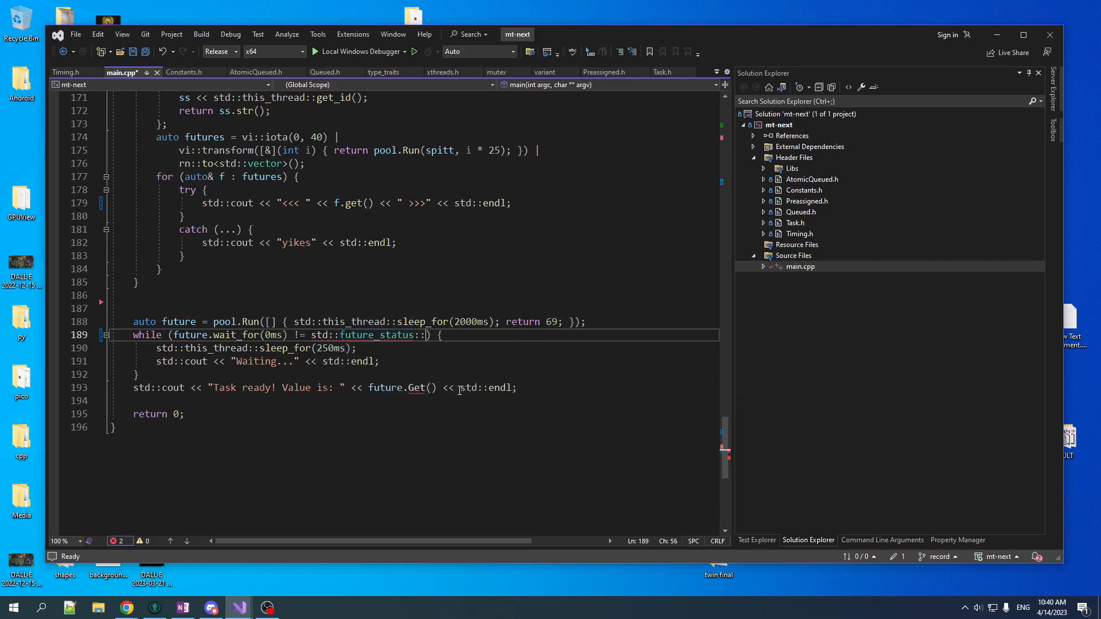
pyautogui.write('ready')
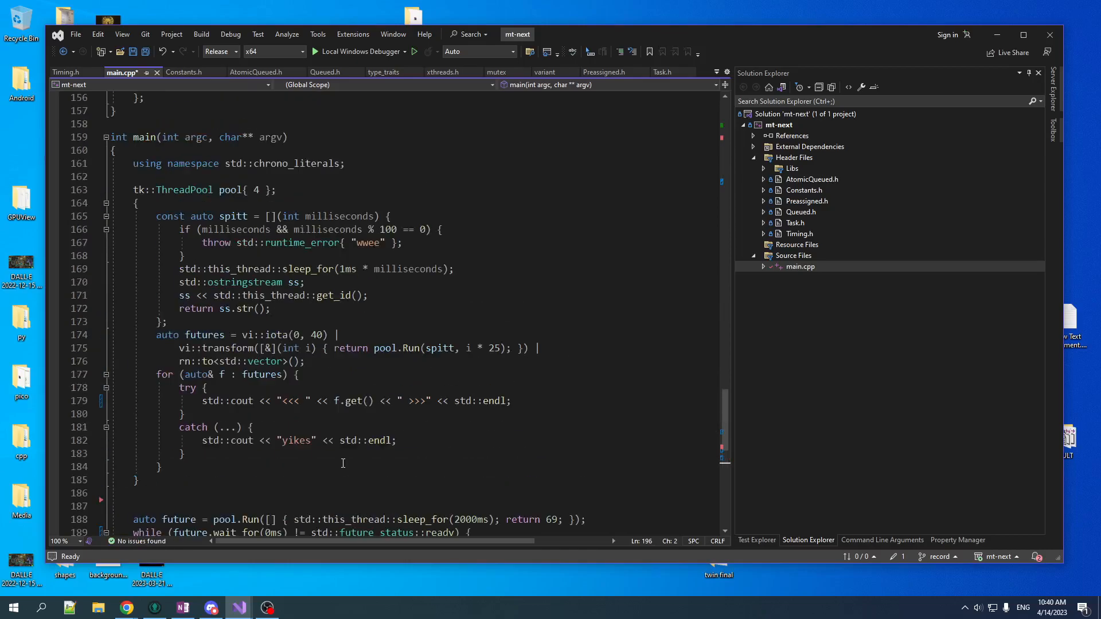
pyautogui.scroll(-3)
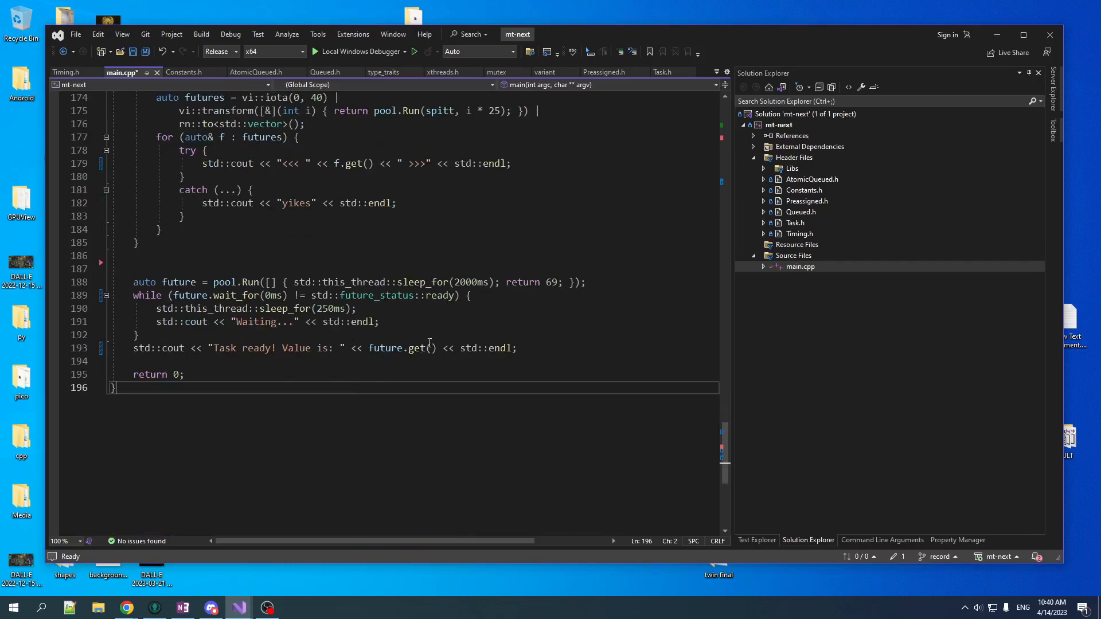
# - Build, jump to the C2280 copy error, and rework the future returned from Run with std::
pyautogui.click(201, 33)
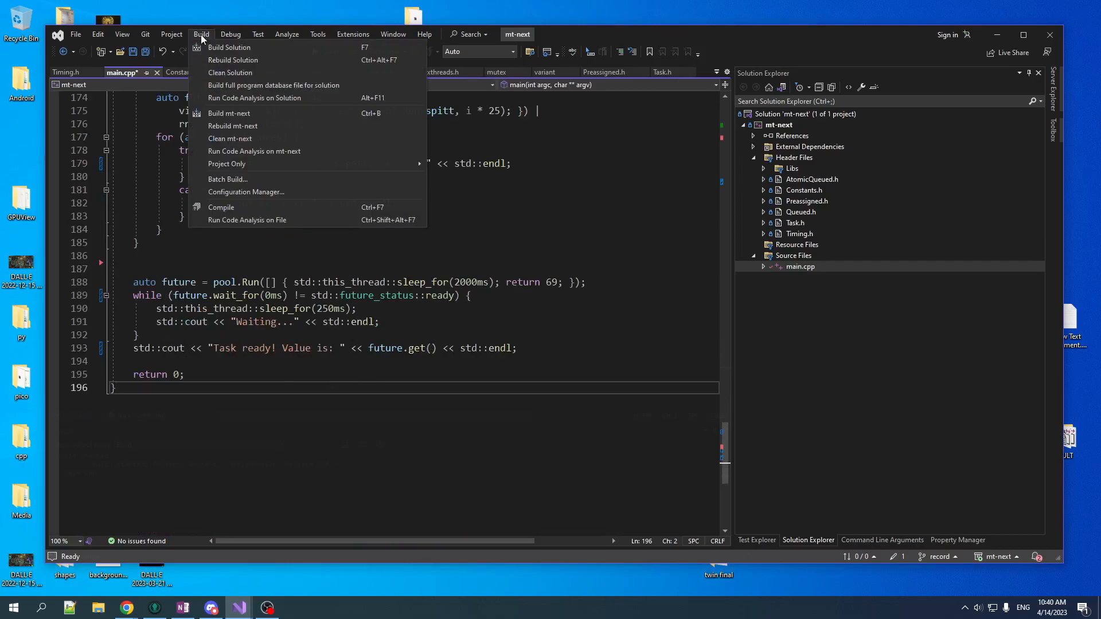
pyautogui.click(229, 47)
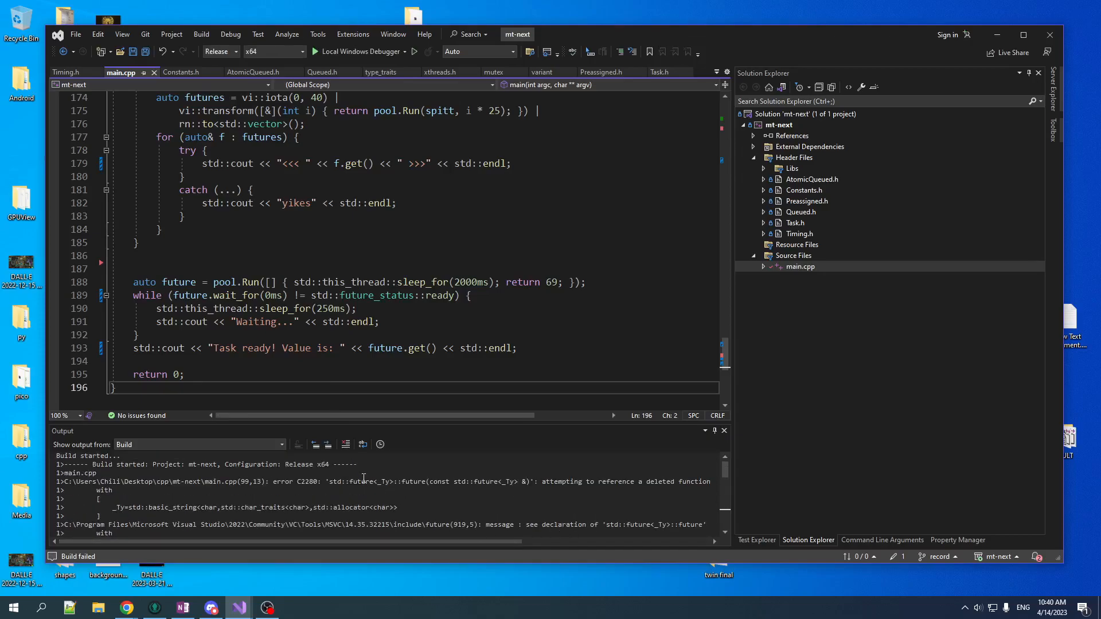
pyautogui.doubleClick(382, 481)
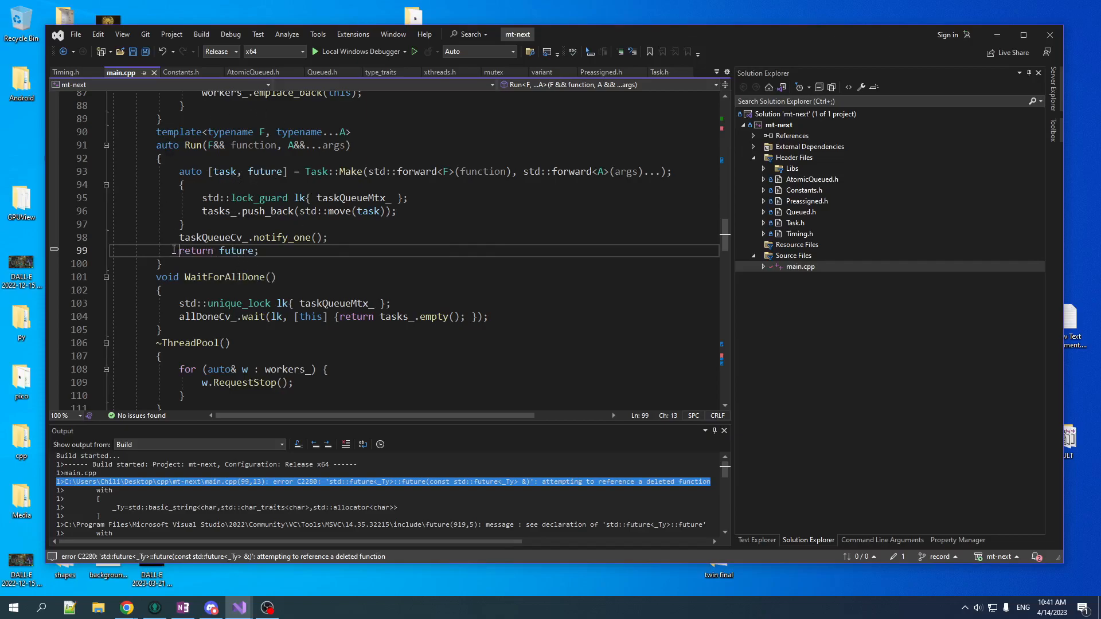
pyautogui.moveTo(176, 180)
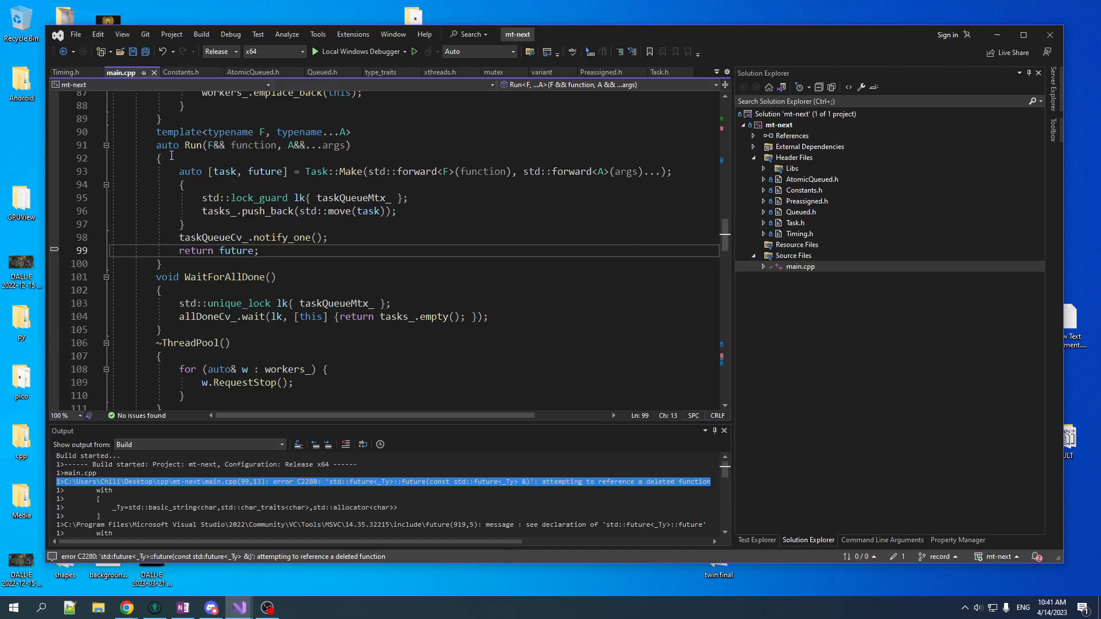
pyautogui.doubleClick(193, 145)
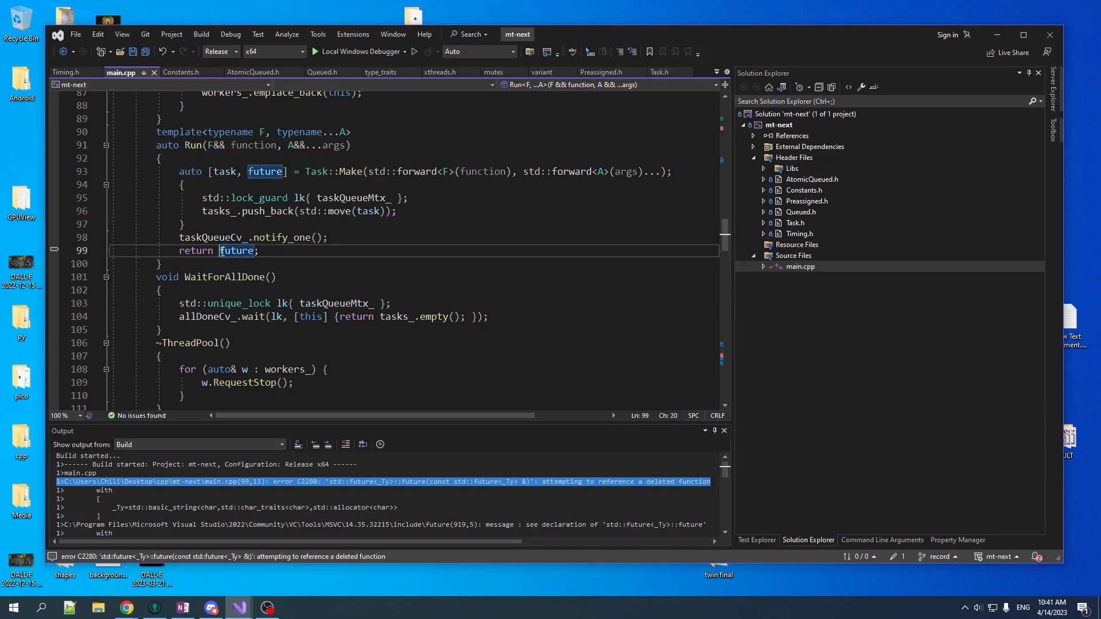
pyautogui.moveTo(488, 291)
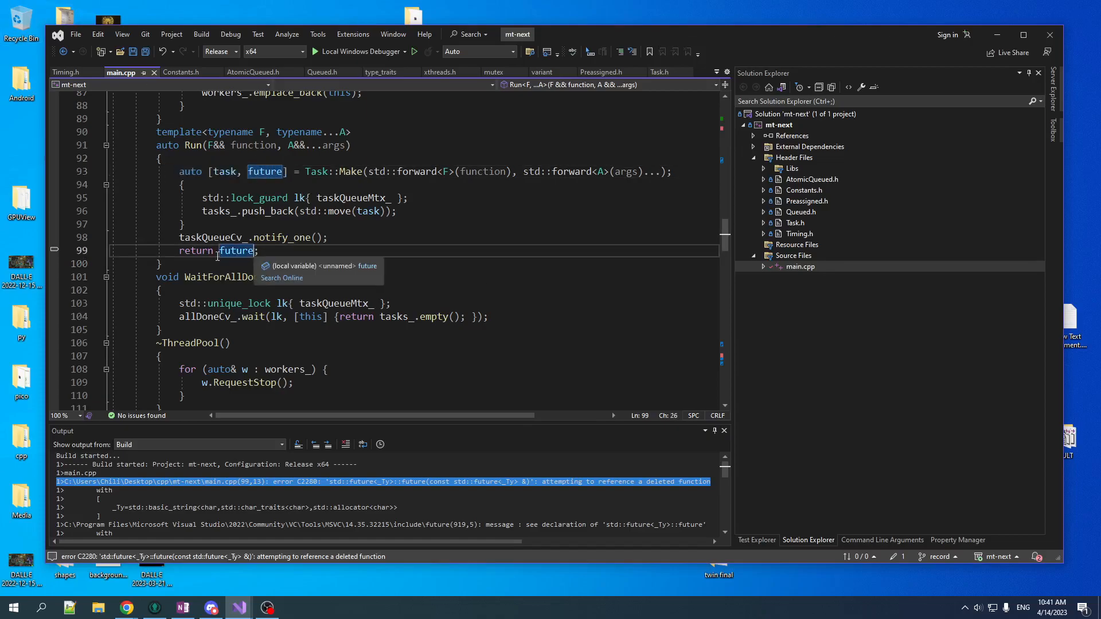
pyautogui.write('std::move(args)...));')
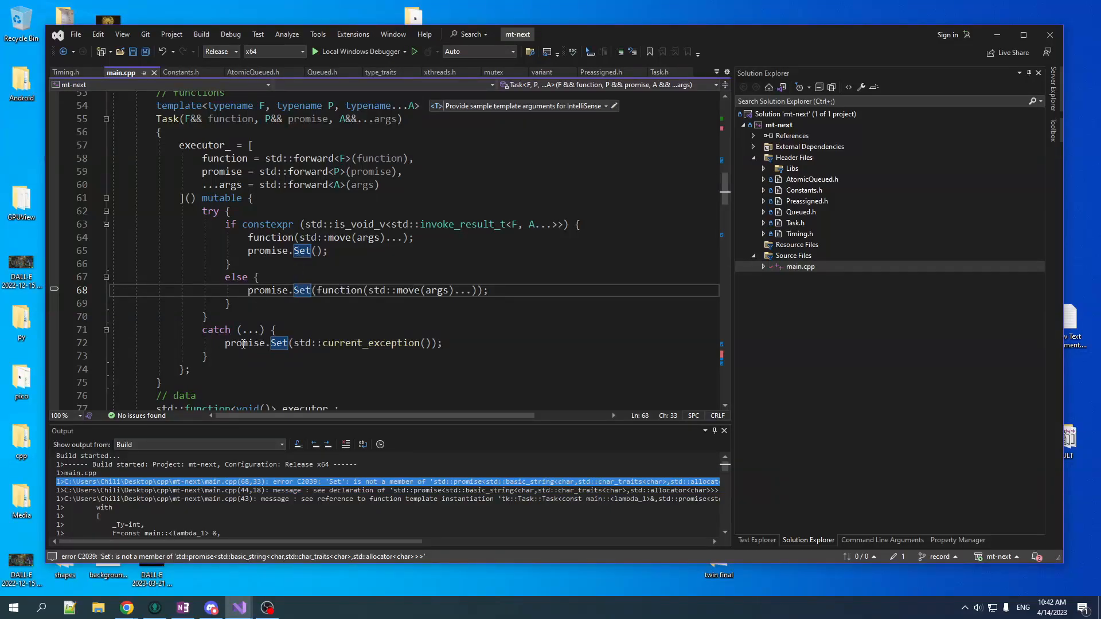
# - Replace the promise's Set call with set_value in Task's executor lambda
pyautogui.click(302, 250)
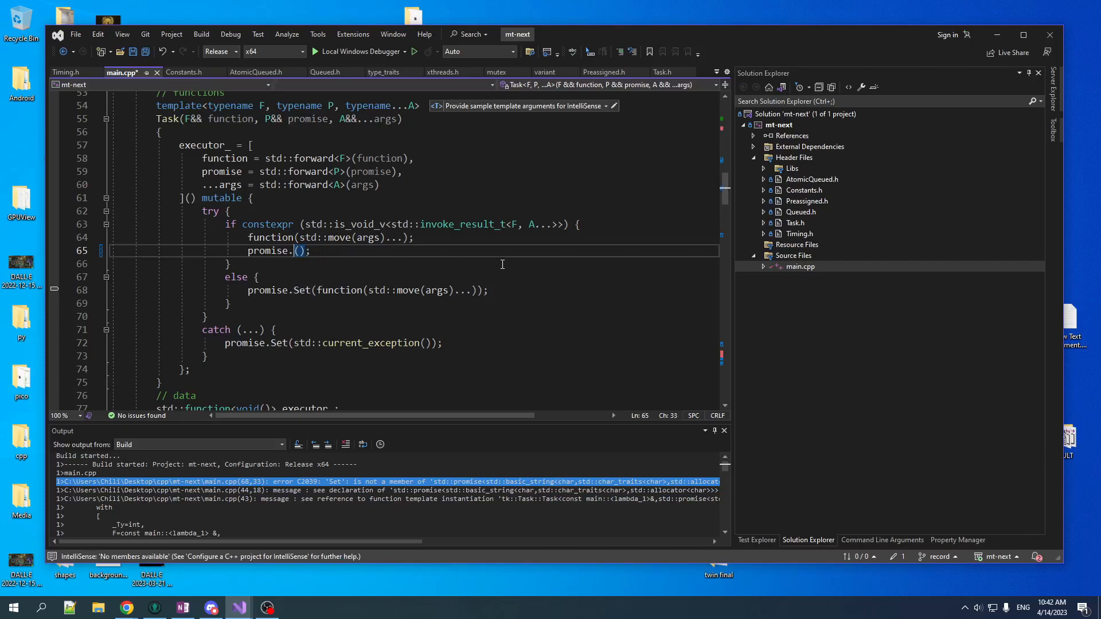
pyautogui.write('s')
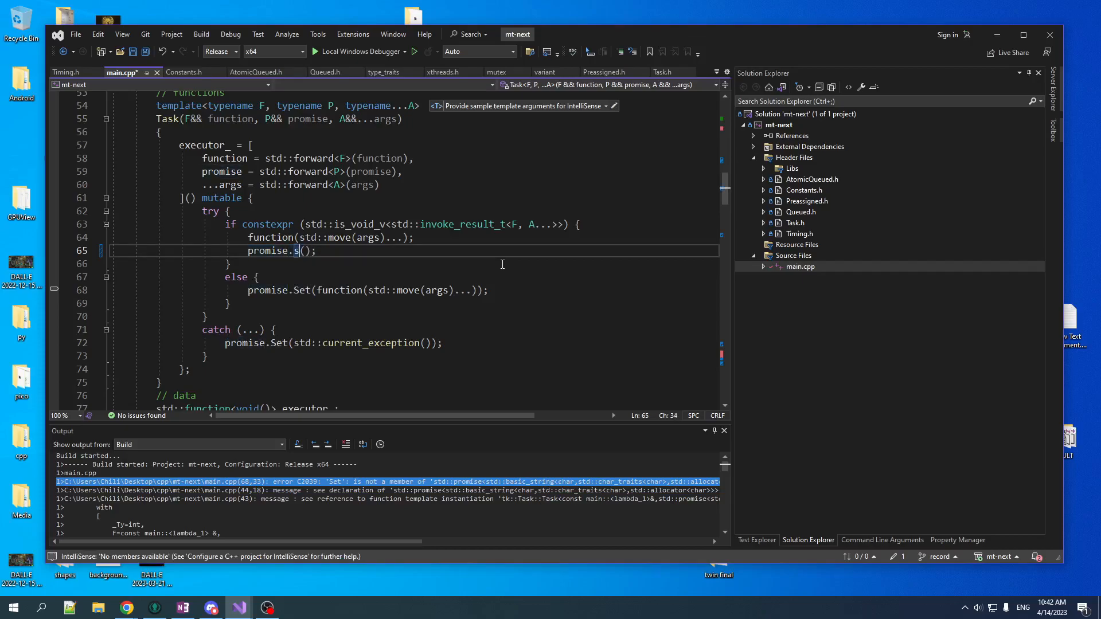
pyautogui.write('et_value')
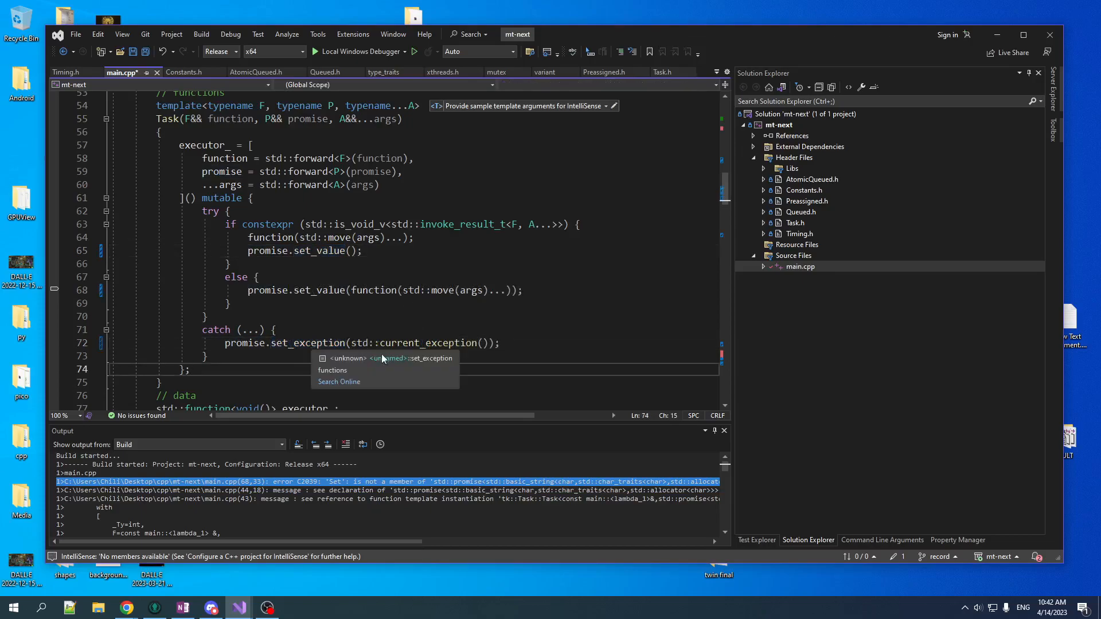
pyautogui.click(201, 34)
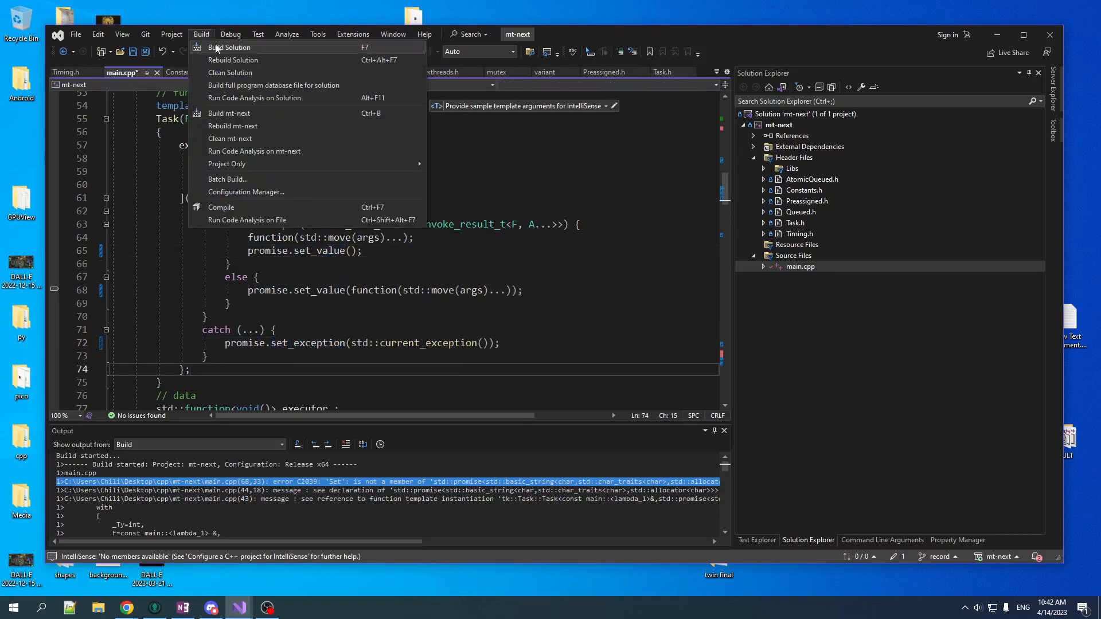
# - Rebuild, inspect the C2280 lambda-copy error, and select the executor_ member's function type
pyautogui.click(229, 47)
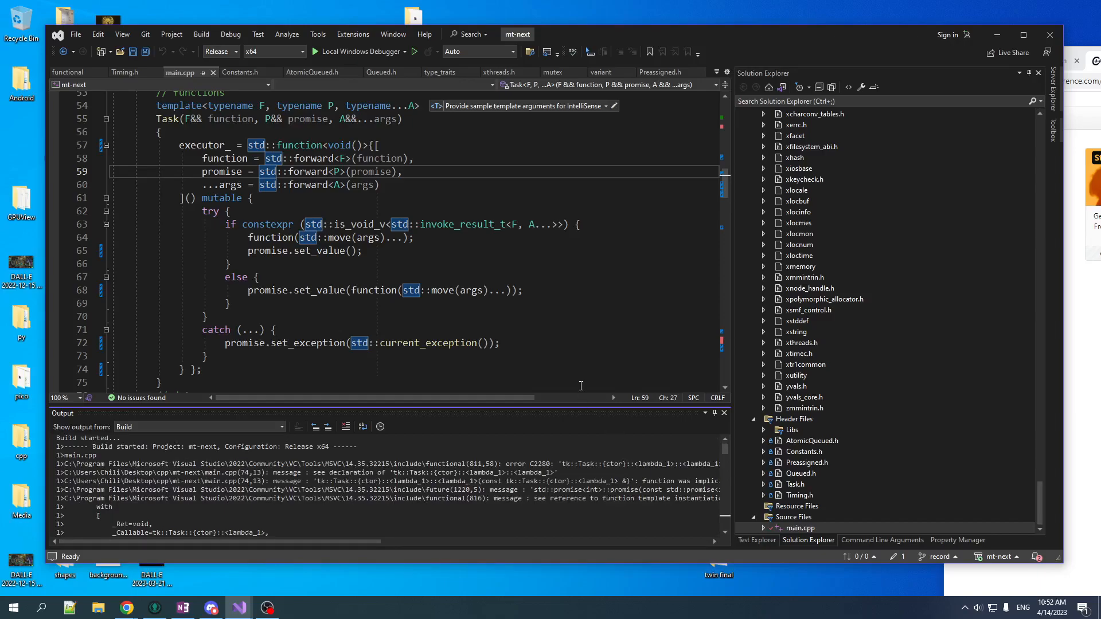
pyautogui.click(412, 184)
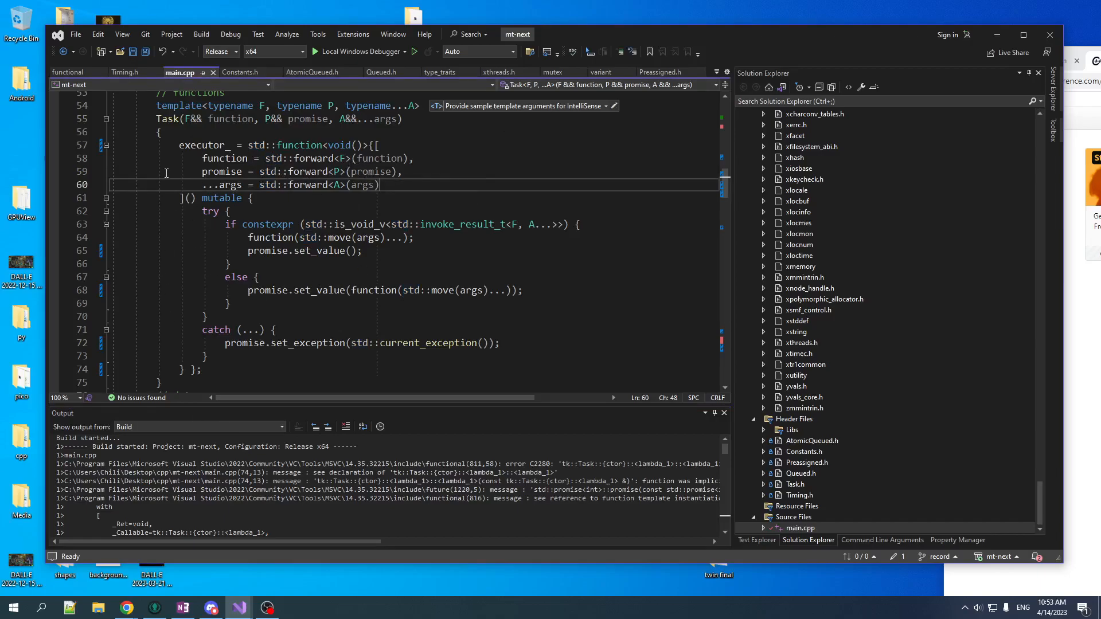
pyautogui.moveTo(225, 158)
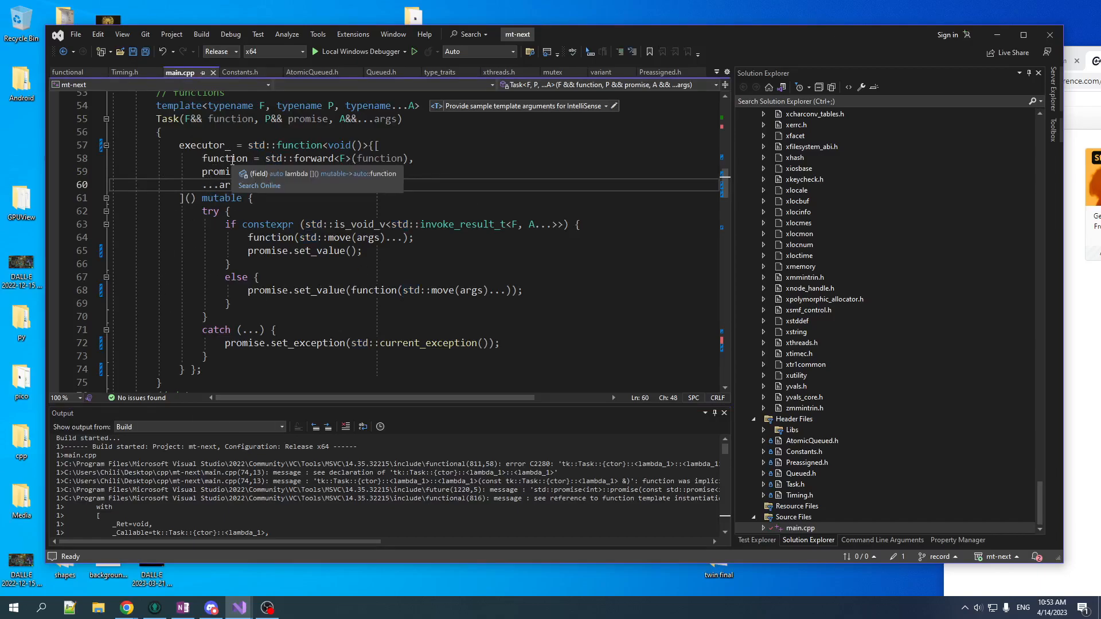
pyautogui.moveTo(305, 84)
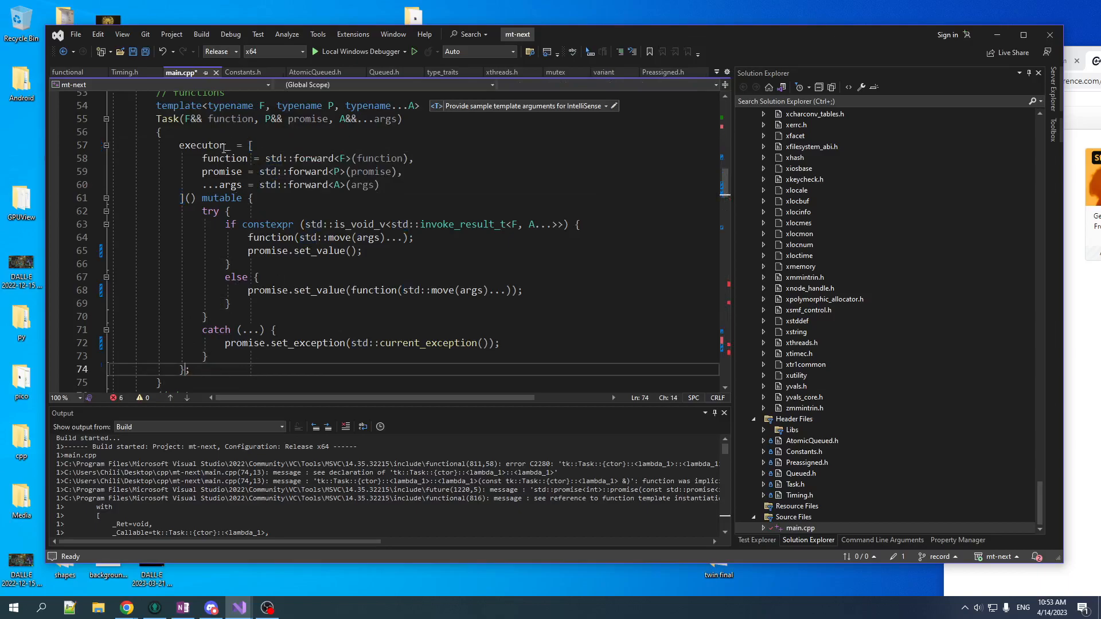
pyautogui.scroll(-3)
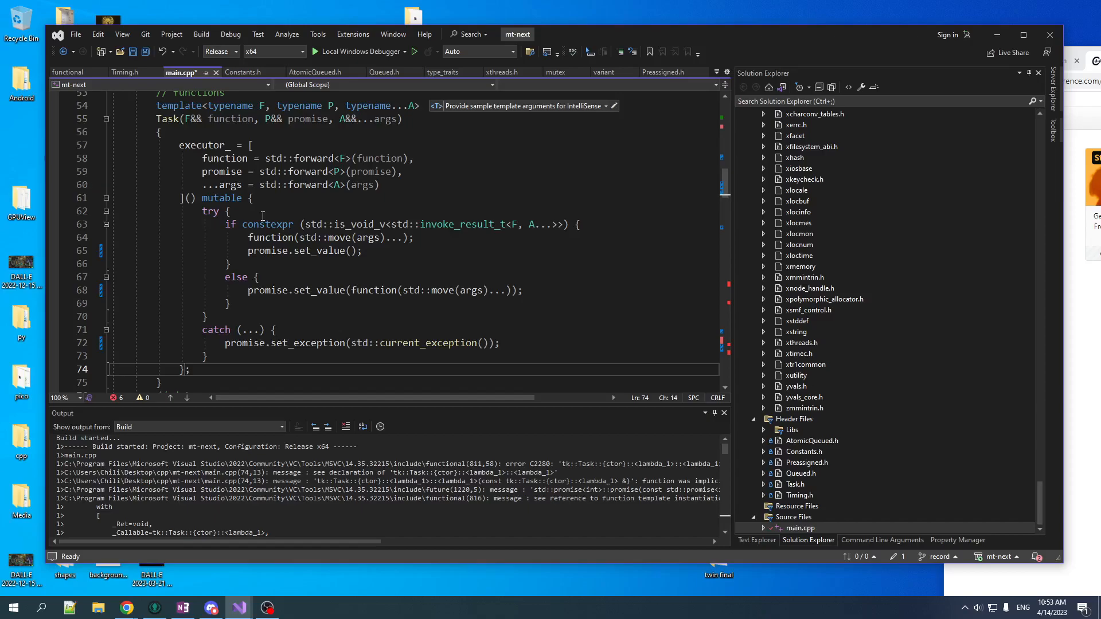
pyautogui.scroll(-3)
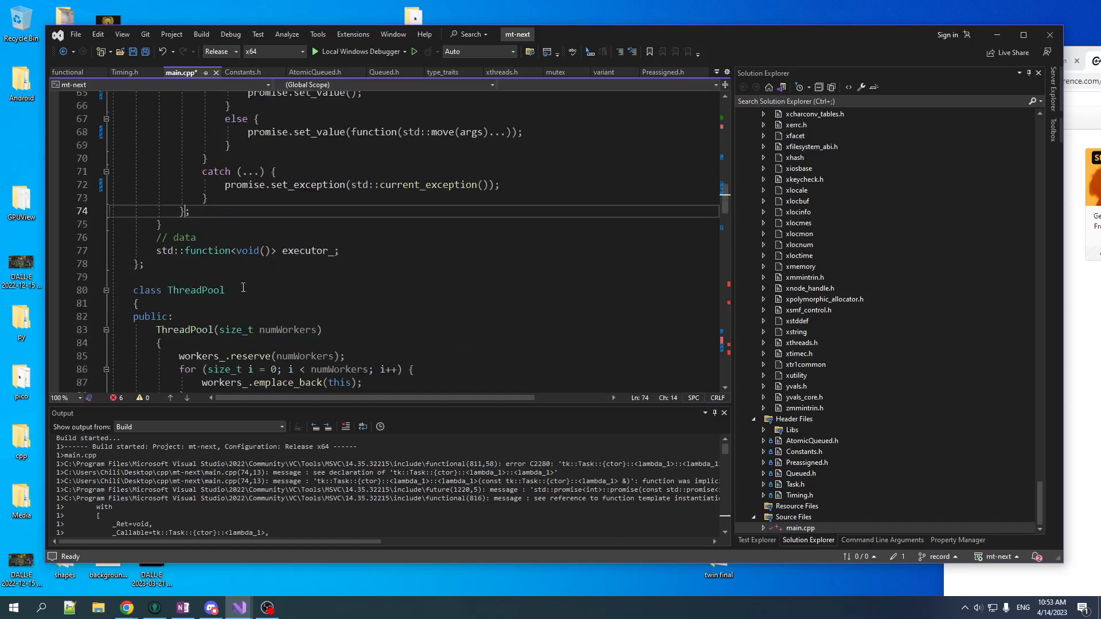
pyautogui.doubleClick(247, 250)
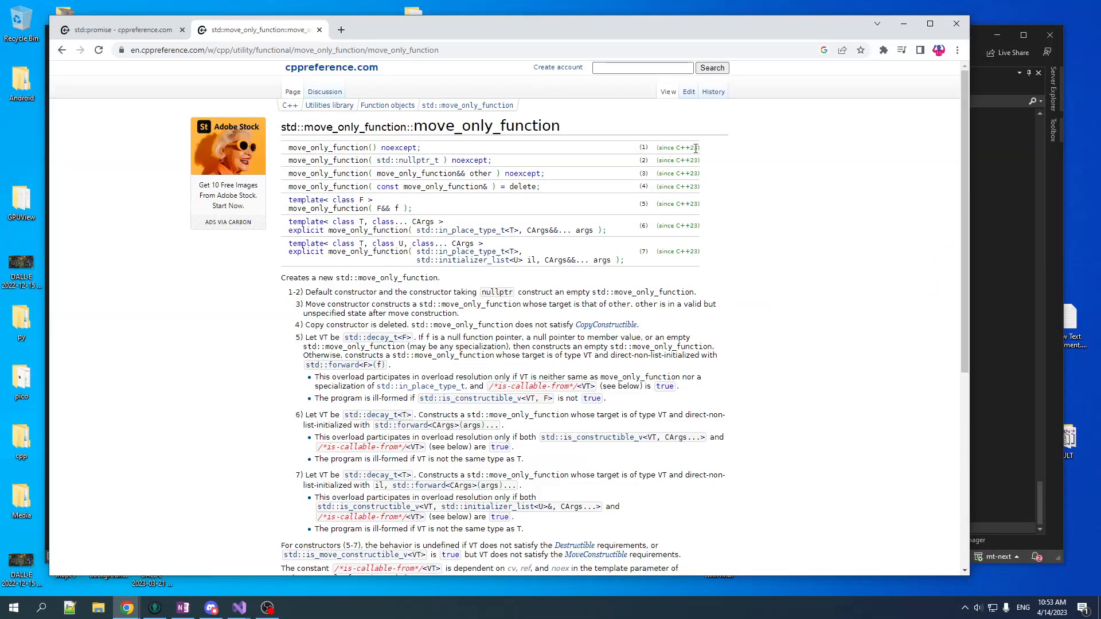
pyautogui.moveTo(298, 125)
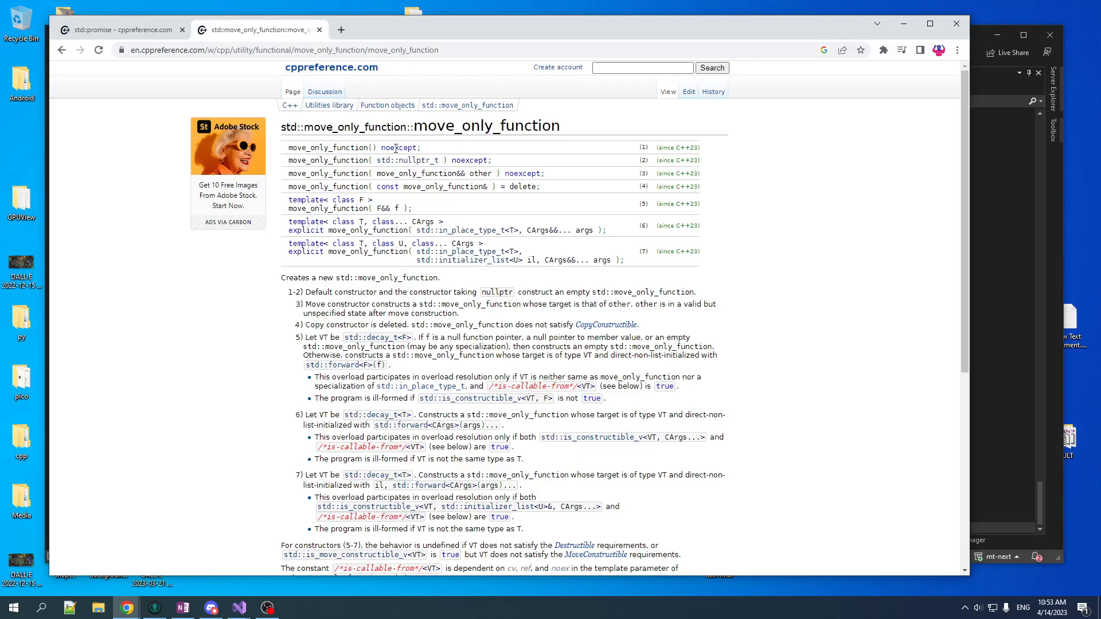
pyautogui.moveTo(689, 214)
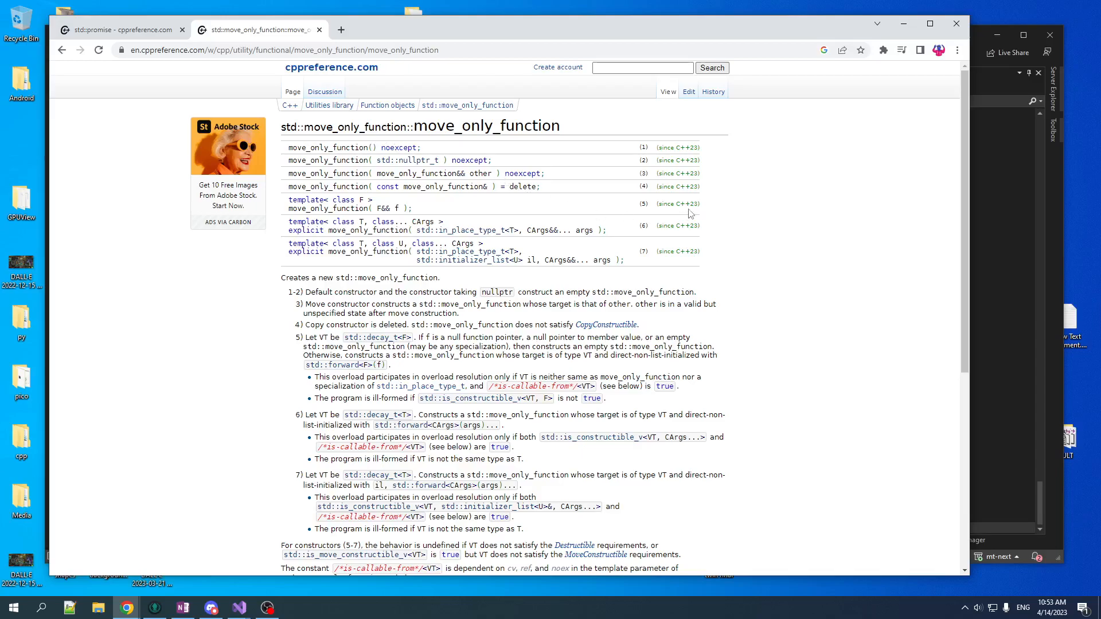
pyautogui.moveTo(704, 211)
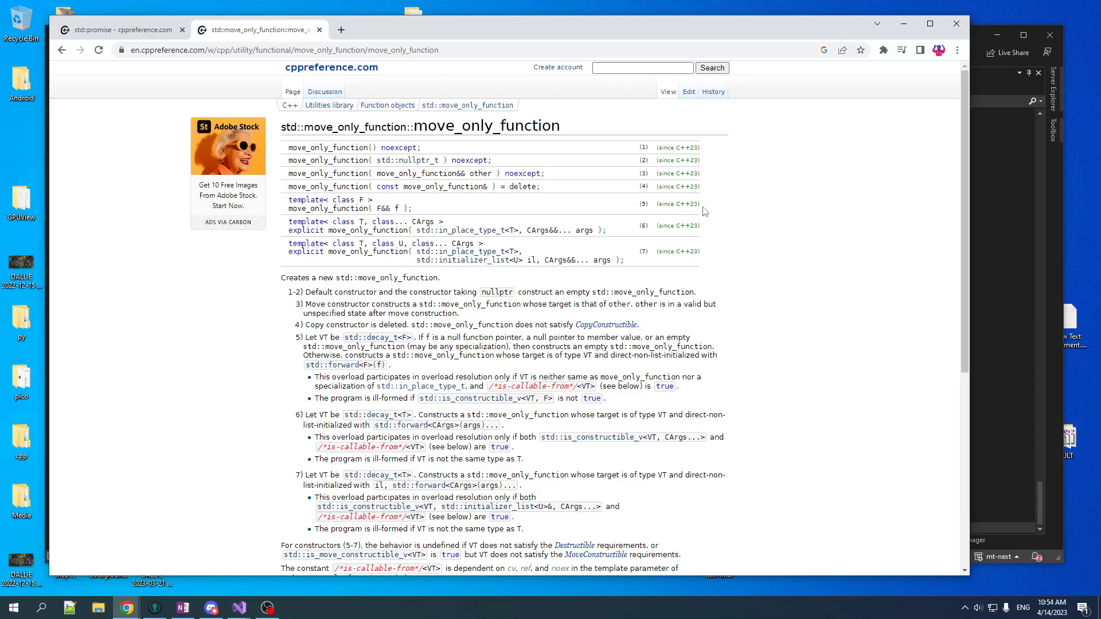
pyautogui.moveTo(678, 222)
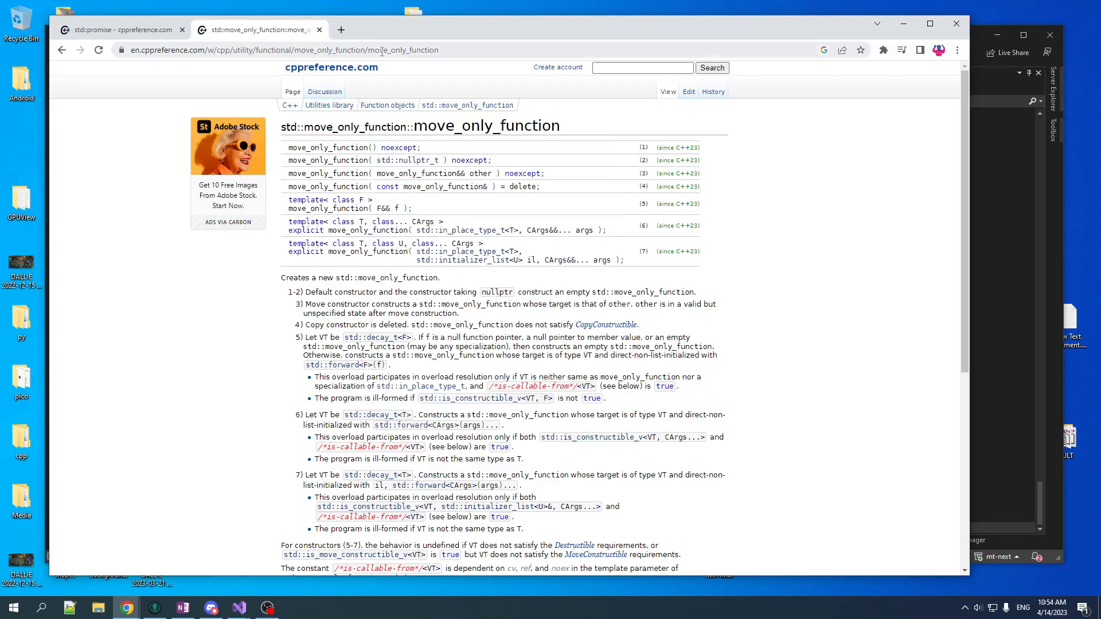
# - Return from cppreference to Visual Studio and declare executor_ as std::move_only_function<void()>
pyautogui.click(238, 607)
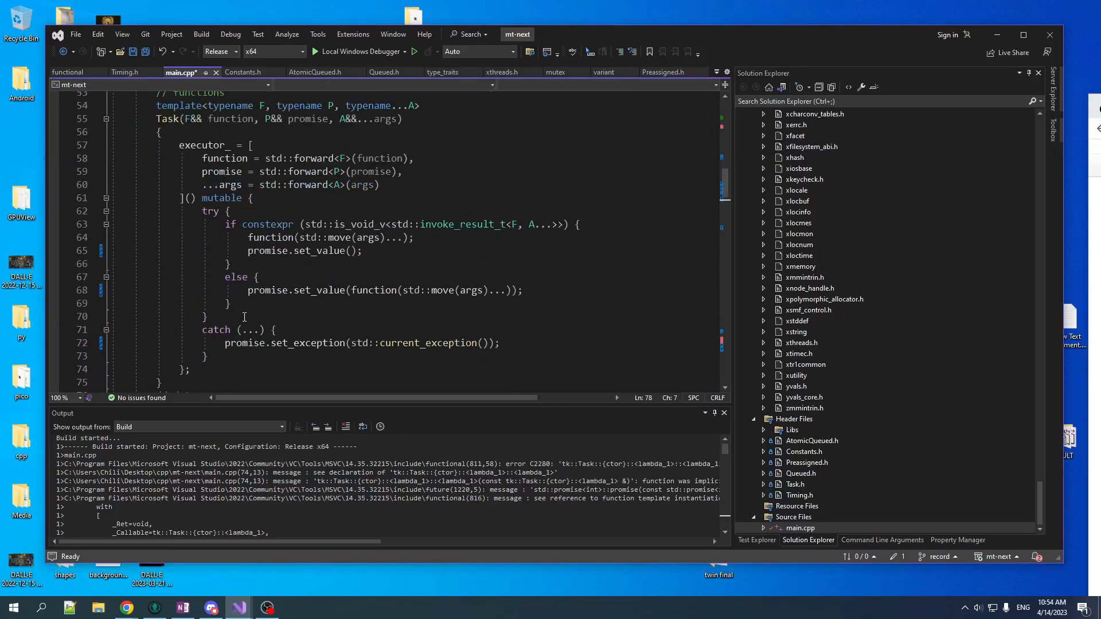
pyautogui.scroll(-3)
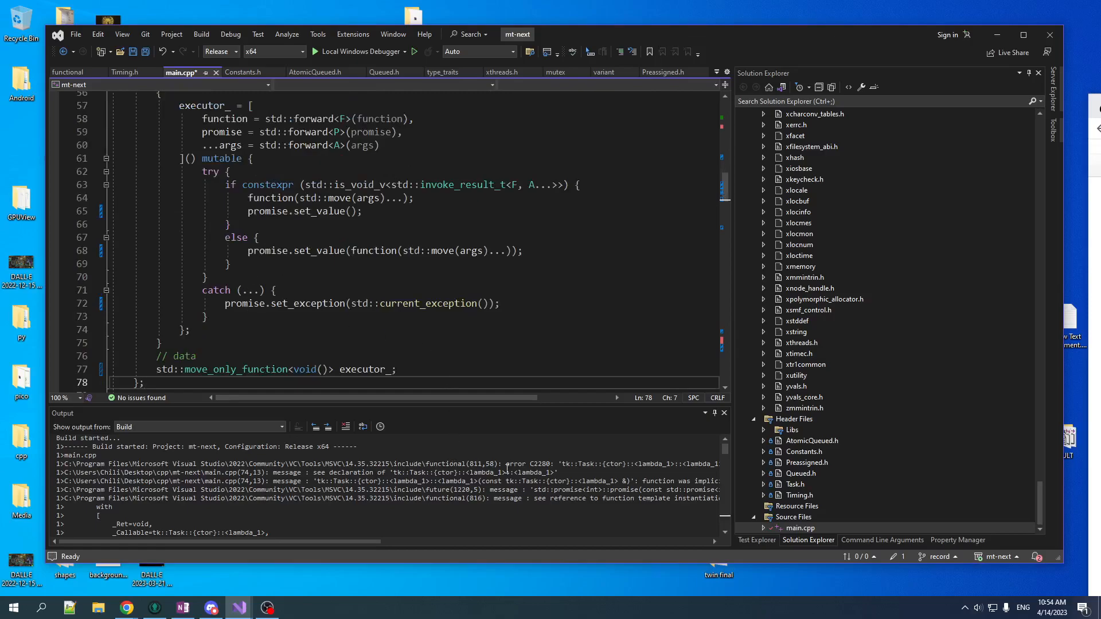
# - Build the mt-next solution and run it in the Local Windows Debugger, exiting with code 0
pyautogui.click(201, 34)
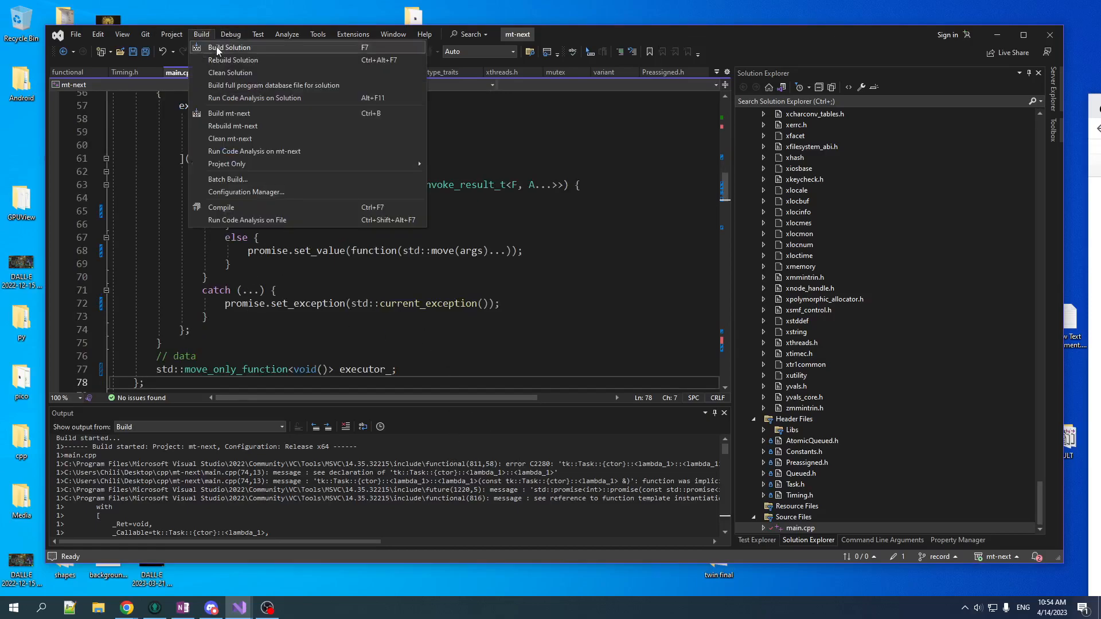
pyautogui.click(228, 47)
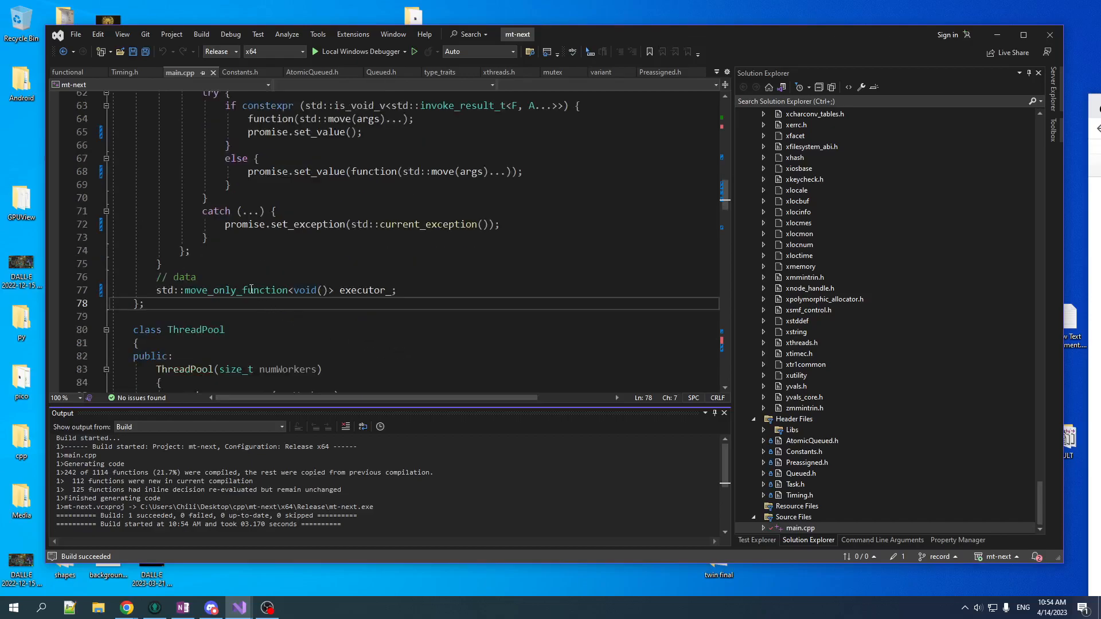
pyautogui.doubleClick(235, 290)
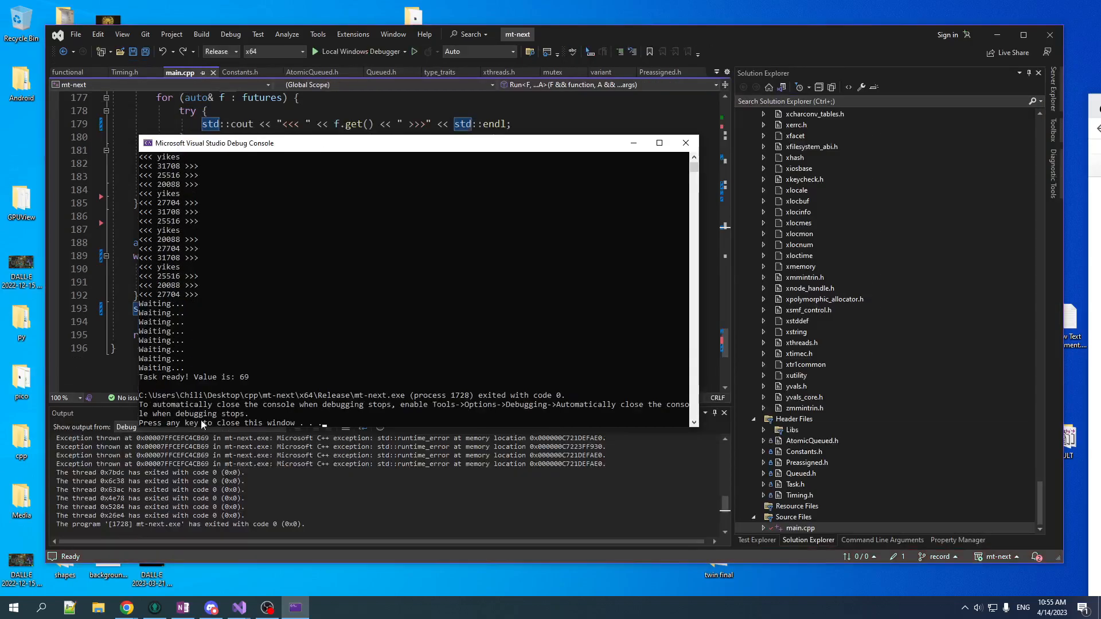
pyautogui.moveTo(528, 390)
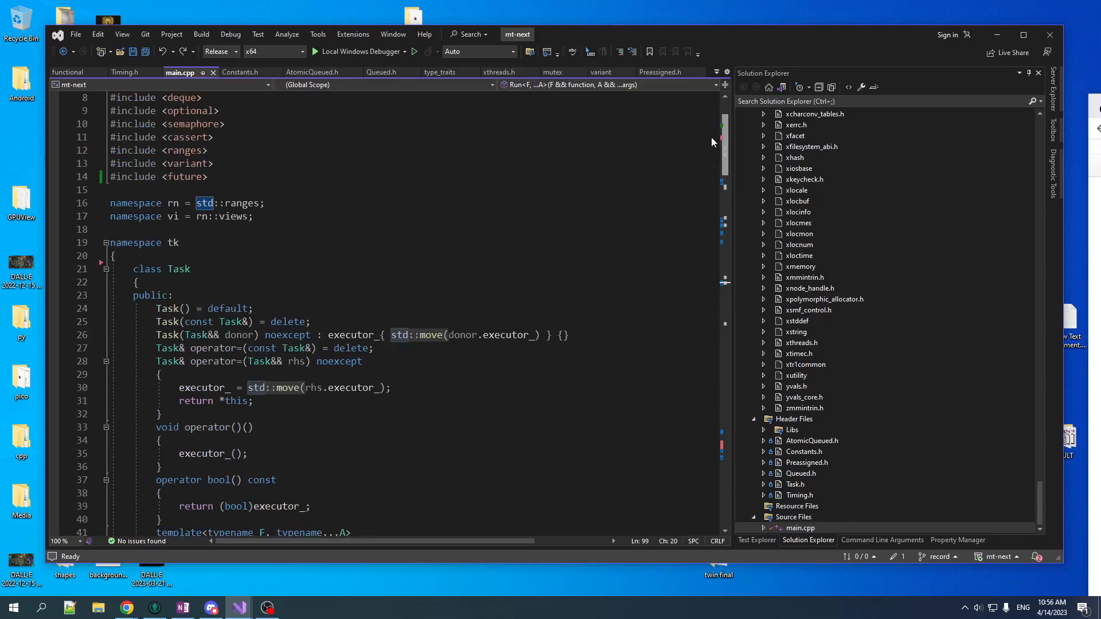
# - Remove the Task class and declare tasks_ as std::deque<std::move_only_function<void()>>
pyautogui.scroll(-3)
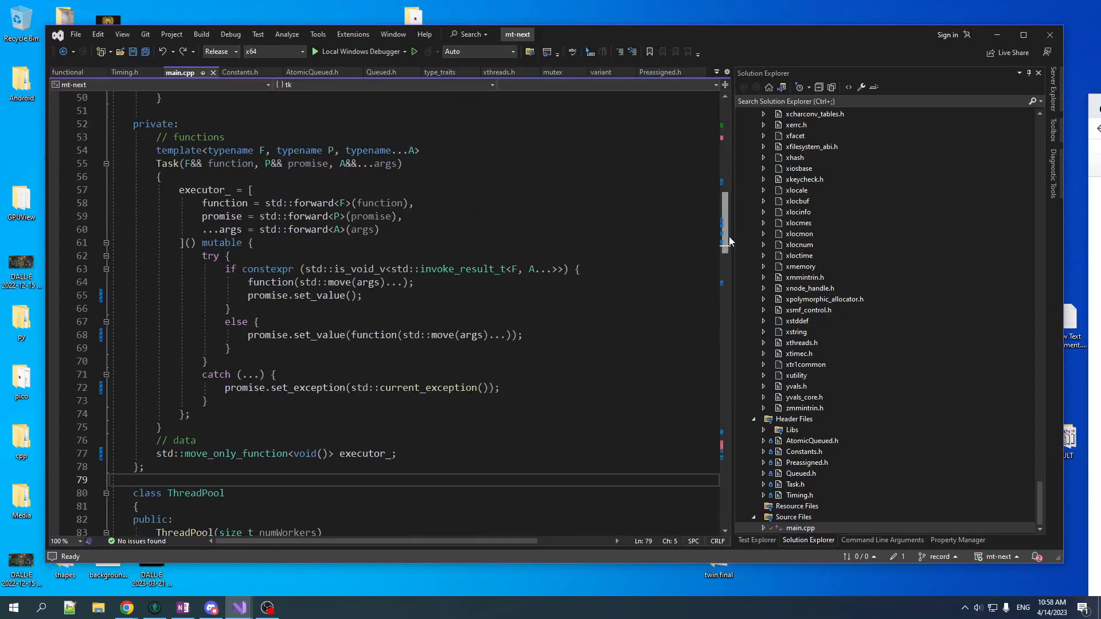
pyautogui.scroll(-3)
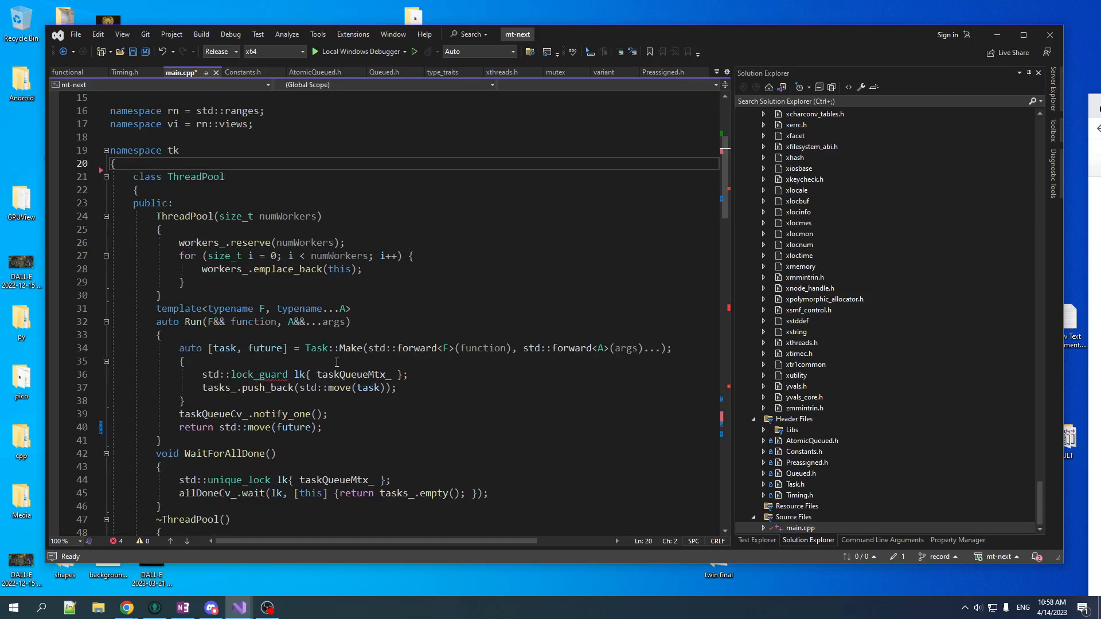
pyautogui.scroll(-3)
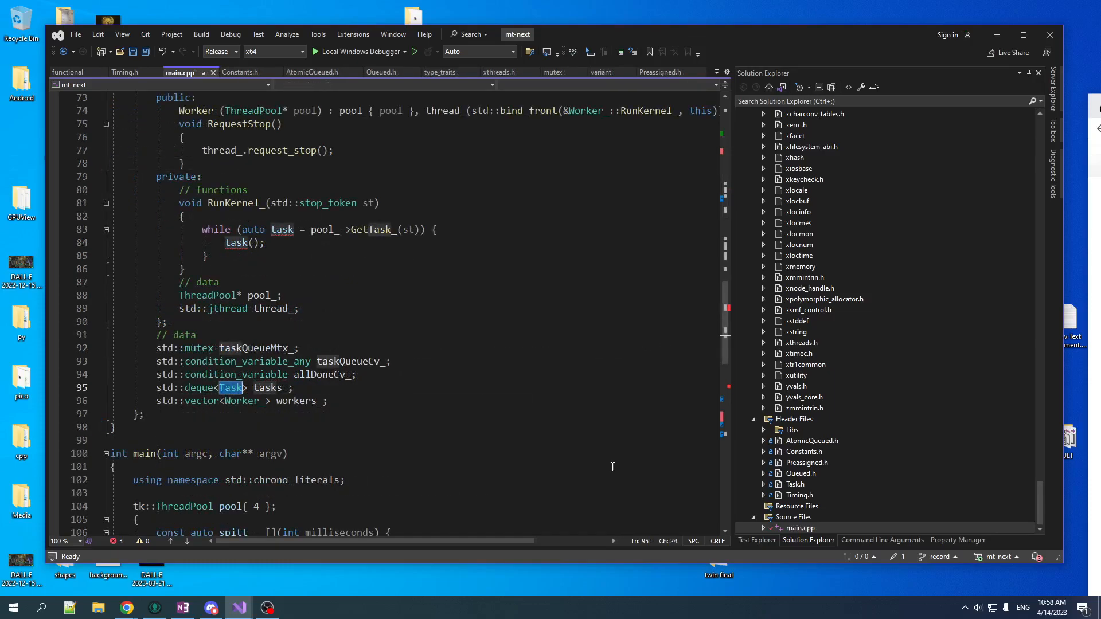
pyautogui.write('std::move_only_function<')
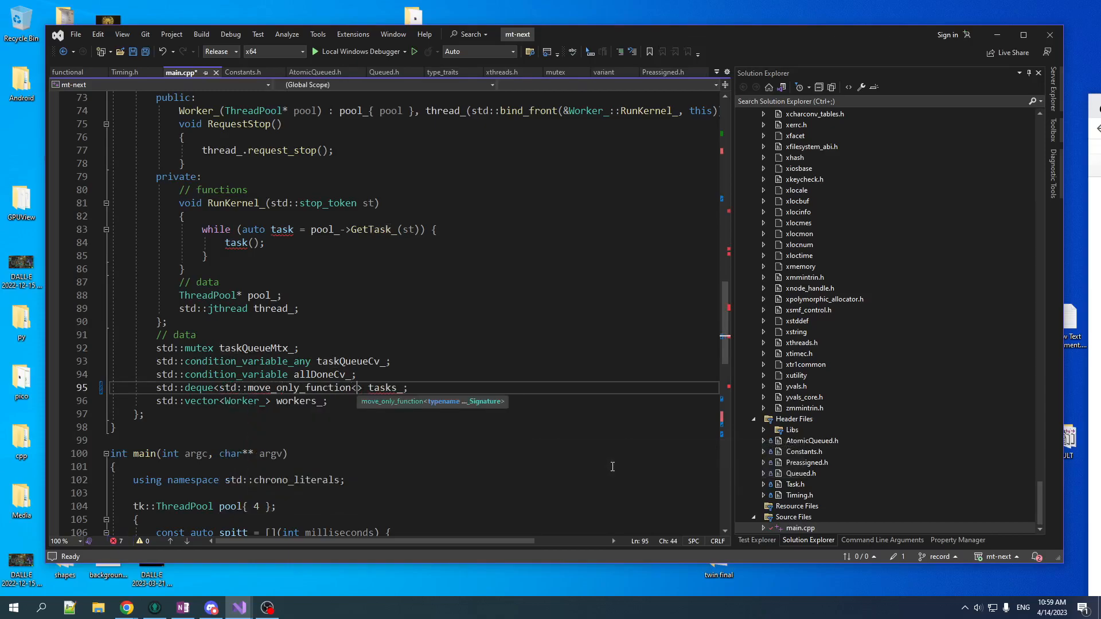
pyautogui.write('void()')
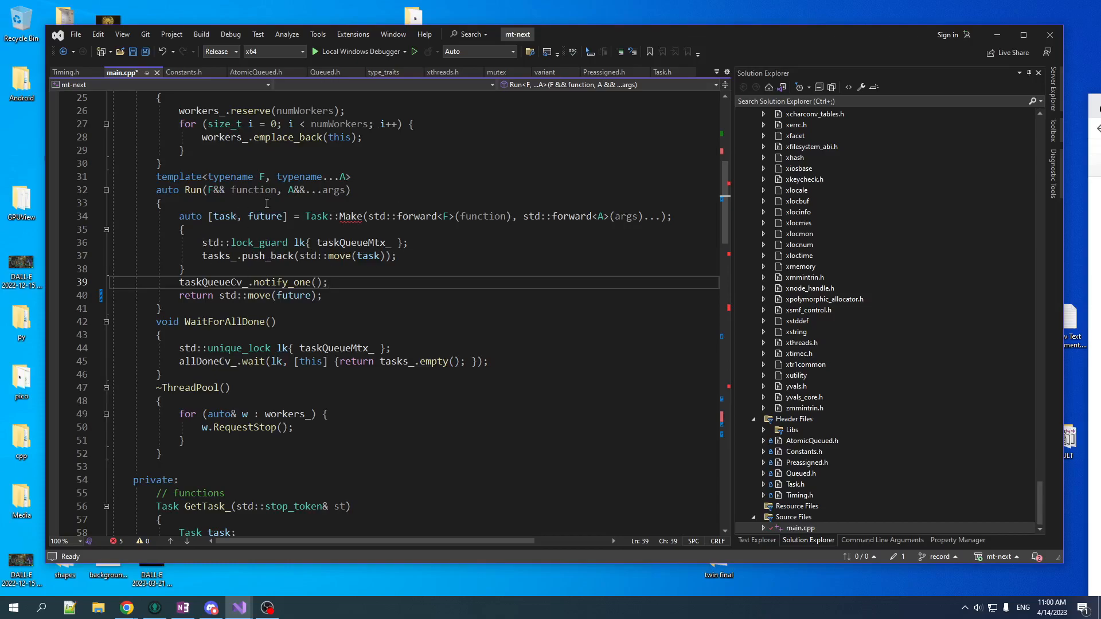
pyautogui.moveTo(325, 216)
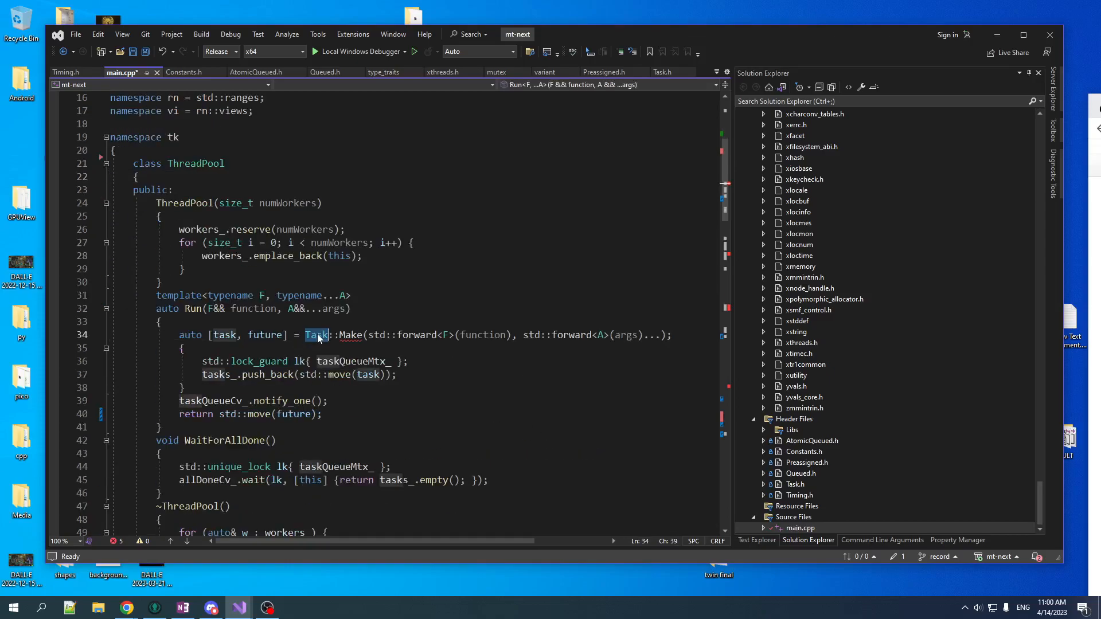
pyautogui.rightClick(316, 334)
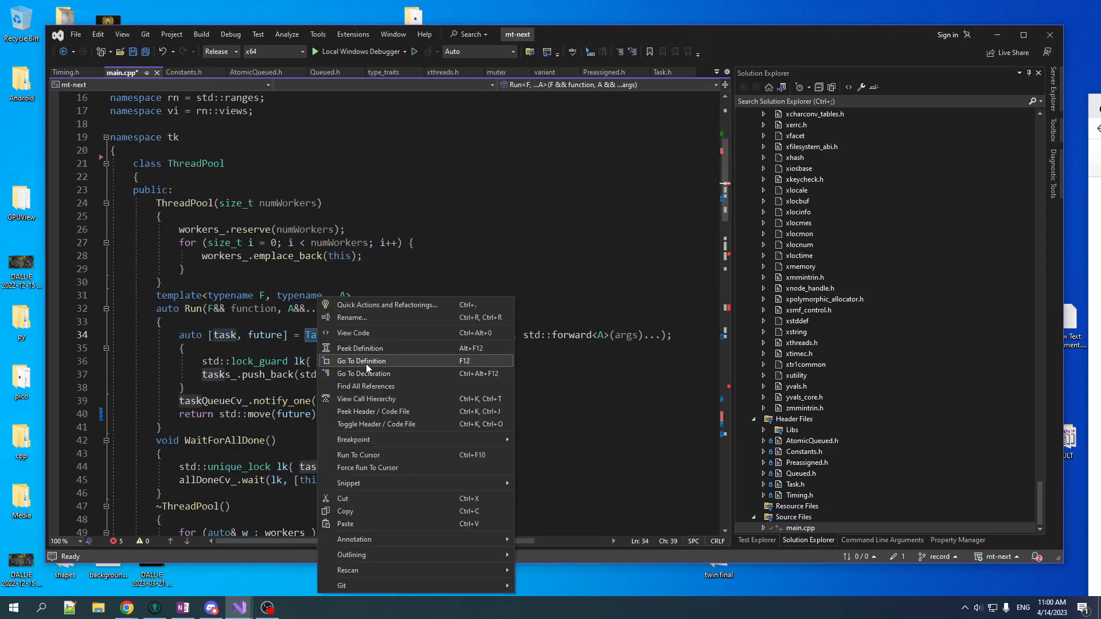
pyautogui.click(361, 360)
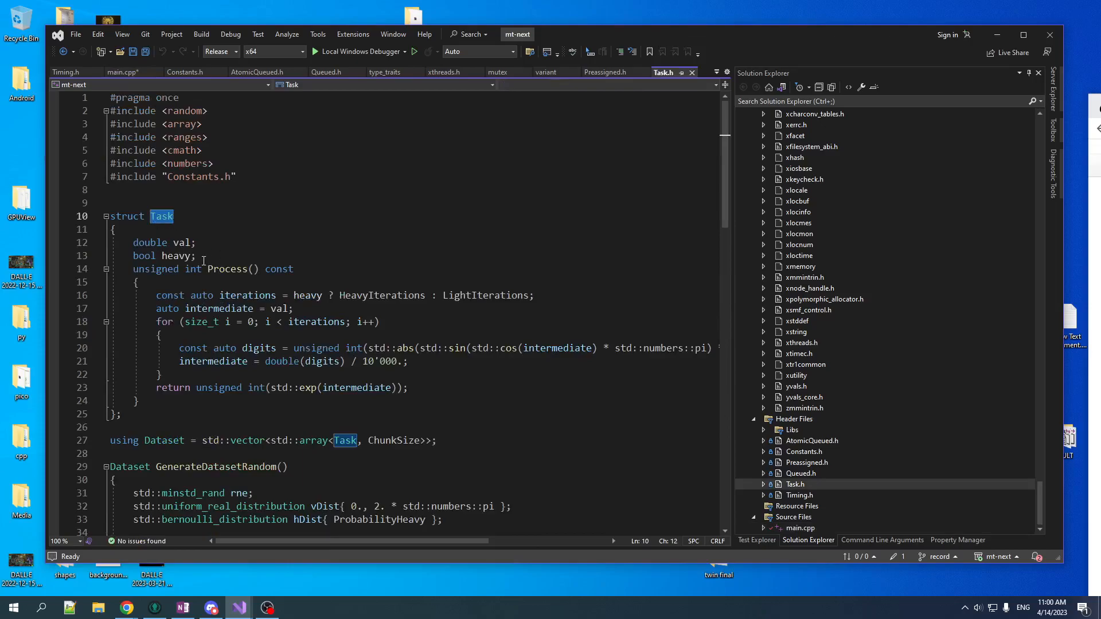
pyautogui.click(120, 72)
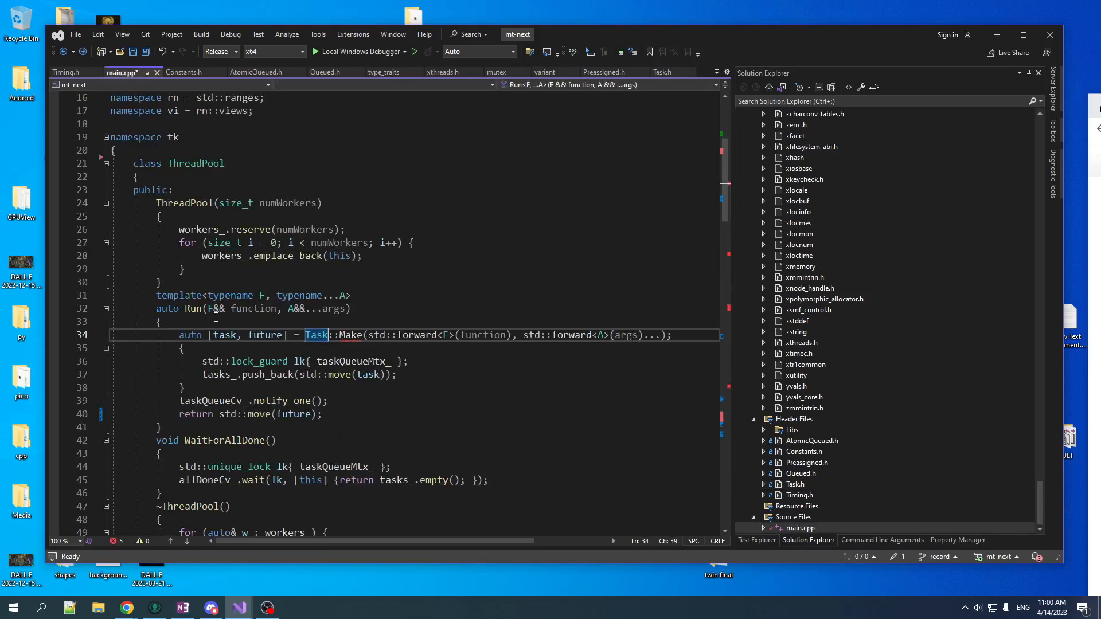
pyautogui.write('using Task = std::move_only_function<void()>')
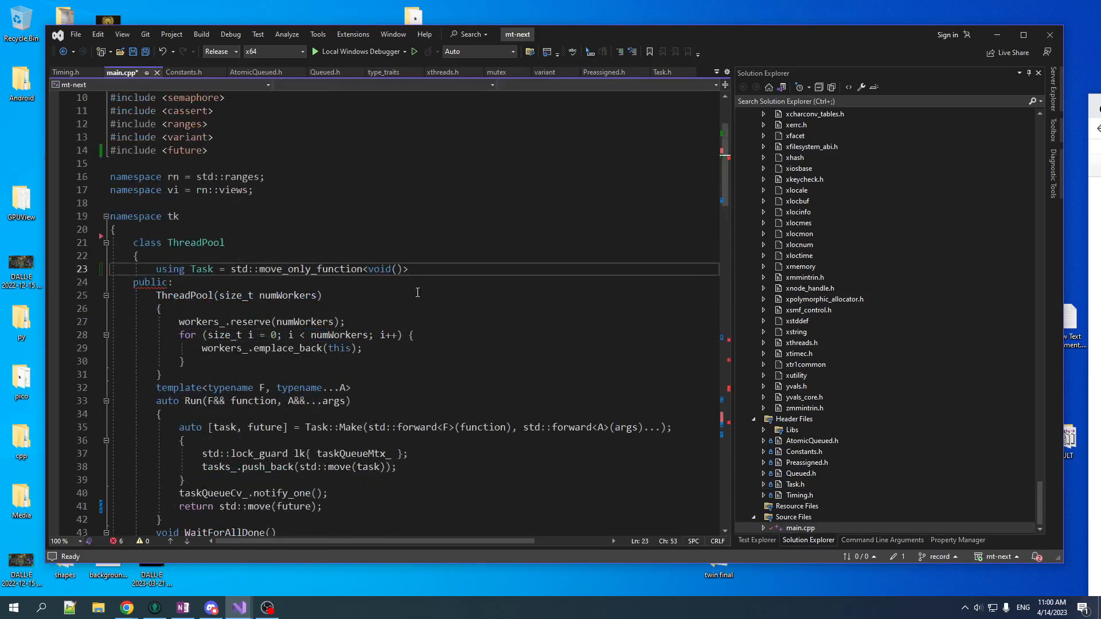
pyautogui.write(';')
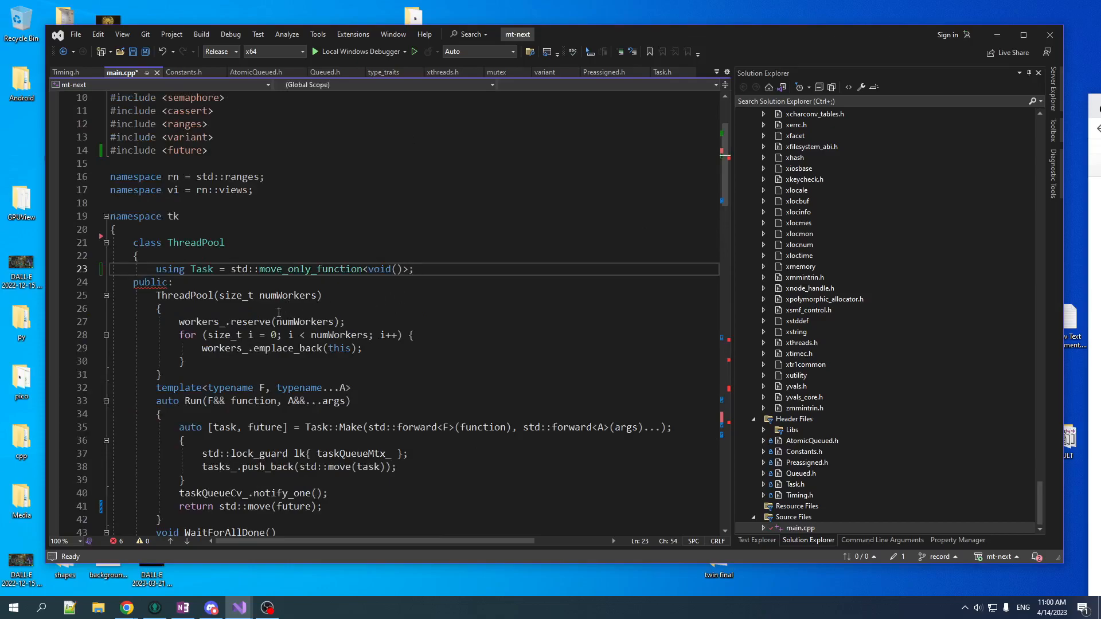
pyautogui.scroll(-3)
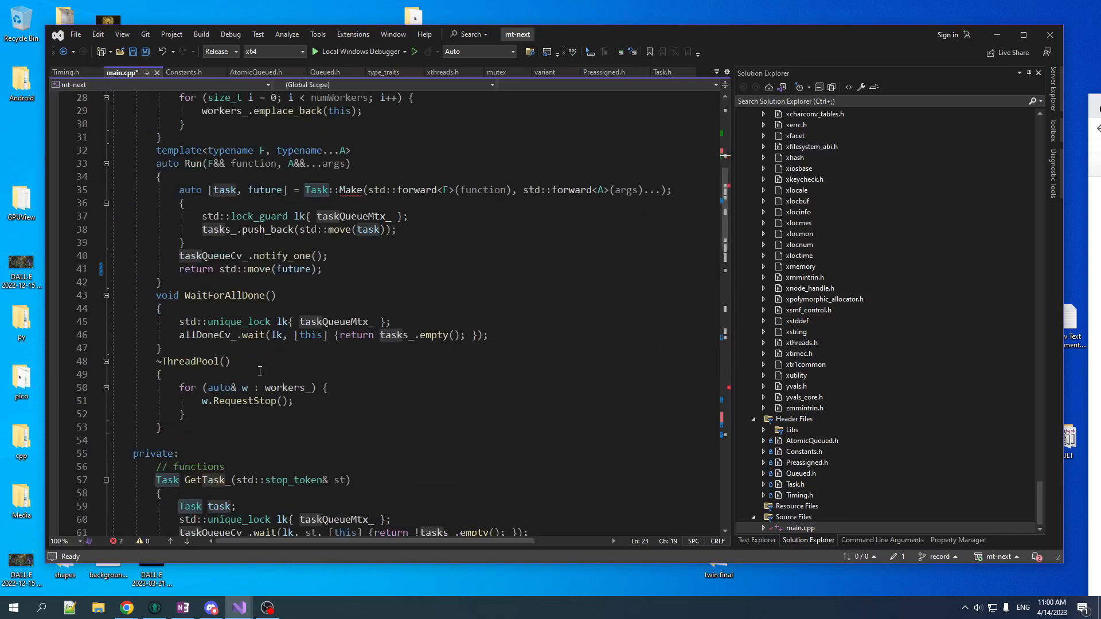
pyautogui.scroll(-3)
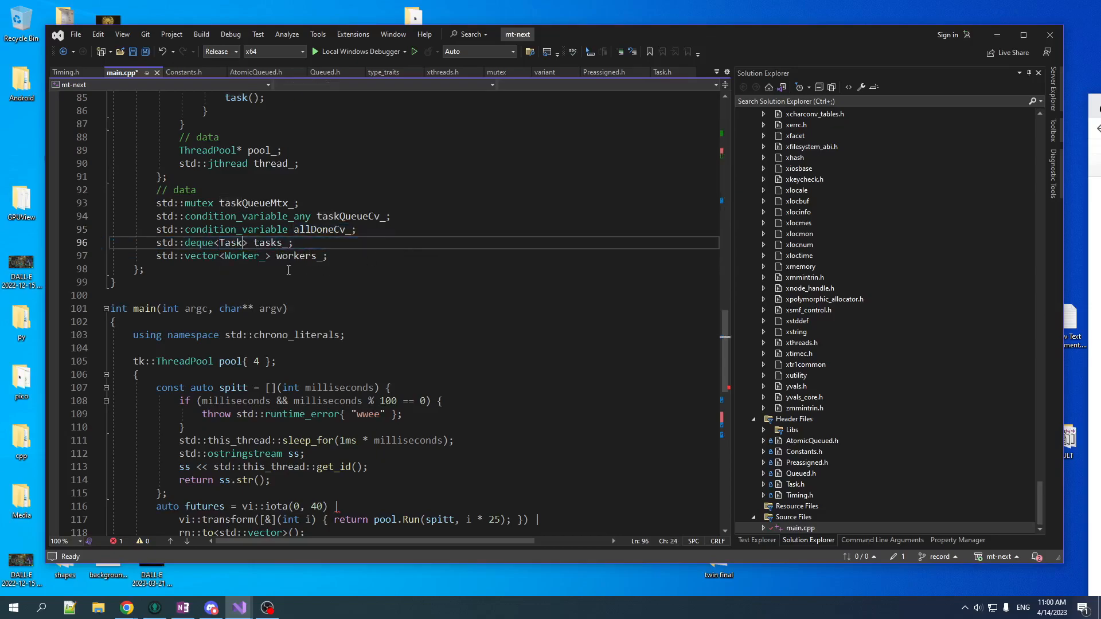
pyautogui.doubleClick(231, 361)
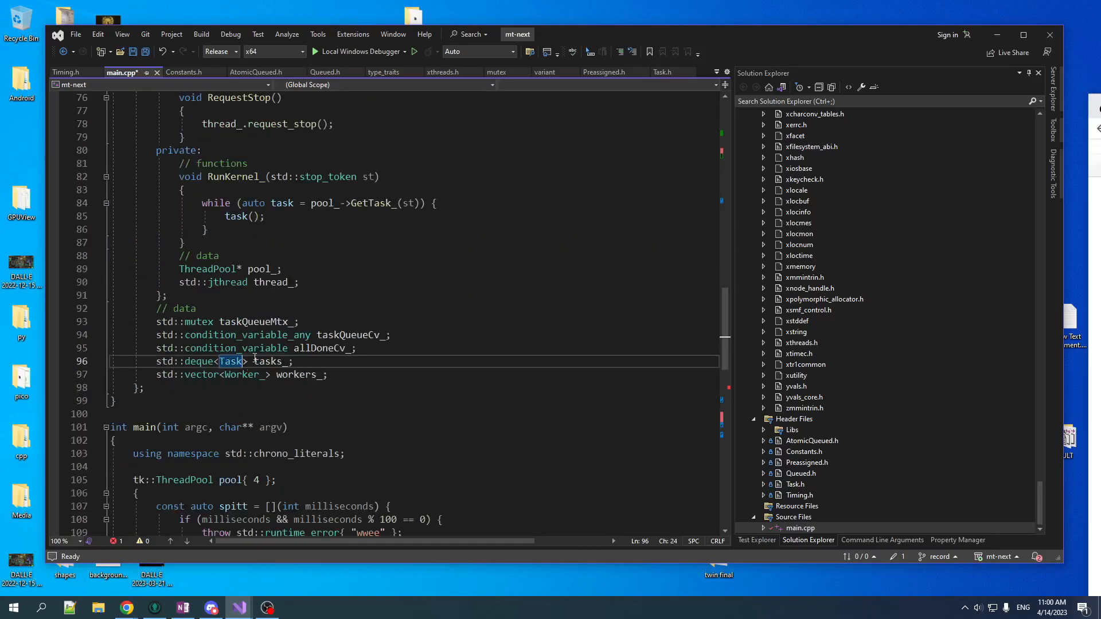
pyautogui.scroll(-3)
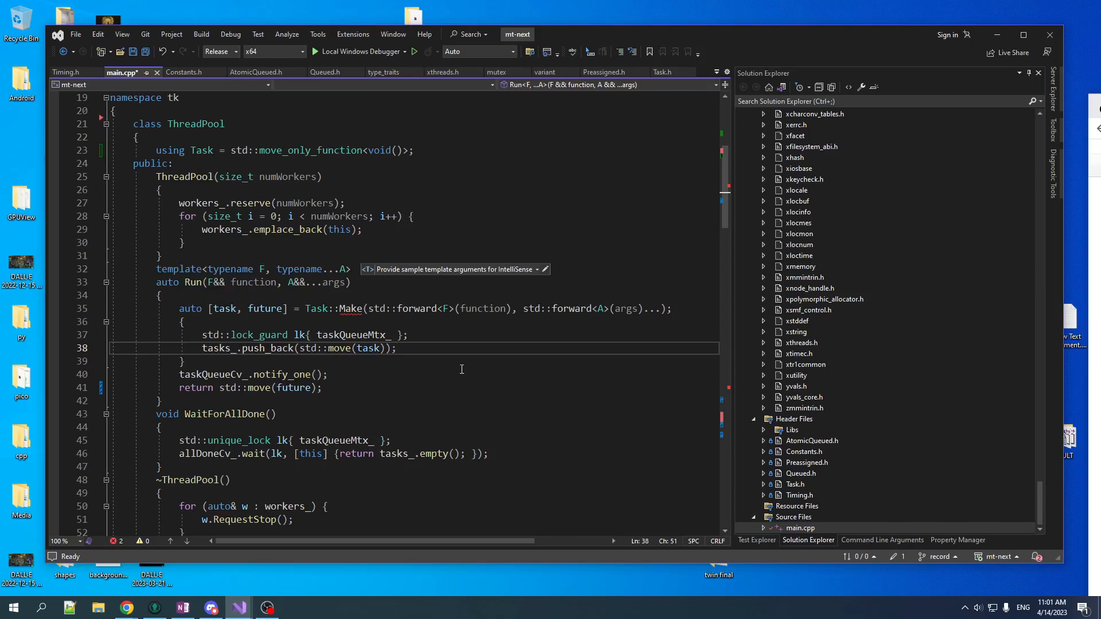
pyautogui.moveTo(461, 367)
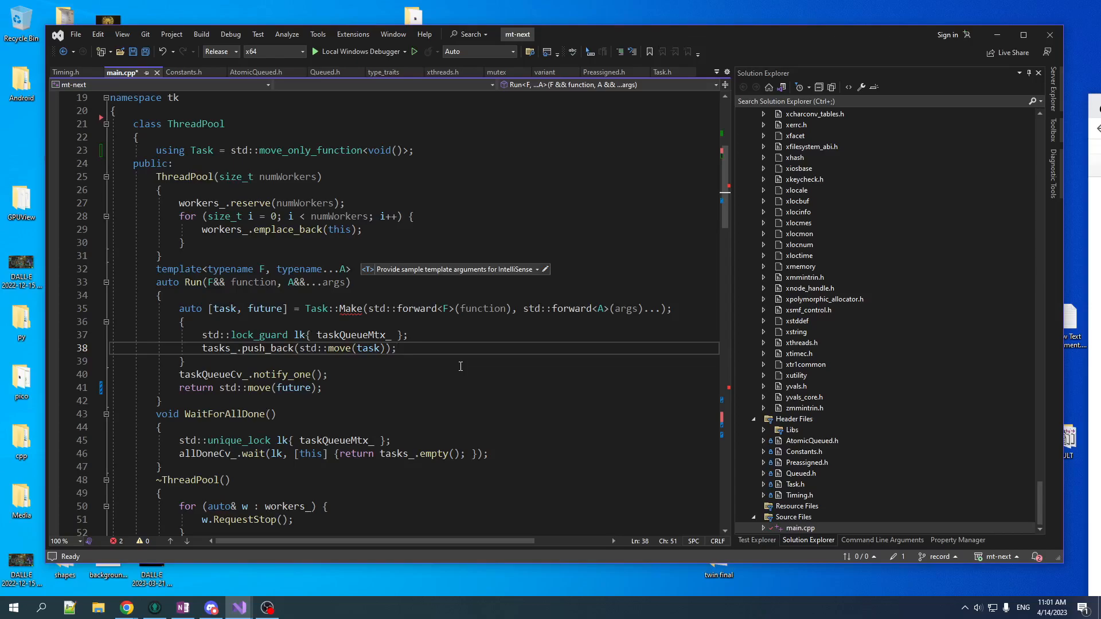
pyautogui.moveTo(371, 336)
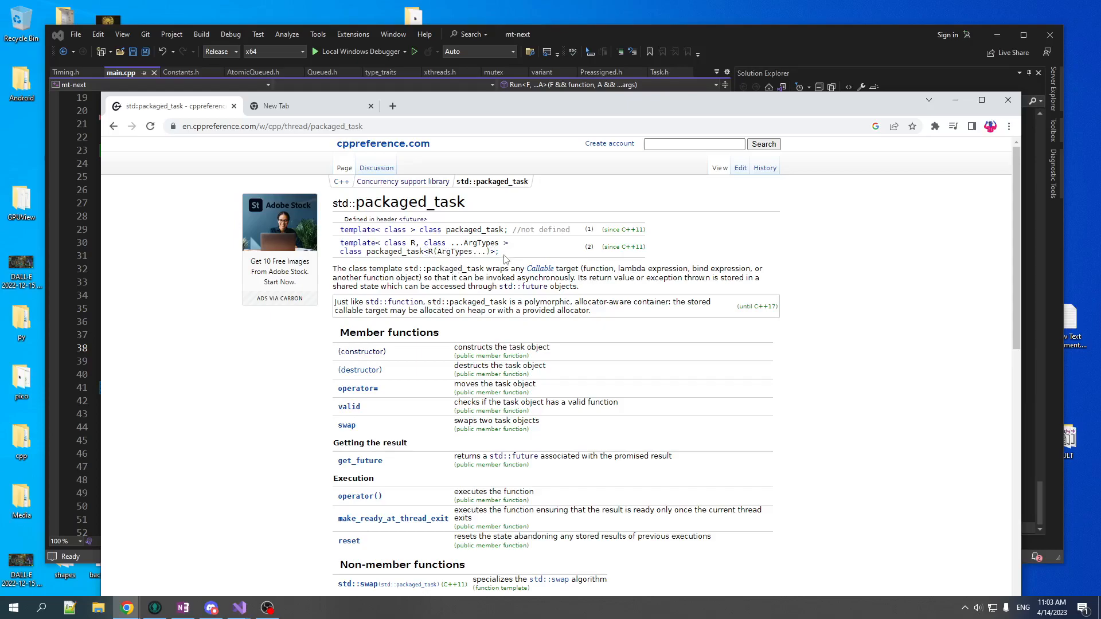
pyautogui.moveTo(465, 216)
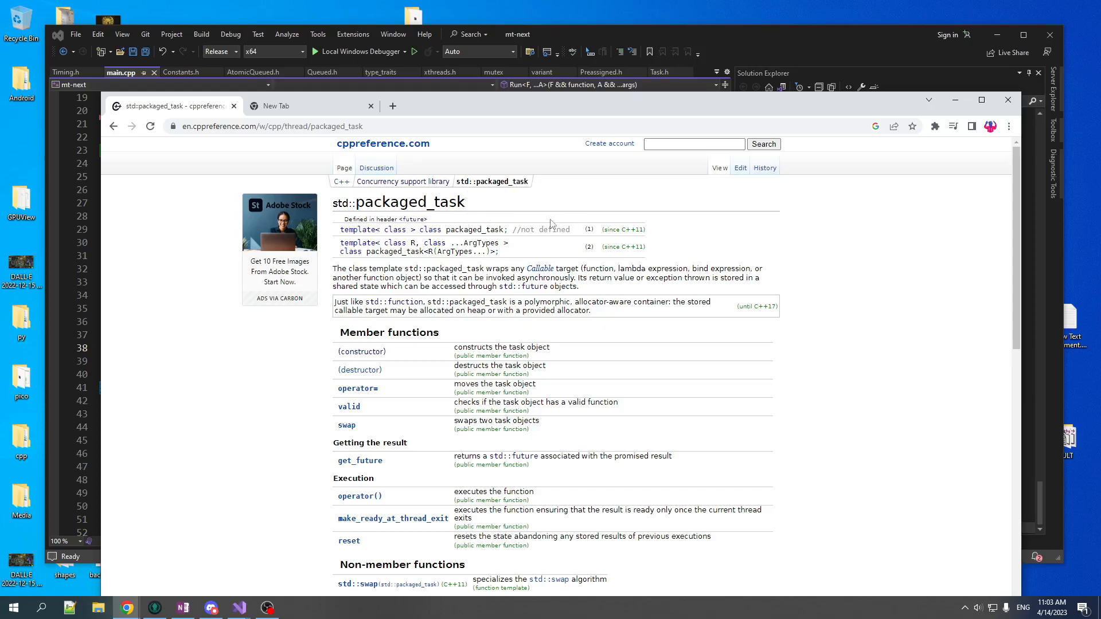
pyautogui.moveTo(488, 112)
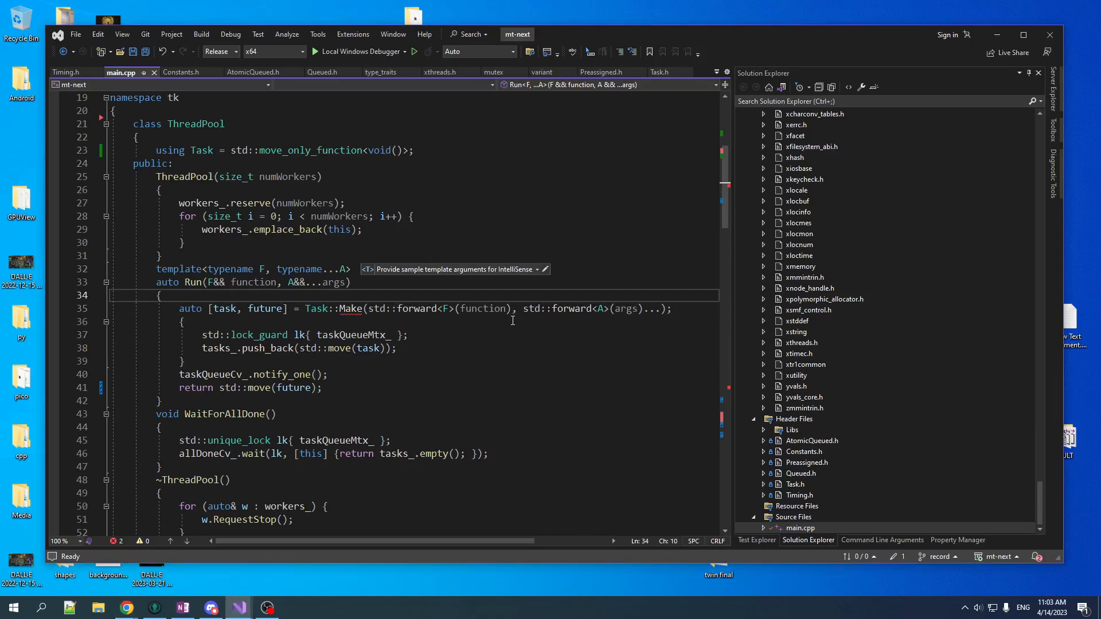
# - Add a ReturnType alias in Run, wrap std::bind in a packaged_task, and queue a mutable lambda
pyautogui.press('Enter')
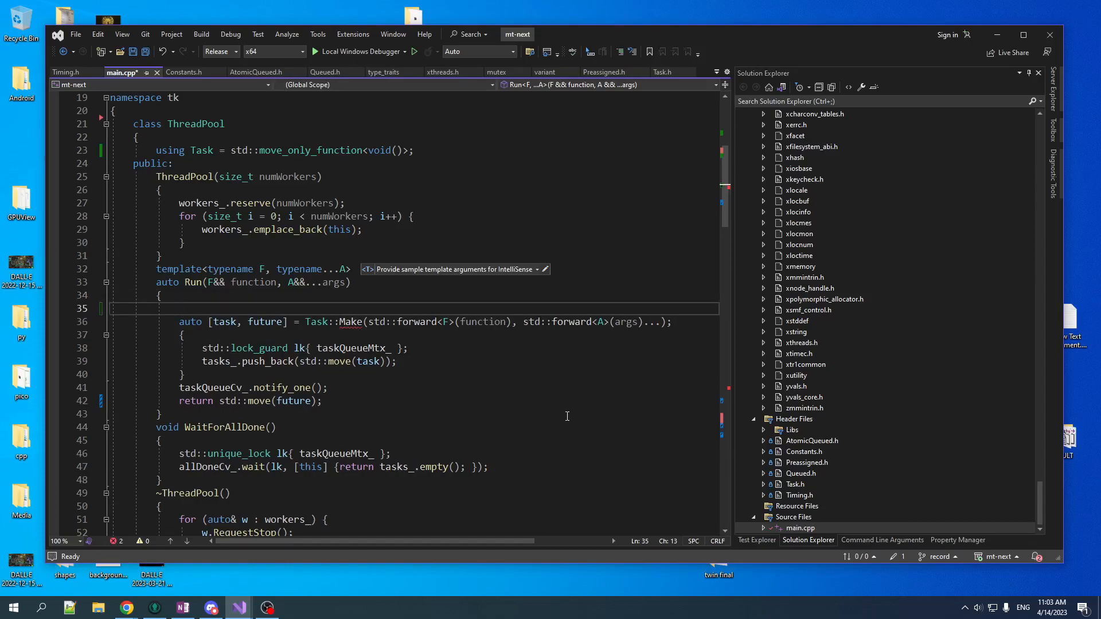
pyautogui.write('using ReturnType = std::invoke_result_t<F, A...>;')
pyautogui.write('auto pak = ')
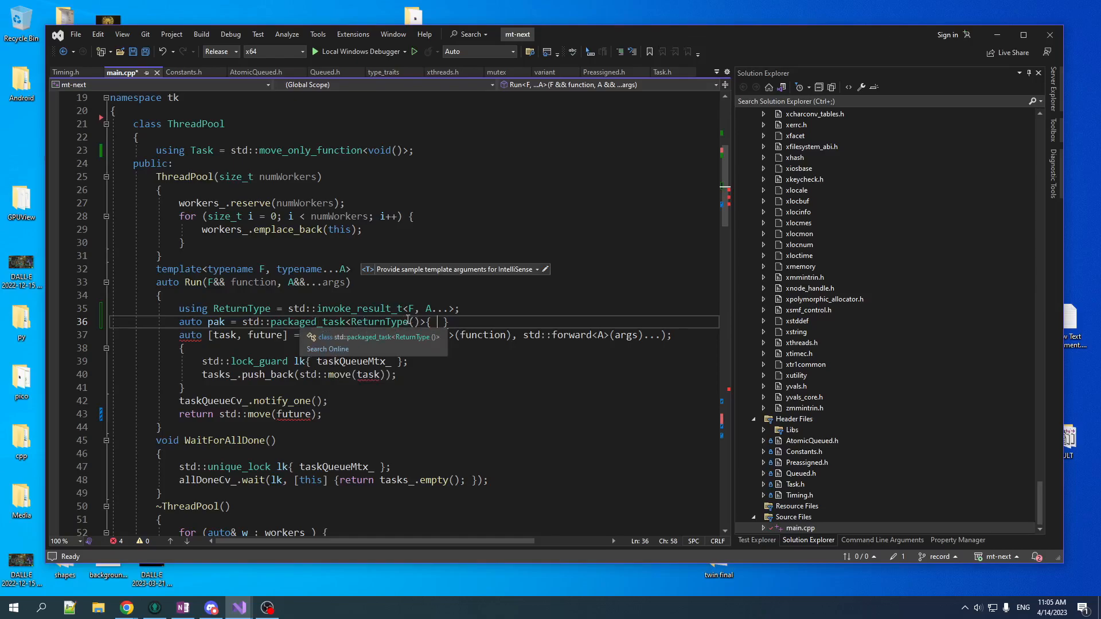
pyautogui.write('std::bind(')
pyautogui.write('auto future = pak.get_future();')
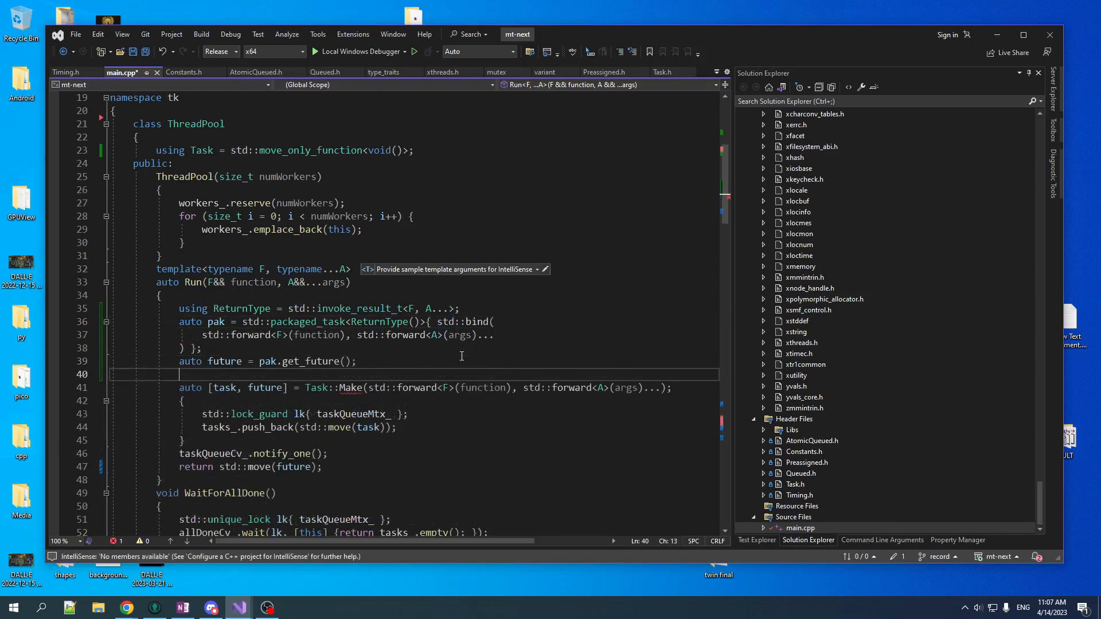
pyautogui.write('Task t')
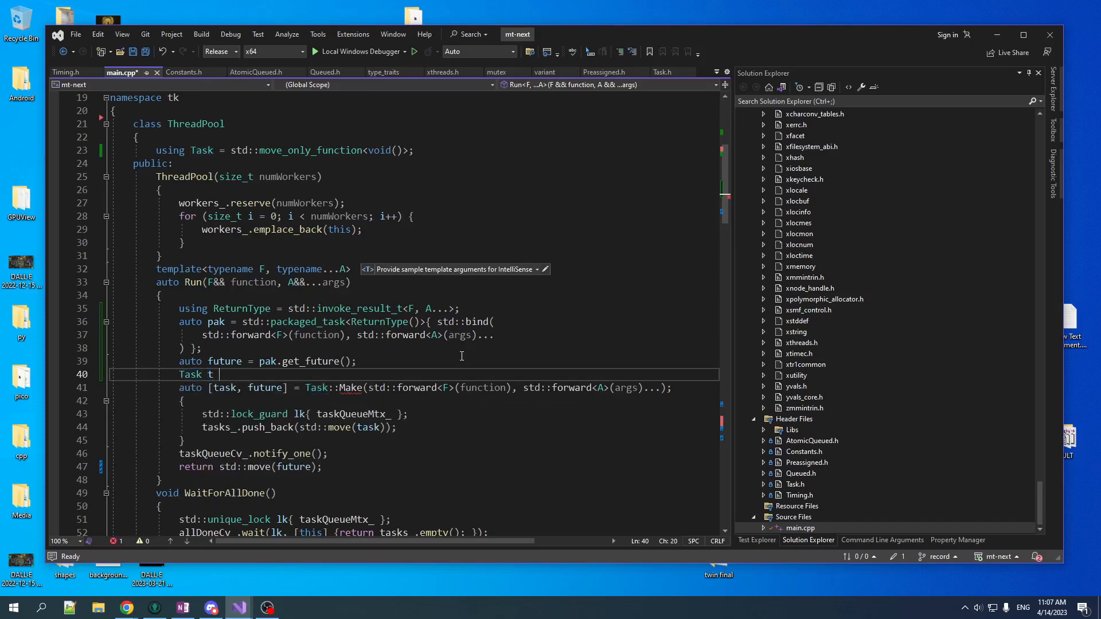
pyautogui.write('= std::move(pak)] { pak(); } };')
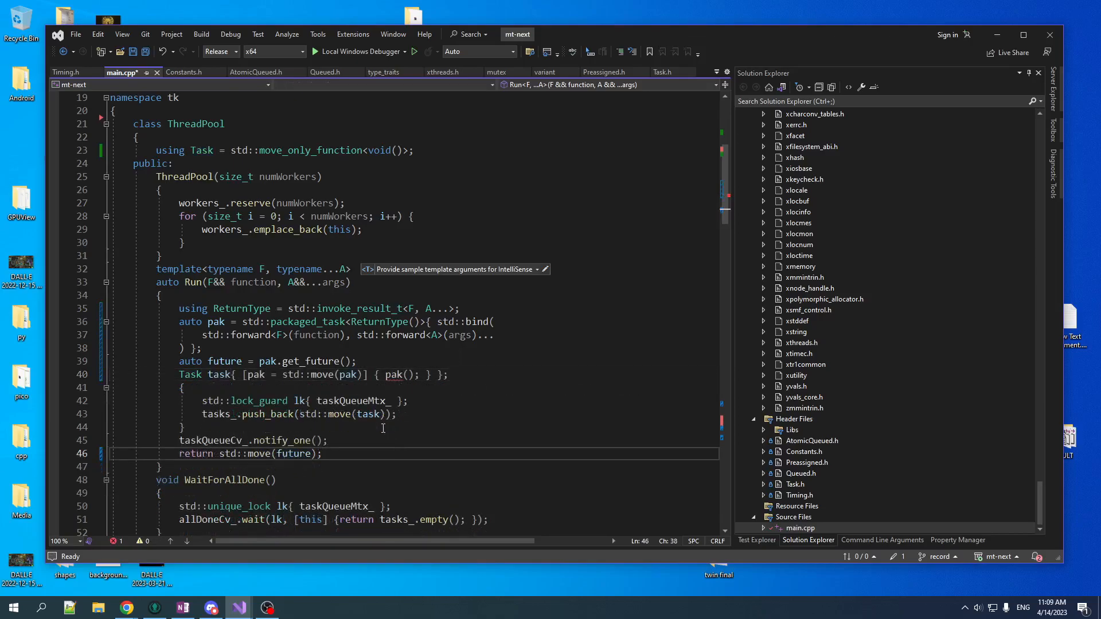
pyautogui.moveTo(375, 413)
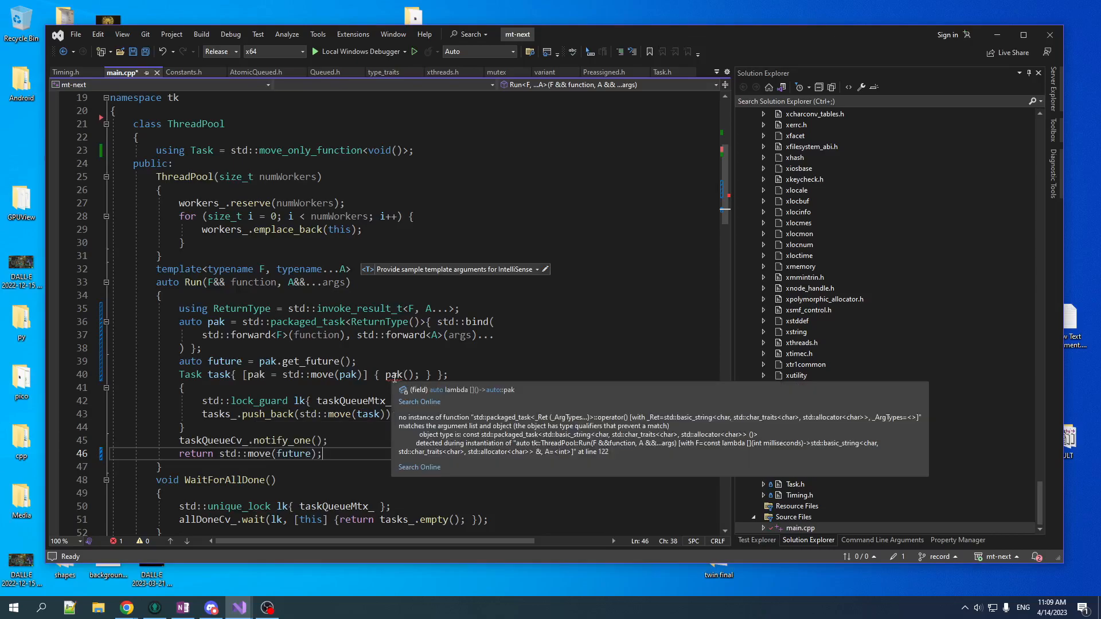
pyautogui.write('mutable')
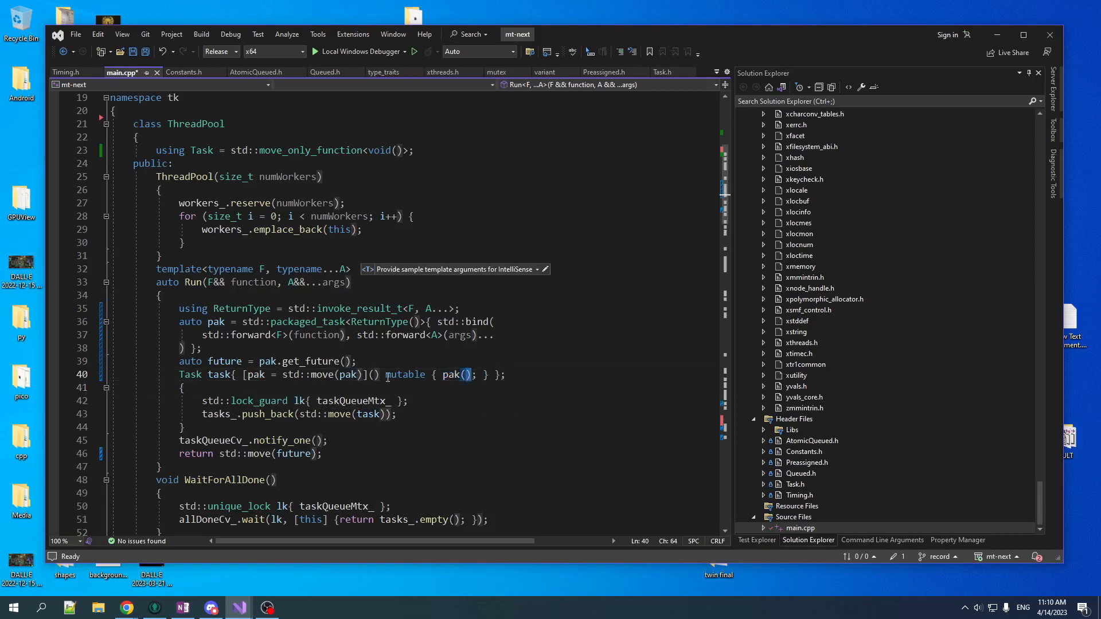
pyautogui.click(287, 401)
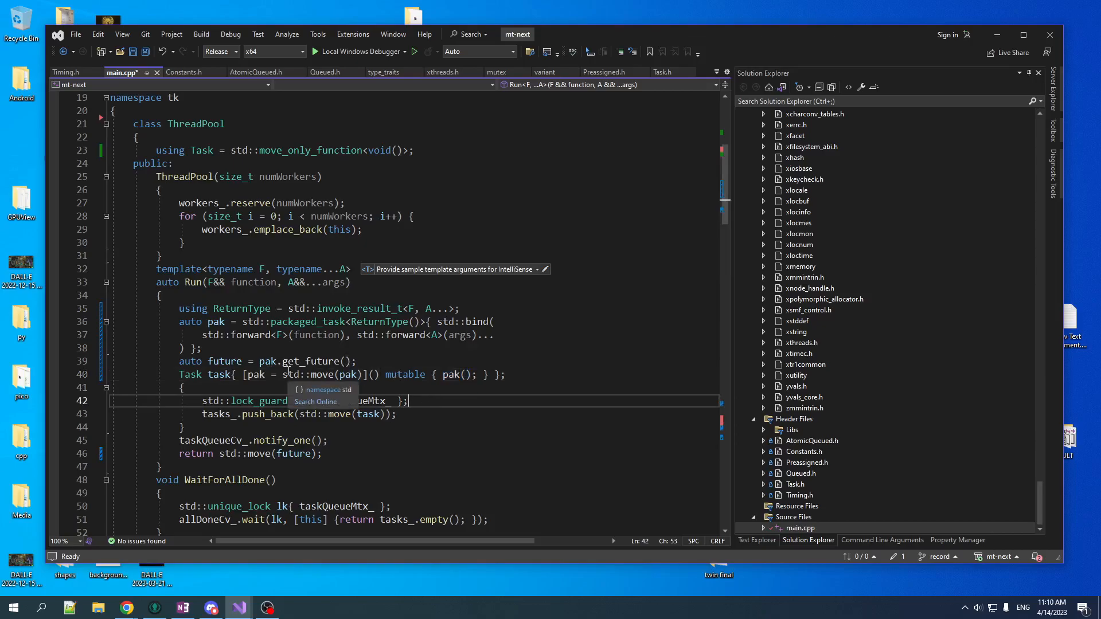
pyautogui.scroll(-3)
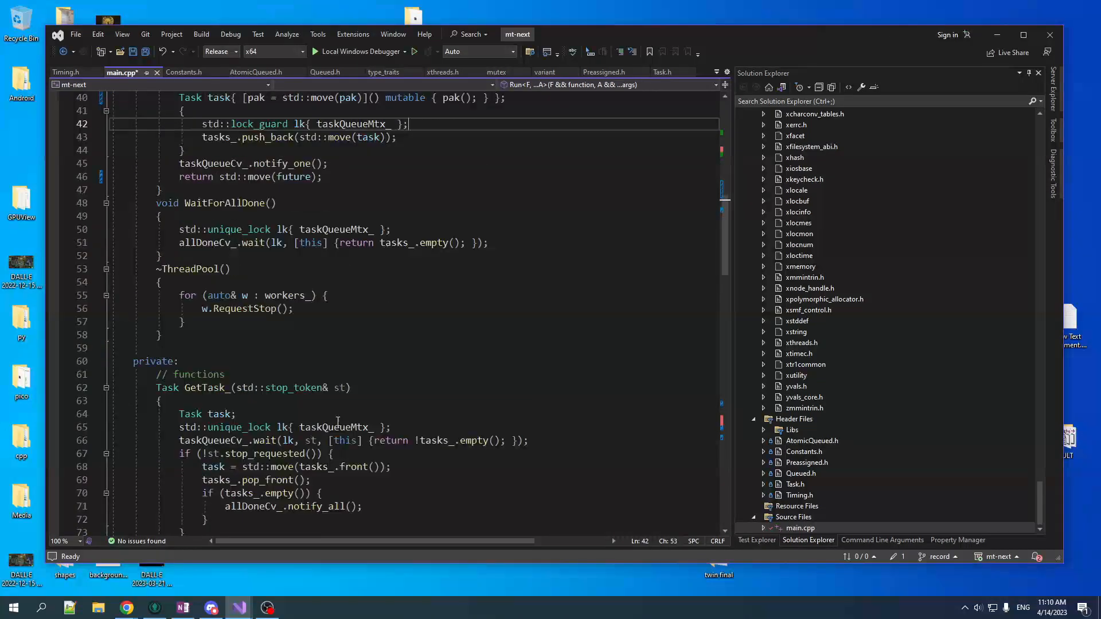
# - Build the solution, make Run return future instead of std::move(future), and rebuild without failures
pyautogui.click(201, 33)
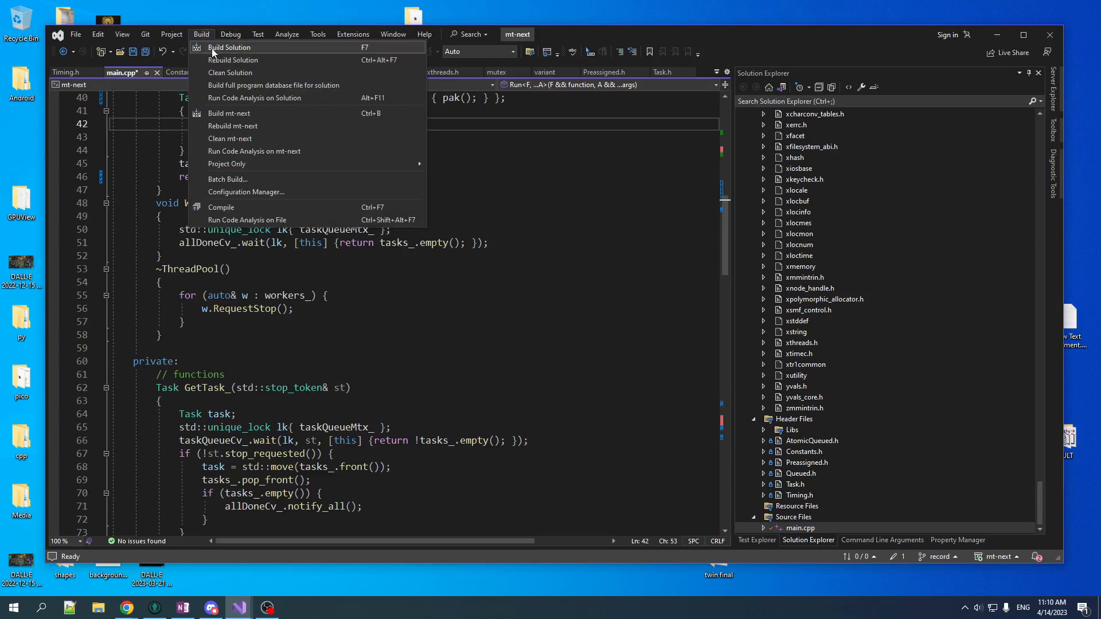
pyautogui.click(228, 47)
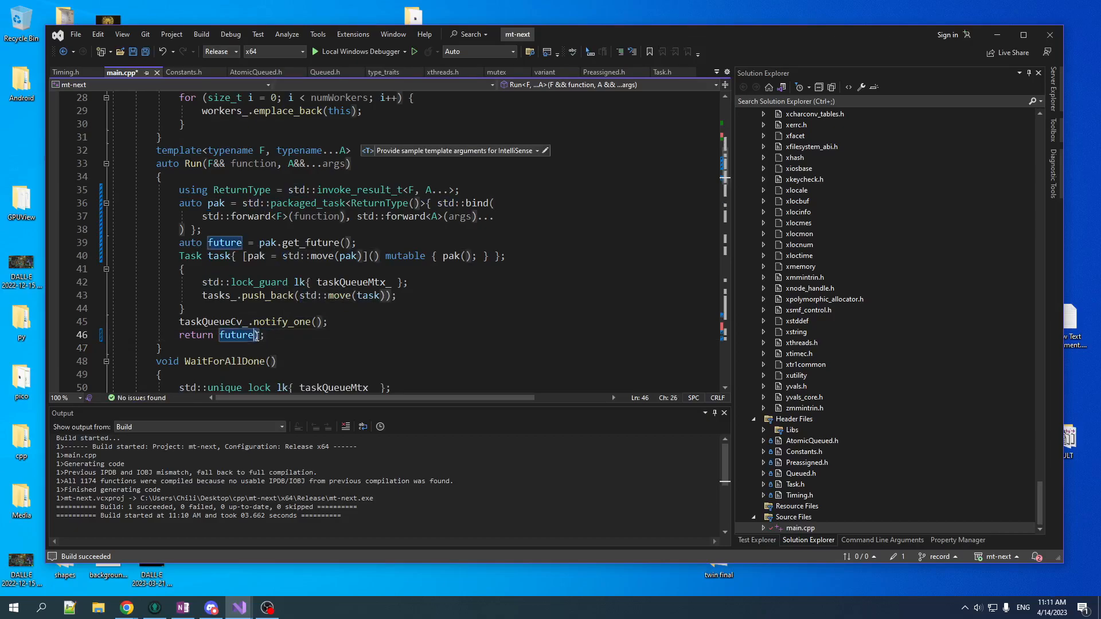
pyautogui.click(201, 34)
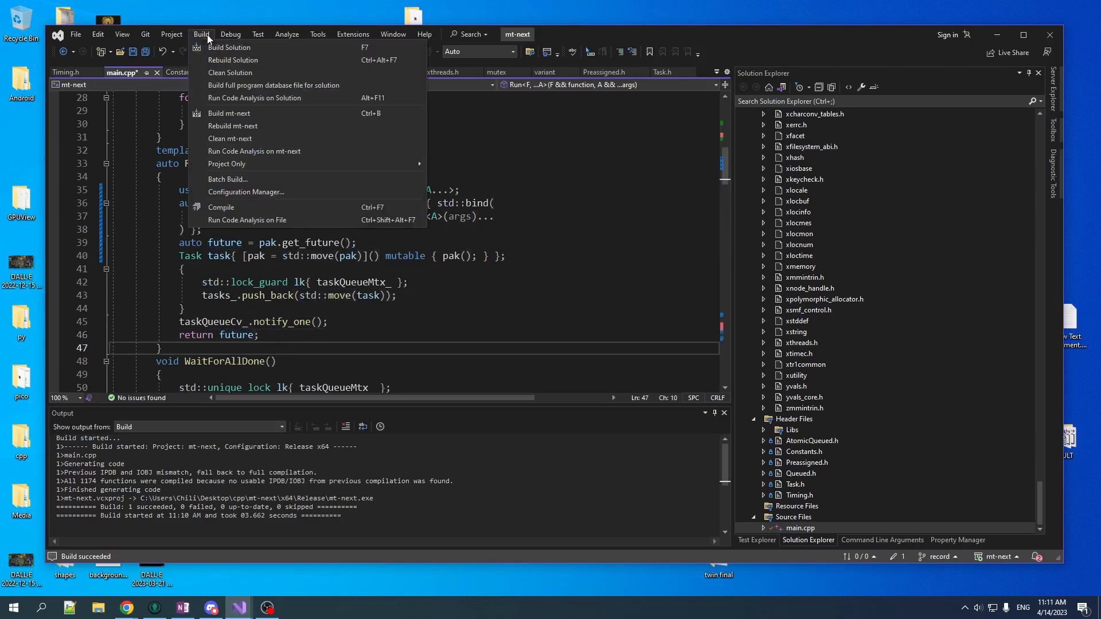
pyautogui.click(229, 47)
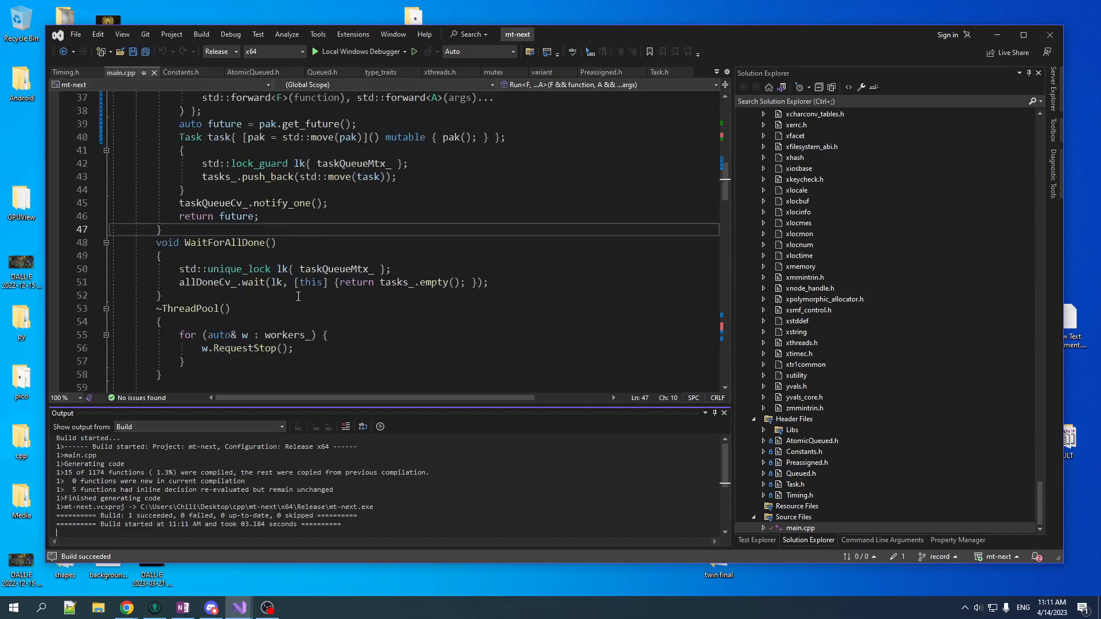
pyautogui.scroll(-3)
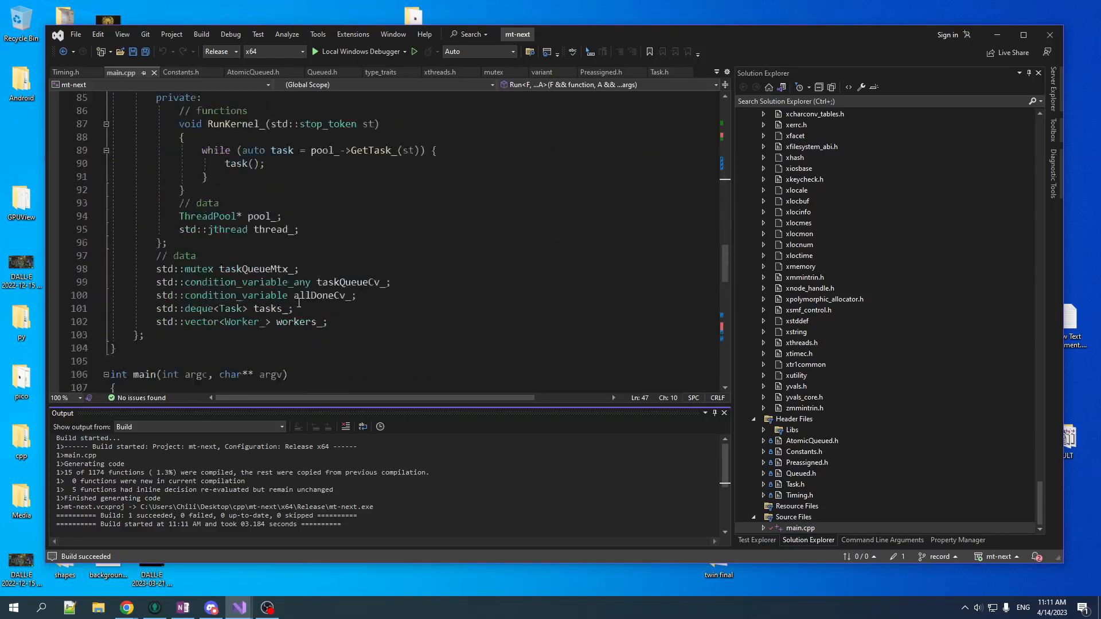
pyautogui.scroll(-3)
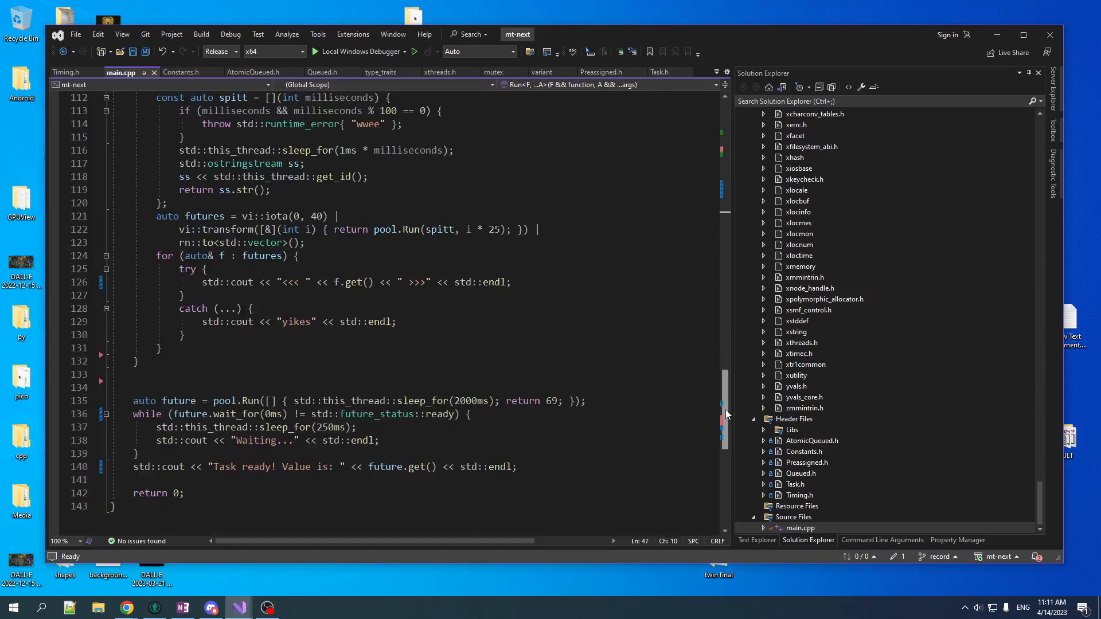
pyautogui.scroll(-3)
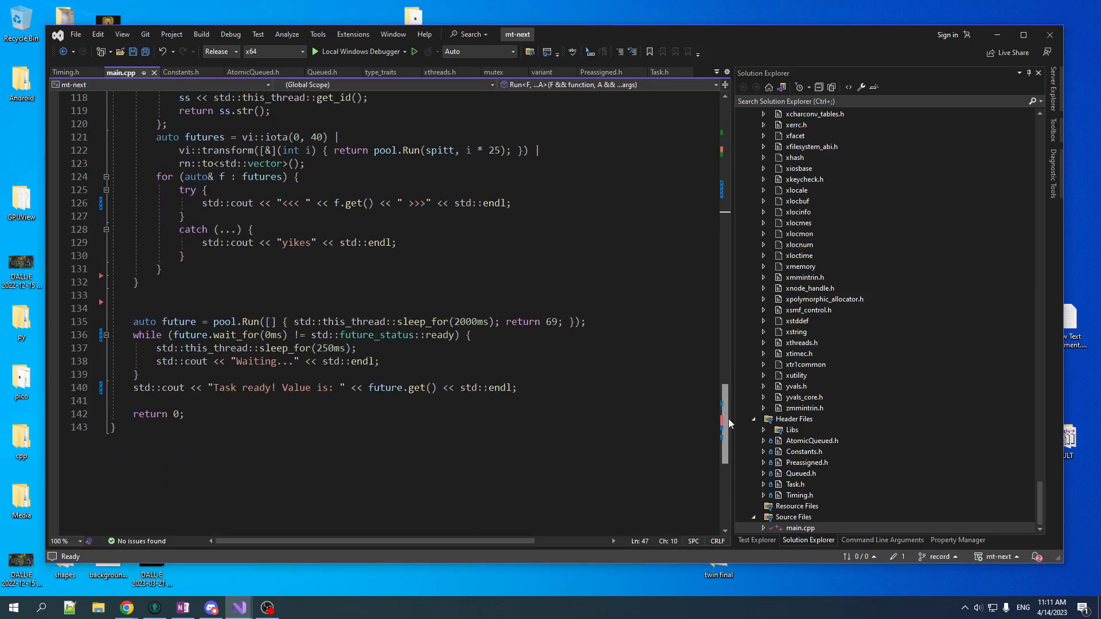
pyautogui.scroll(3)
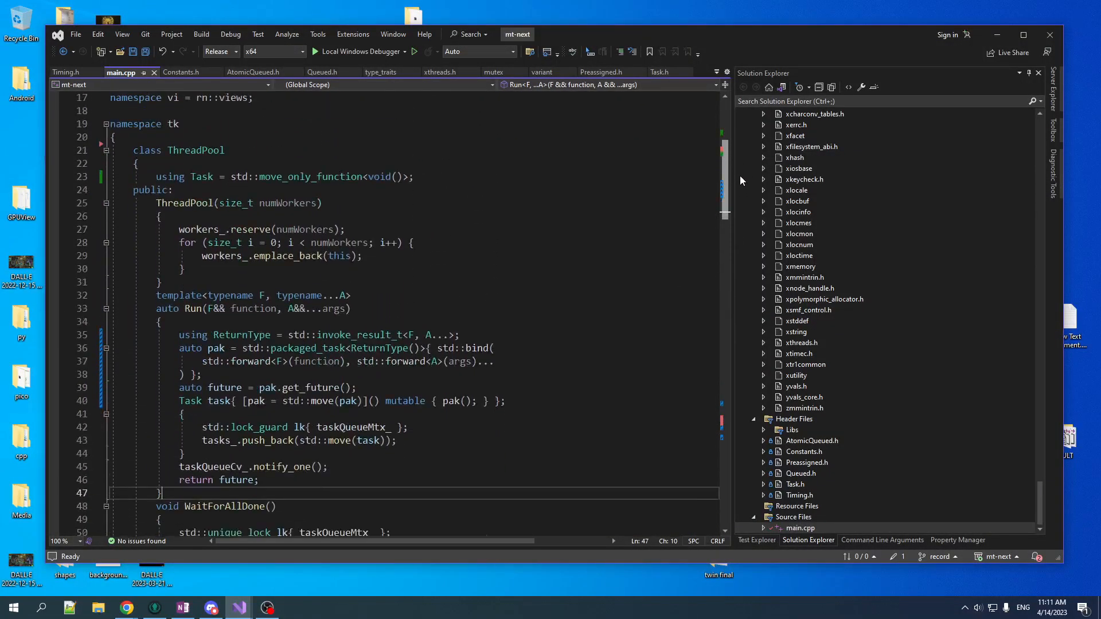
pyautogui.scroll(-3)
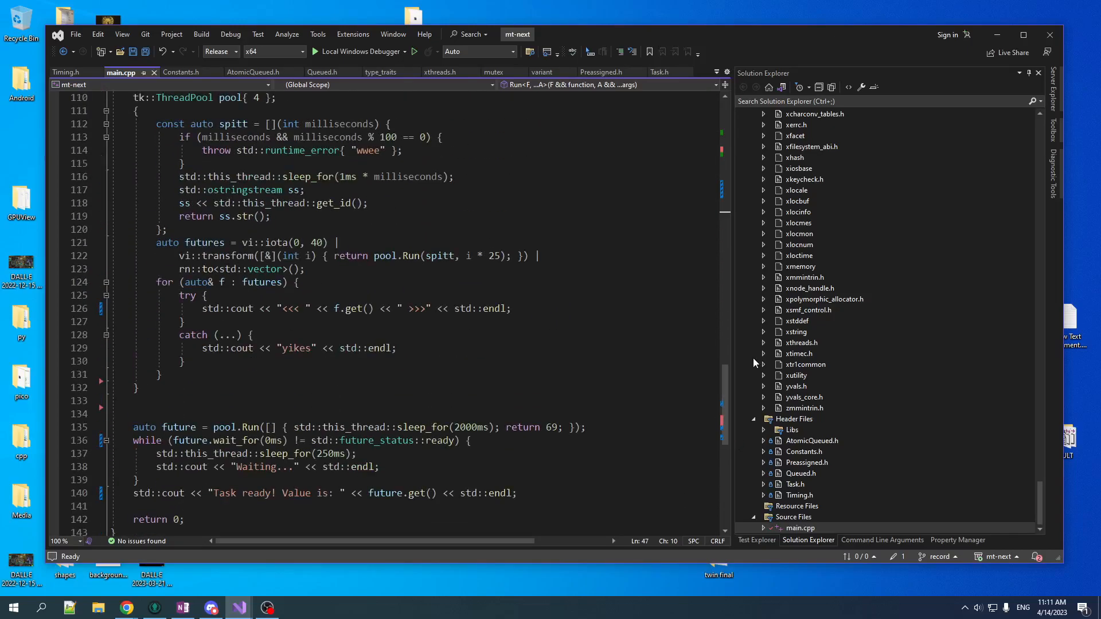
pyautogui.scroll(-3)
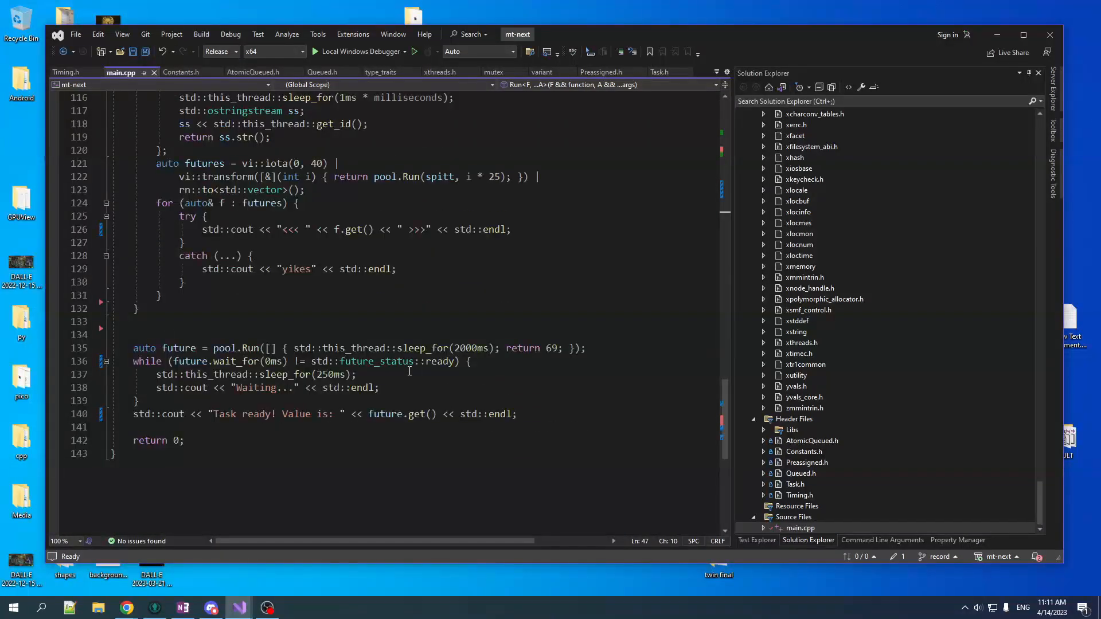